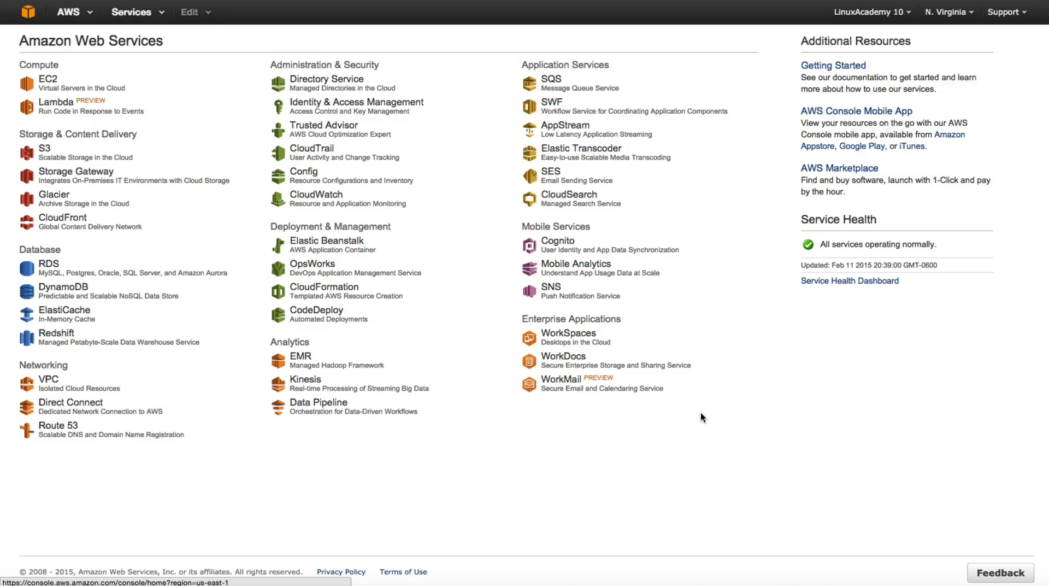
pyautogui.moveTo(712, 407)
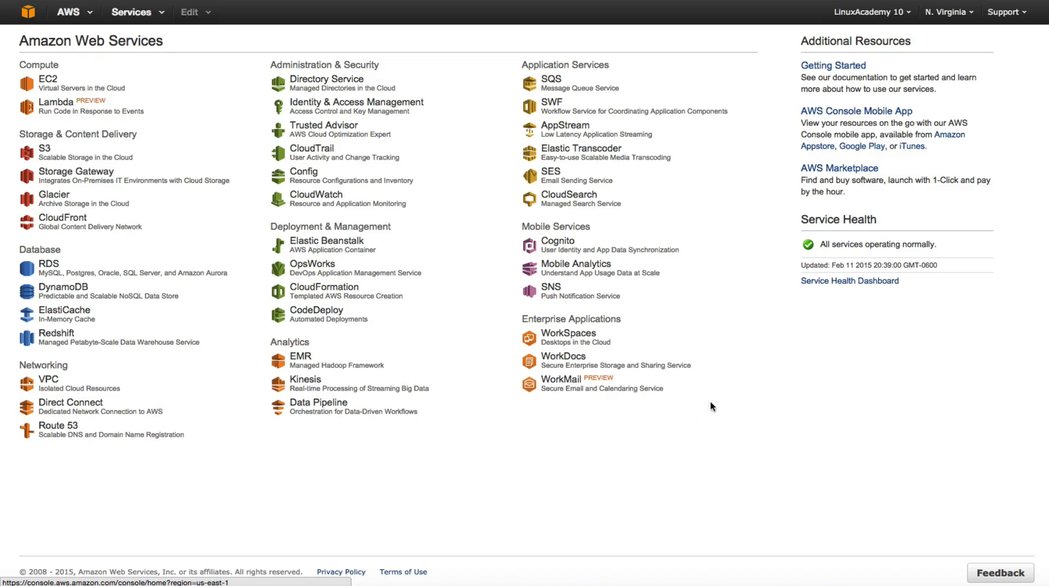
# Open EC2 to list the five running t2.micro instances and their app tags.
pyautogui.click(48, 78)
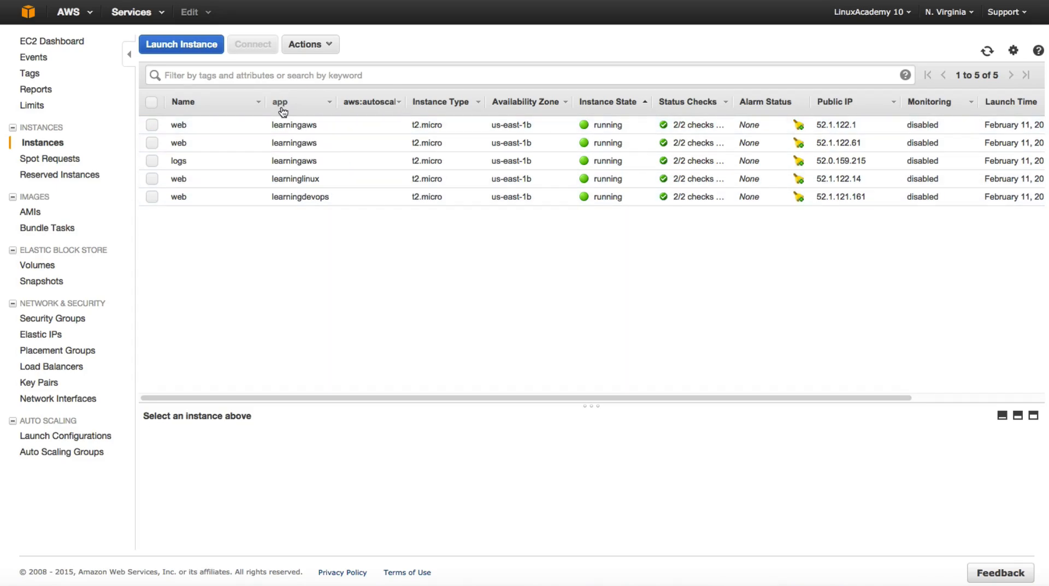
pyautogui.moveTo(297, 196)
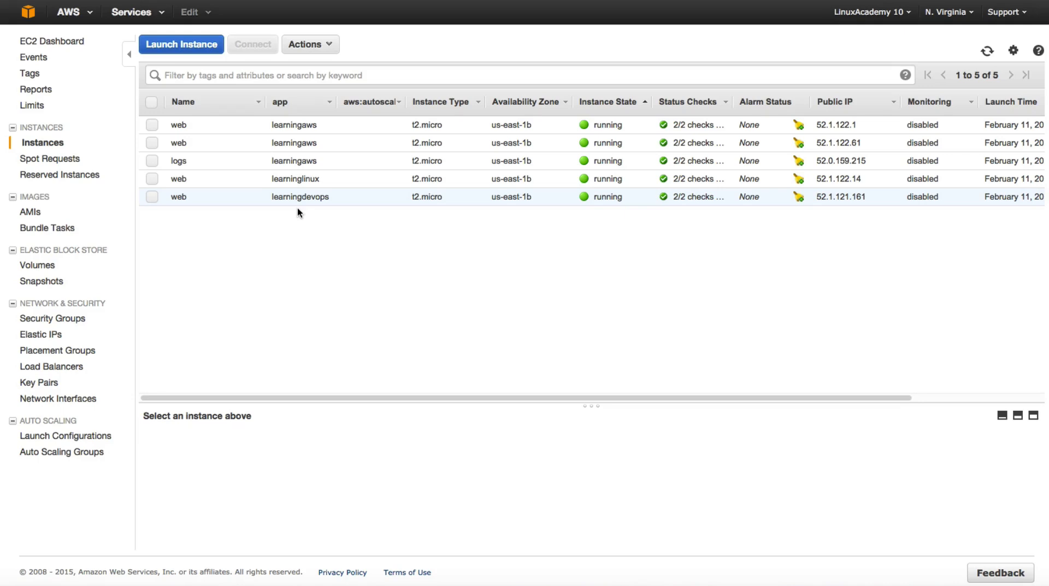
pyautogui.moveTo(309, 228)
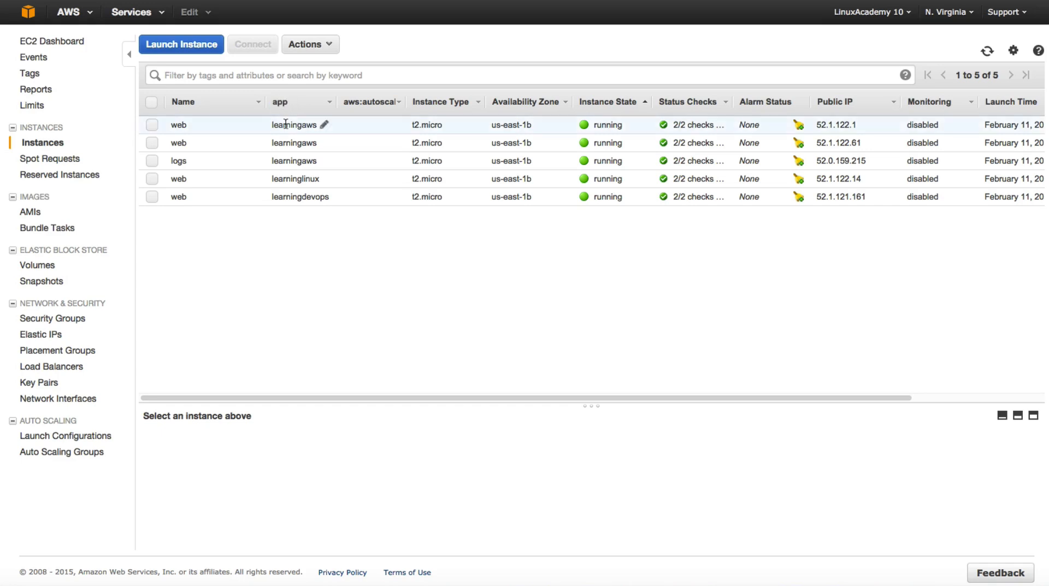
pyautogui.moveTo(344, 196)
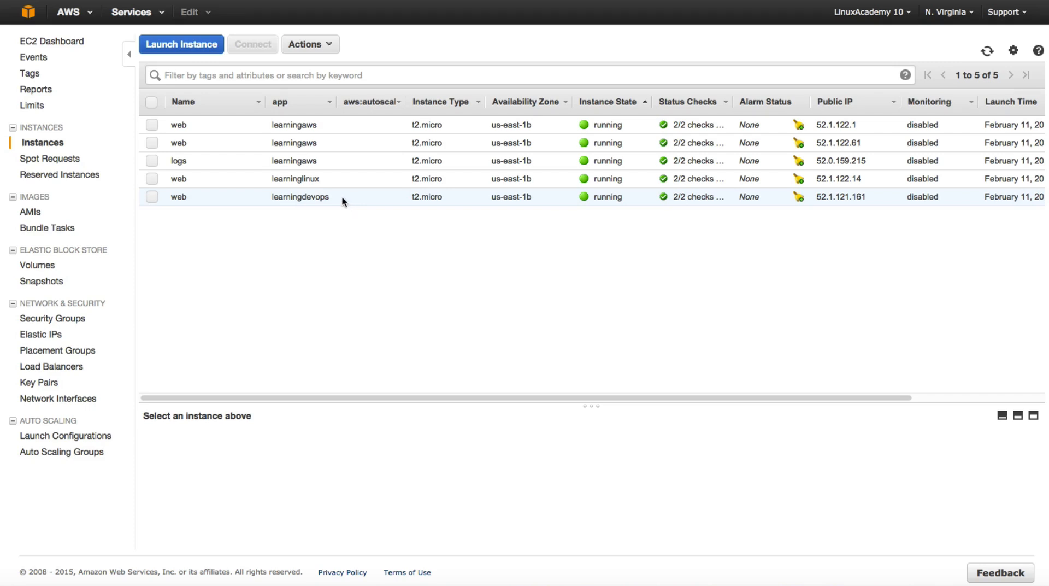
pyautogui.moveTo(322, 132)
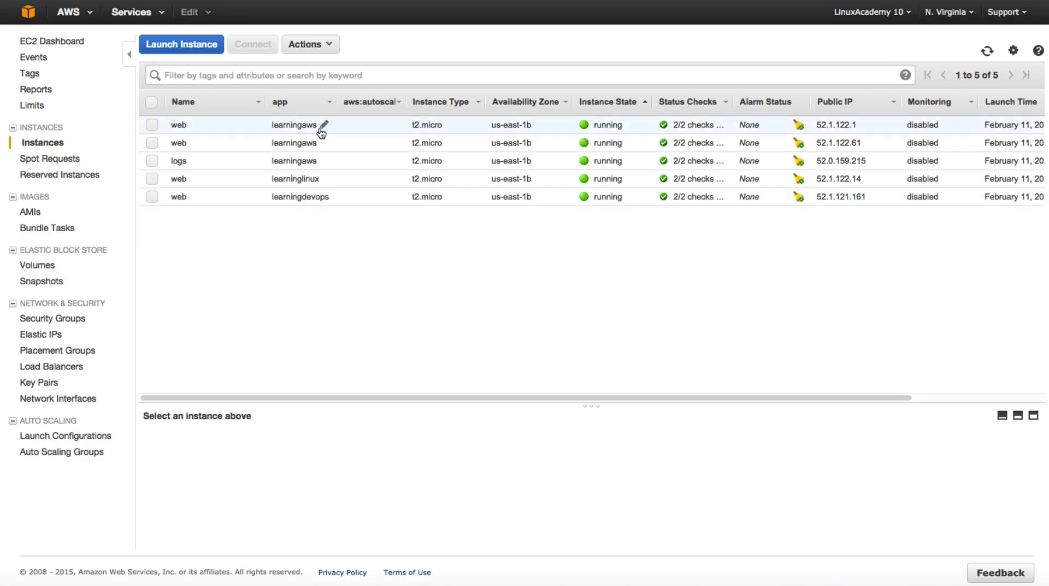
pyautogui.moveTo(281, 122)
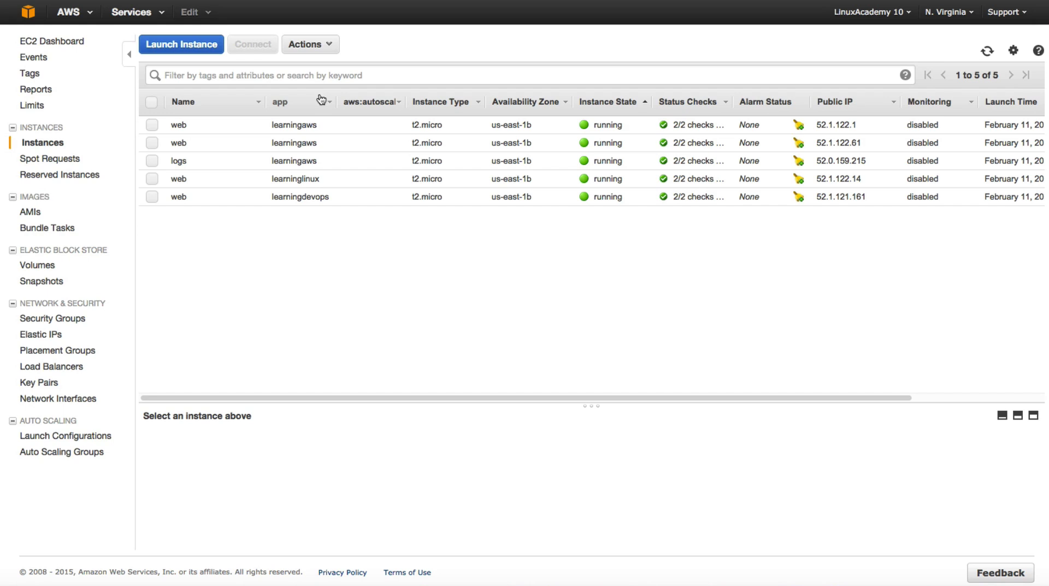
pyautogui.moveTo(283, 101)
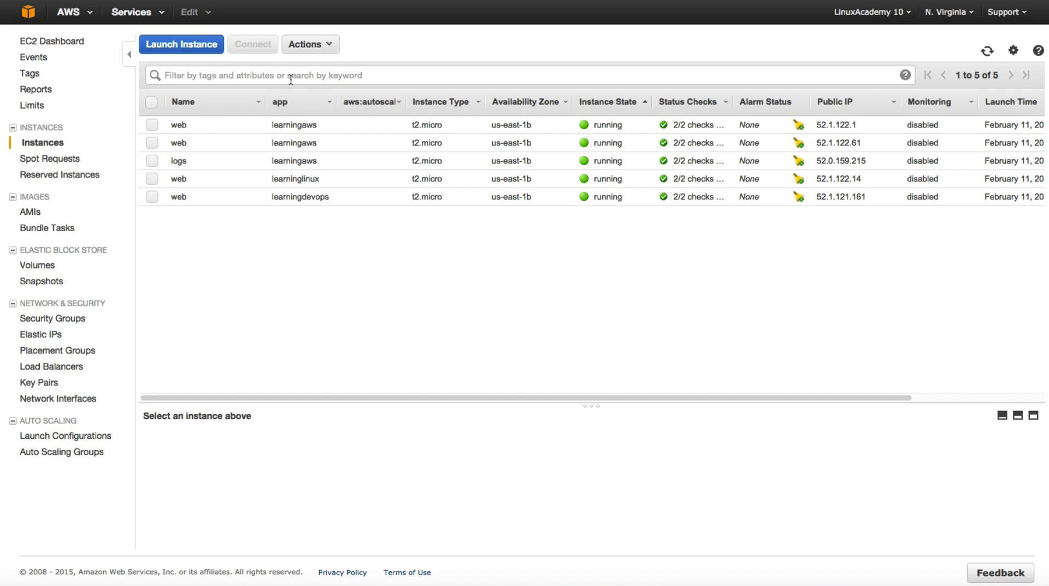
pyautogui.moveTo(313, 90)
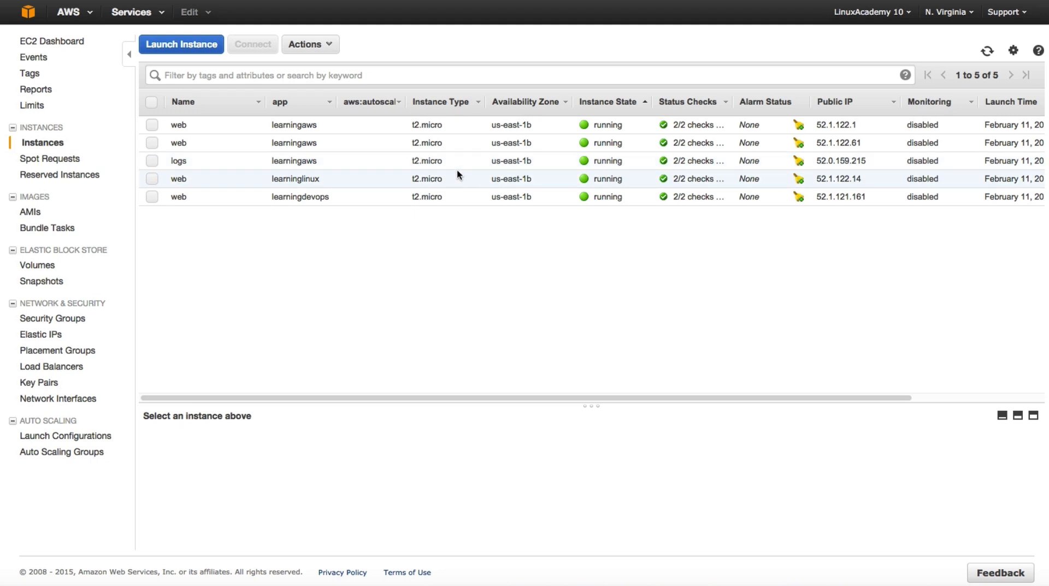
pyautogui.moveTo(138, 12)
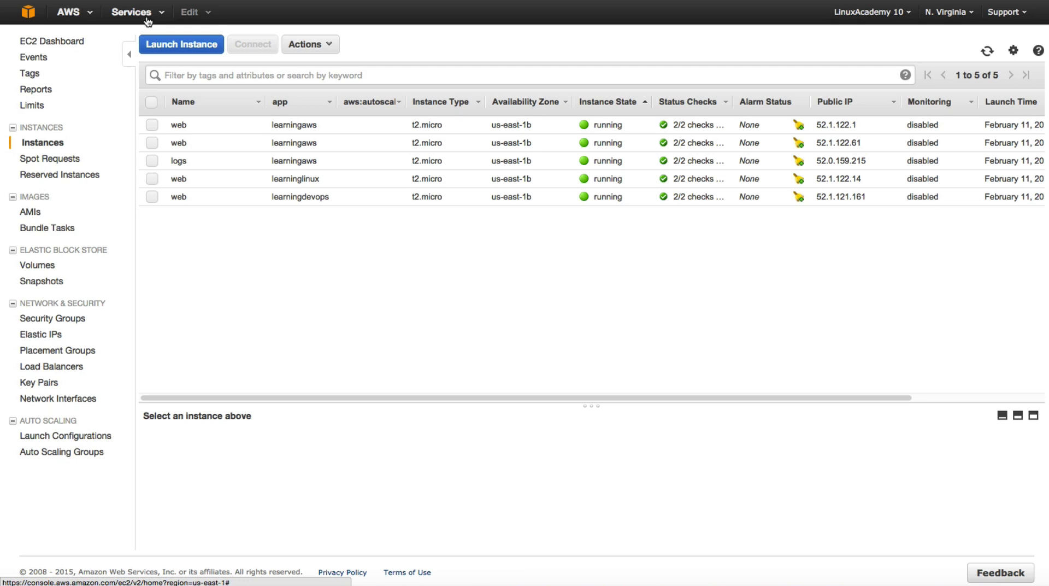
pyautogui.moveTo(461, 253)
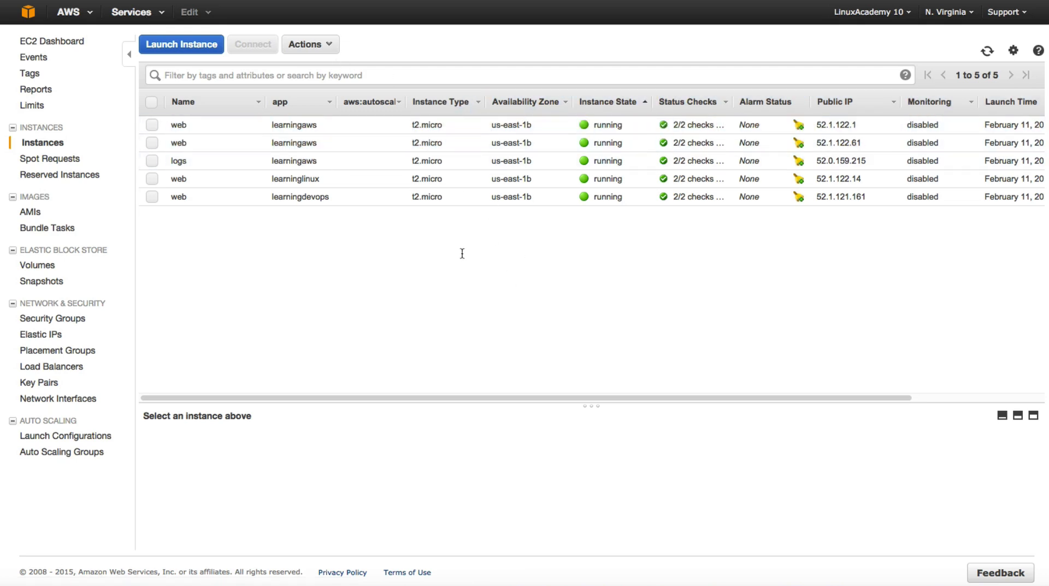
pyautogui.moveTo(131, 12)
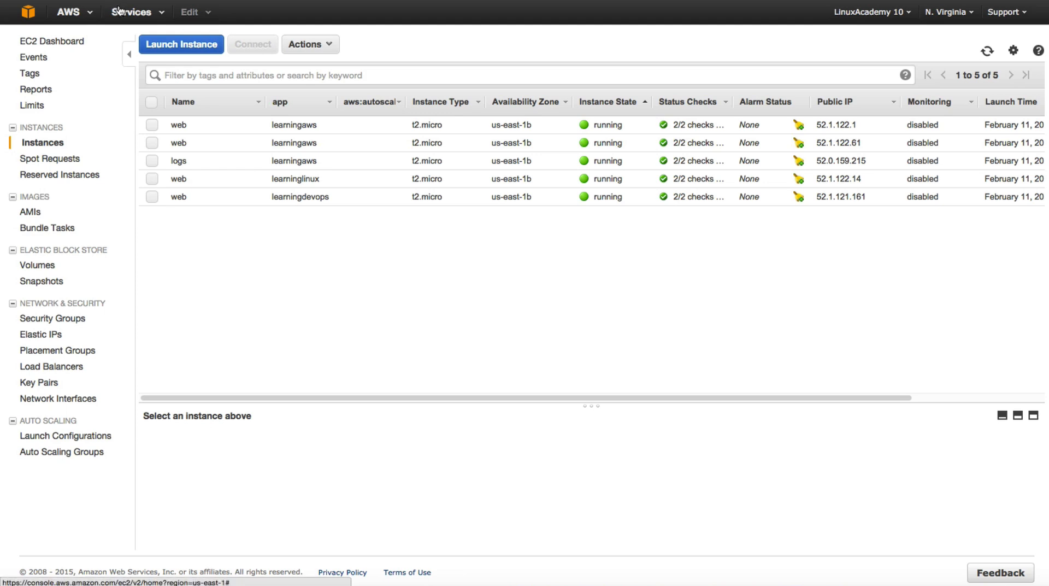
# Open AWS Config from the Services menu and start its Get Started setup.
pyautogui.click(131, 12)
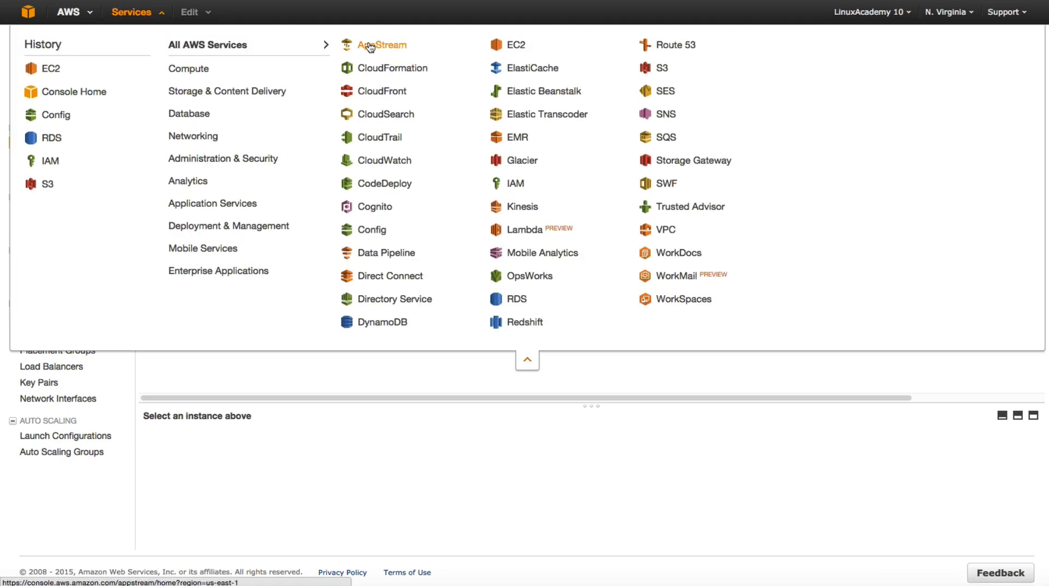
pyautogui.moveTo(367, 50)
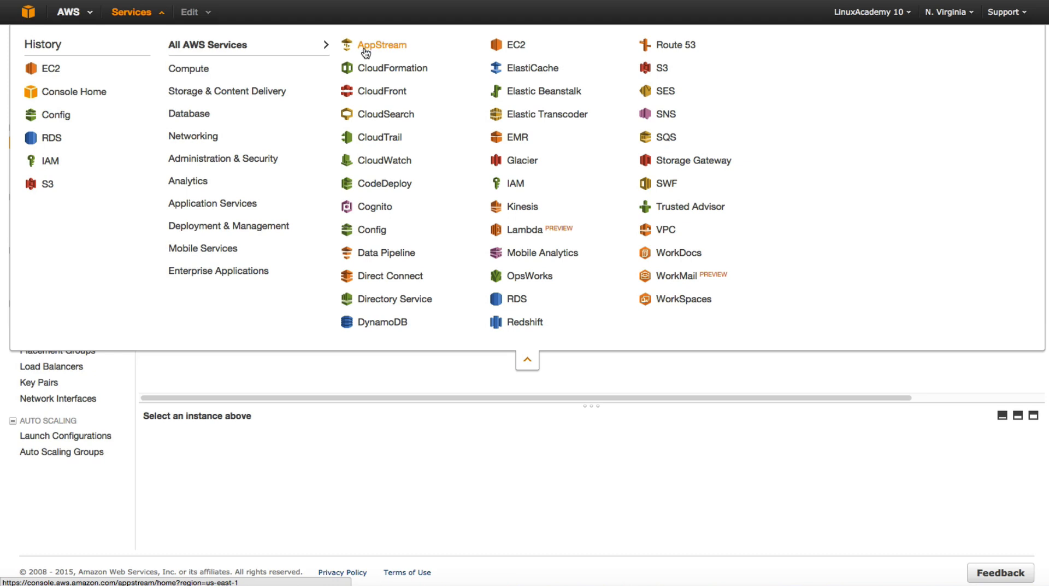
pyautogui.moveTo(683, 216)
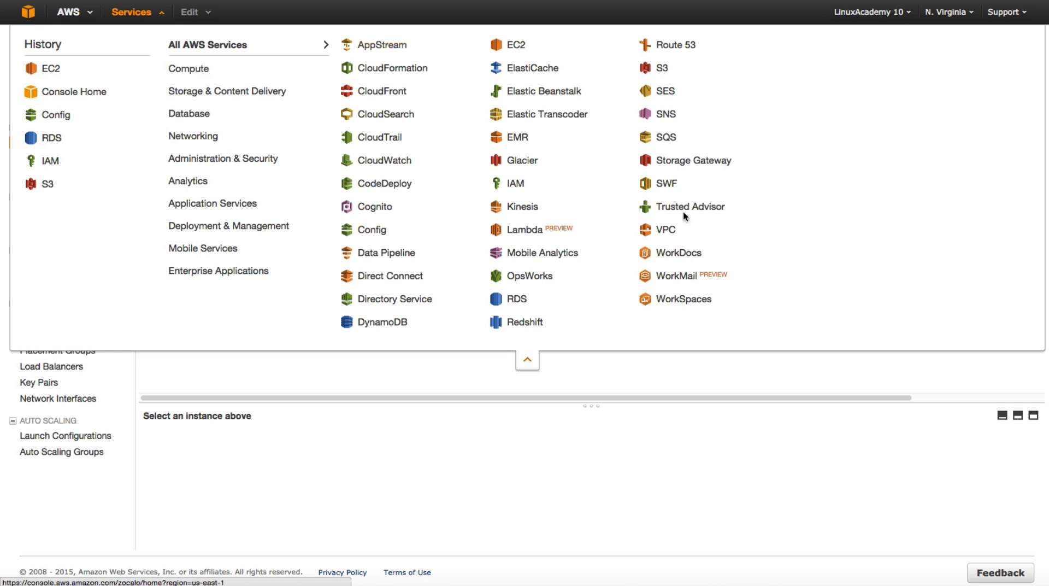
pyautogui.click(371, 230)
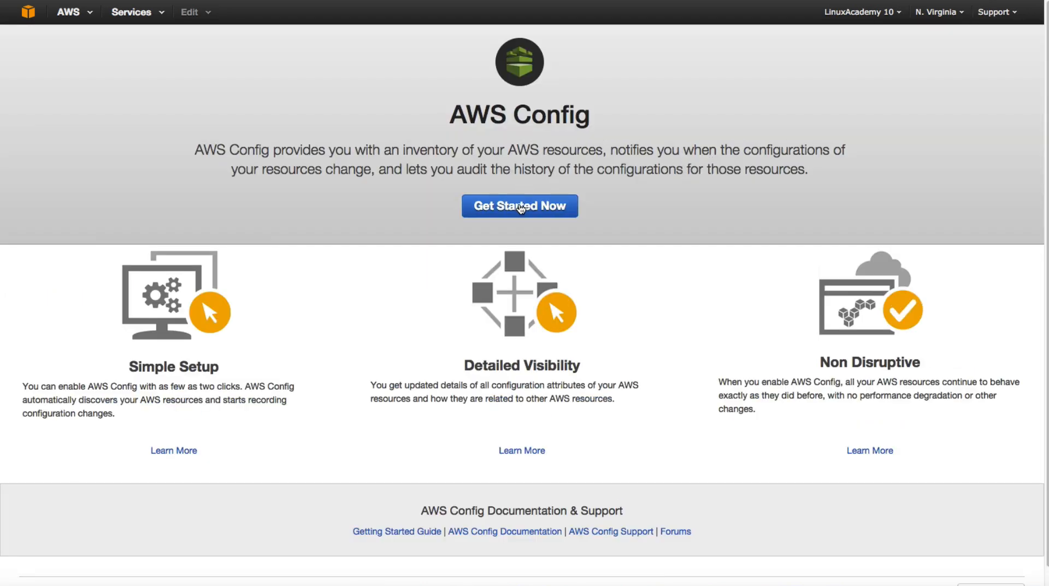
pyautogui.click(519, 205)
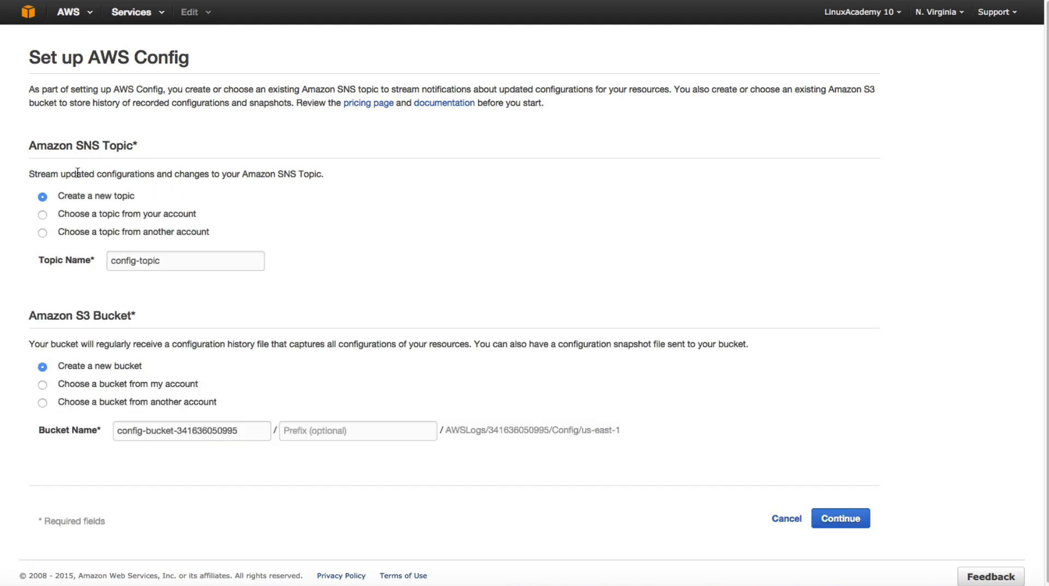
pyautogui.moveTo(185, 148)
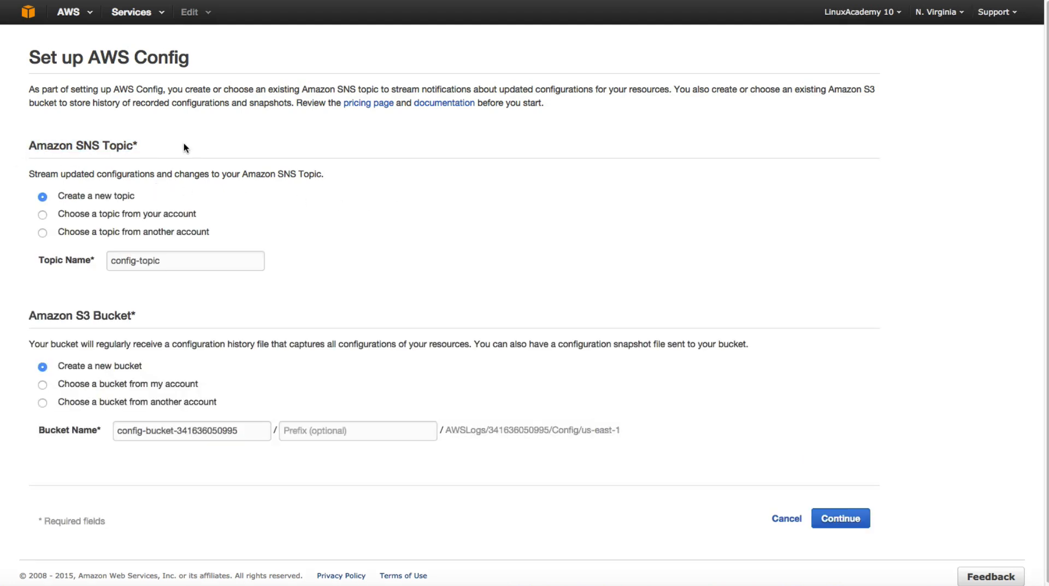
pyautogui.moveTo(309, 166)
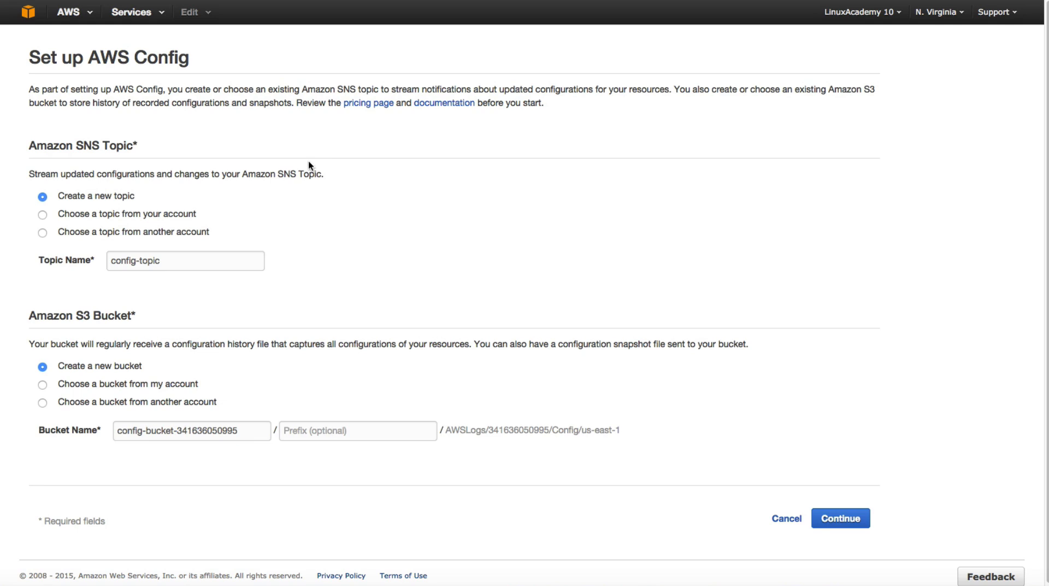
pyautogui.moveTo(40, 172)
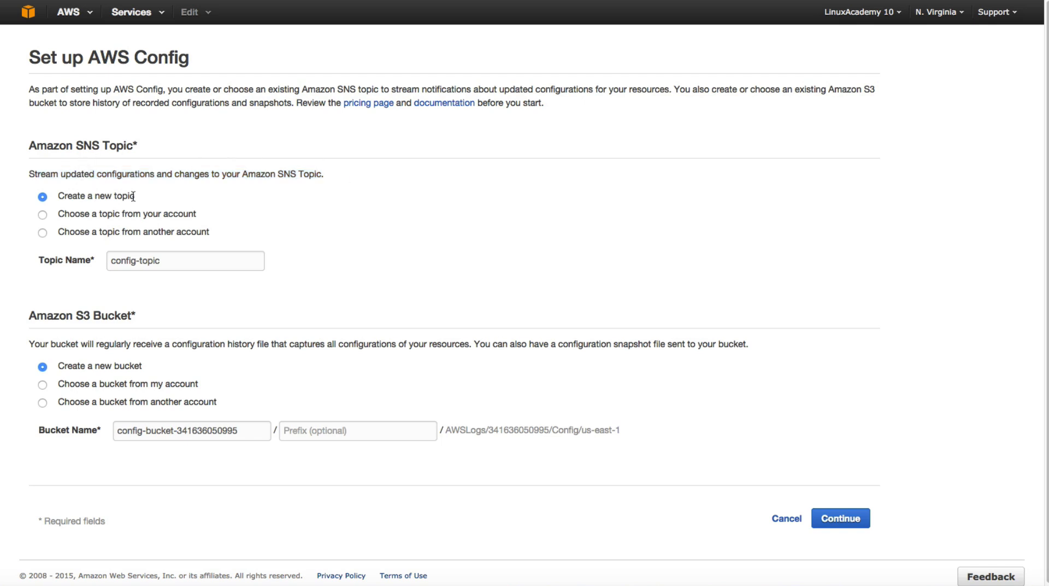
pyautogui.moveTo(187, 208)
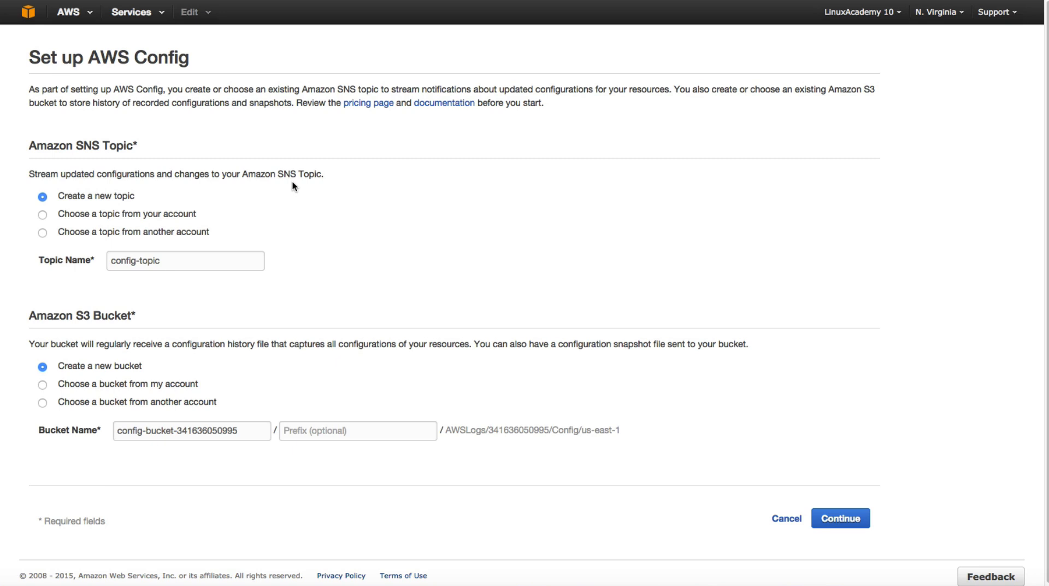
pyautogui.moveTo(273, 184)
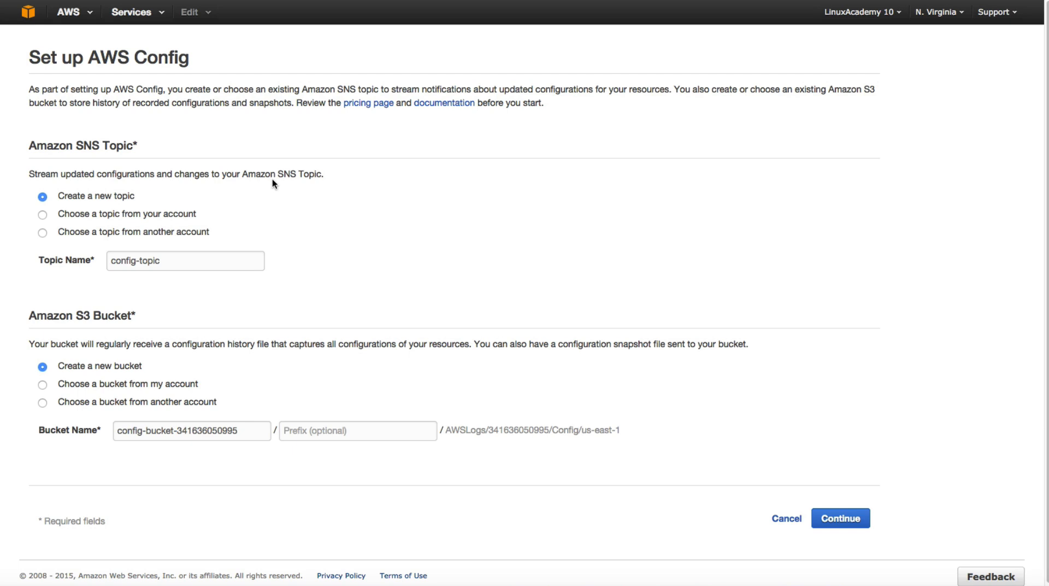
pyautogui.moveTo(224, 243)
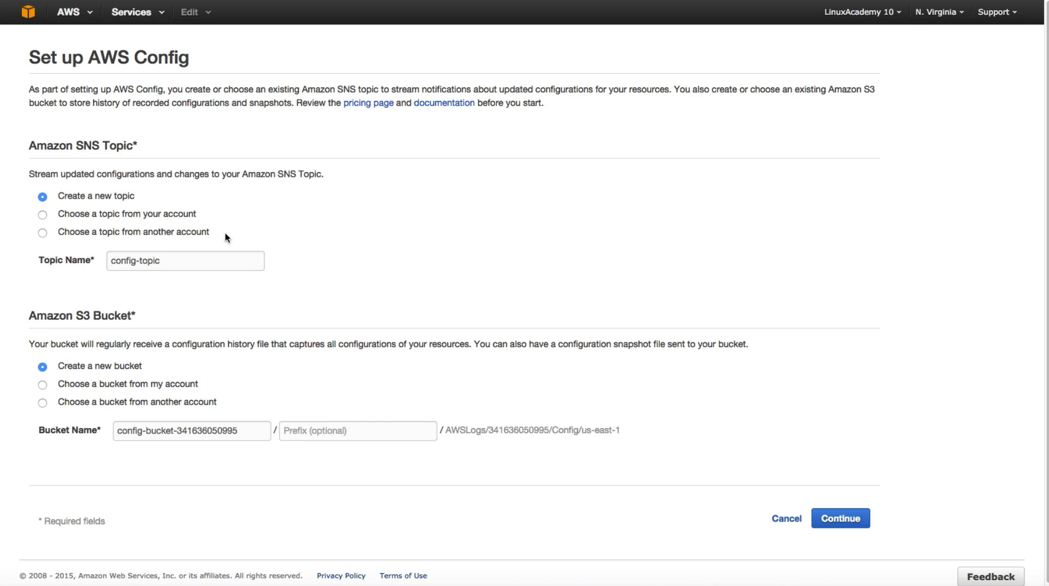
pyautogui.moveTo(334, 294)
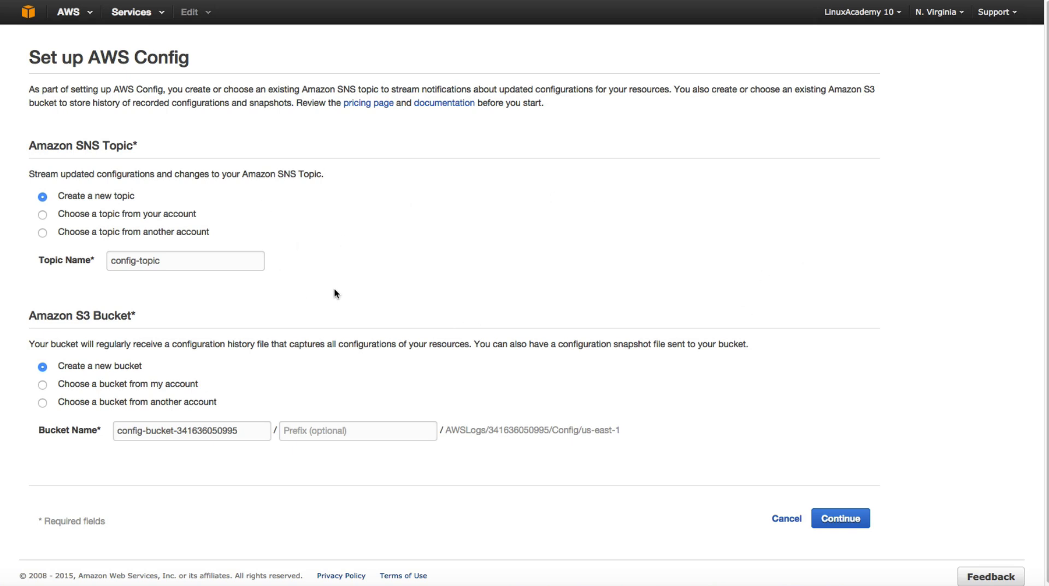
pyautogui.moveTo(307, 275)
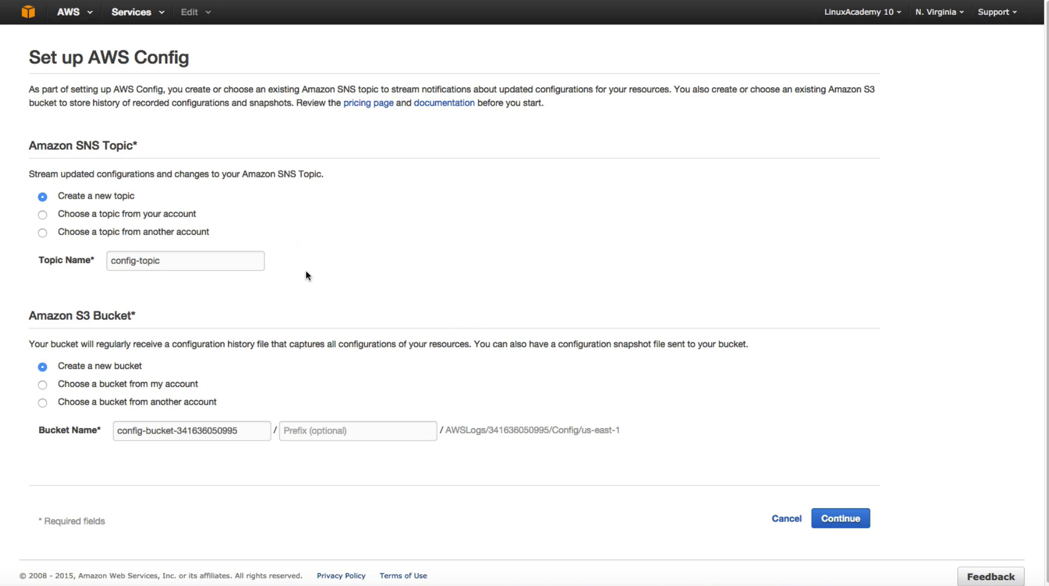
pyautogui.moveTo(290, 258)
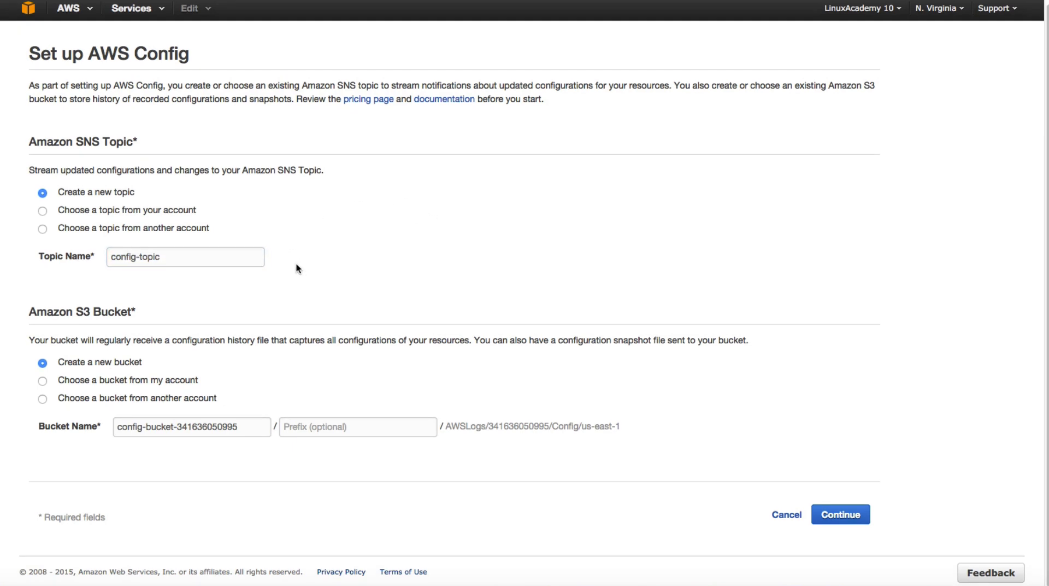
pyautogui.moveTo(22, 340)
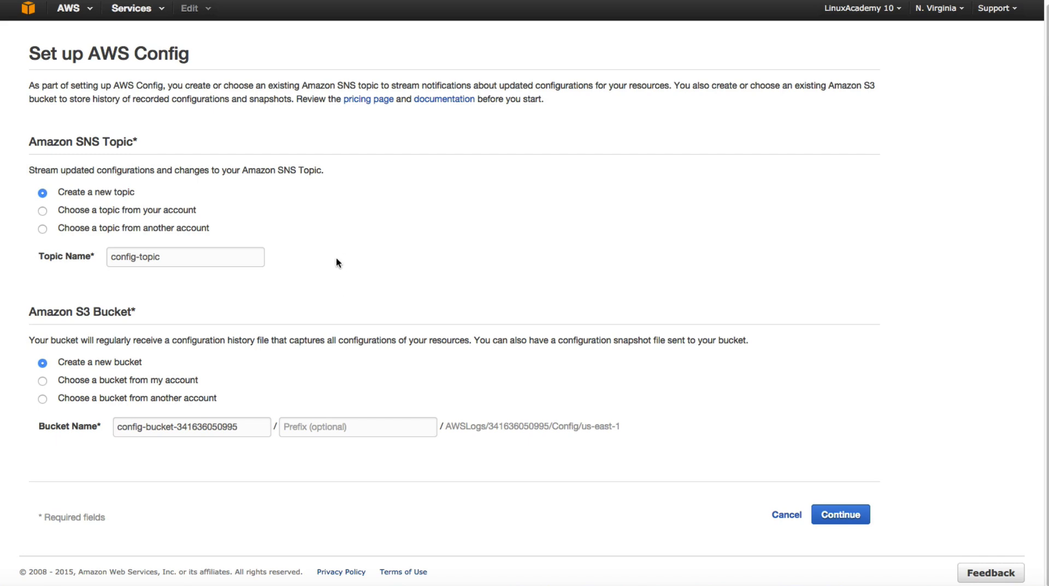
pyautogui.moveTo(311, 272)
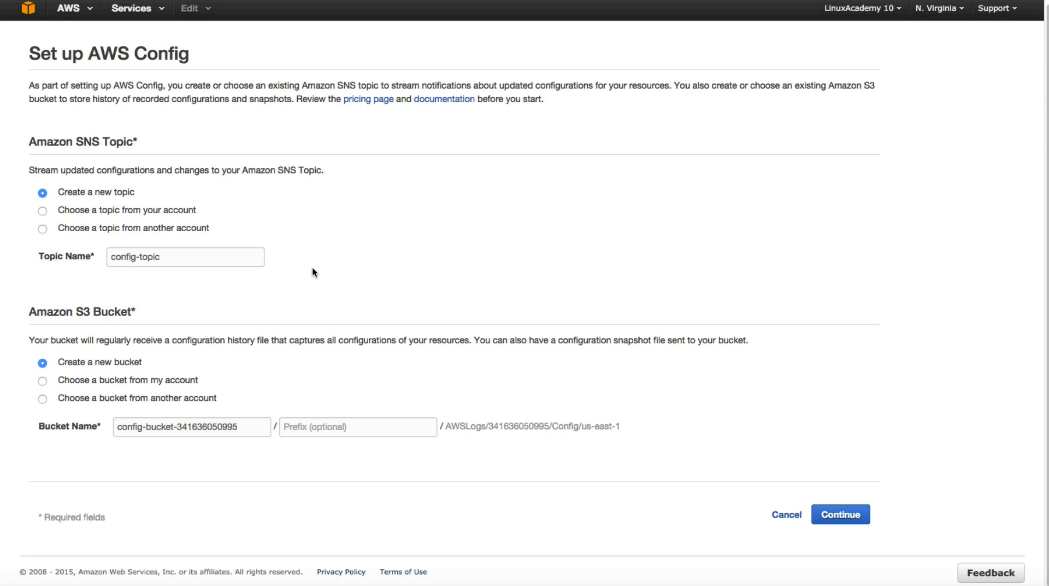
pyautogui.moveTo(279, 280)
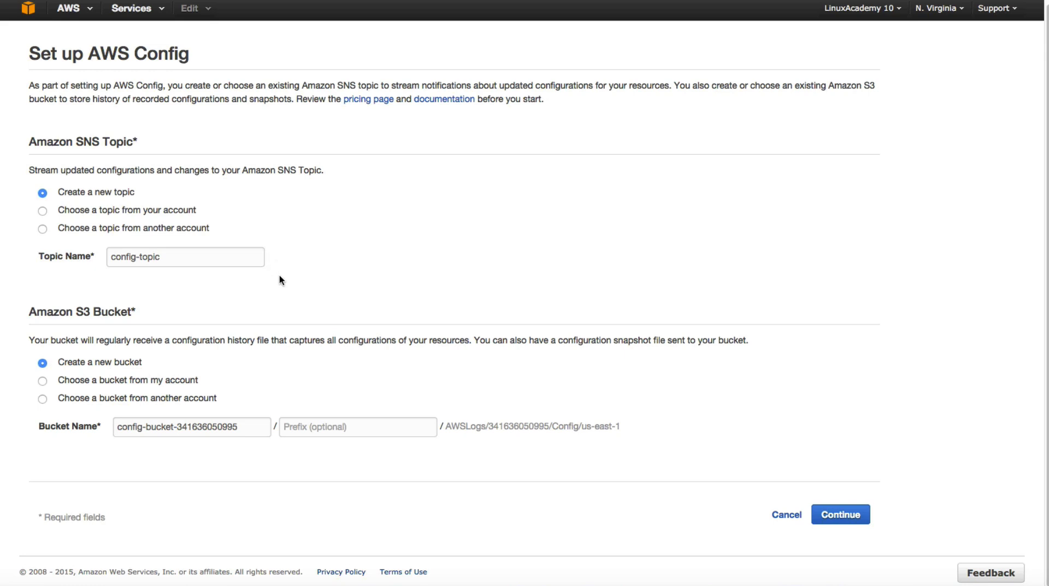
pyautogui.moveTo(66, 420)
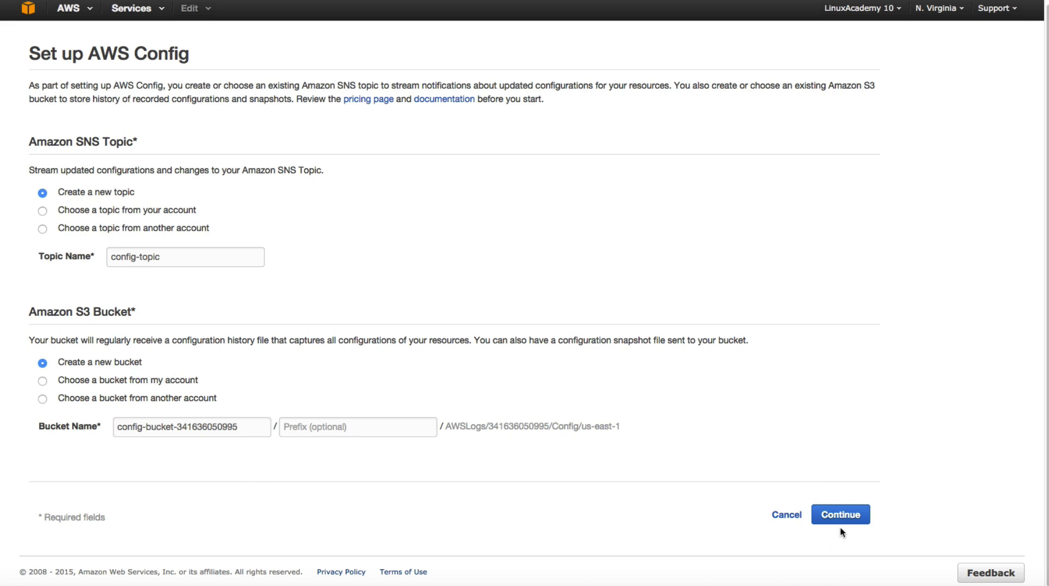
# Keep the default topic and bucket, review the config-role policy, and allow it.
pyautogui.click(840, 514)
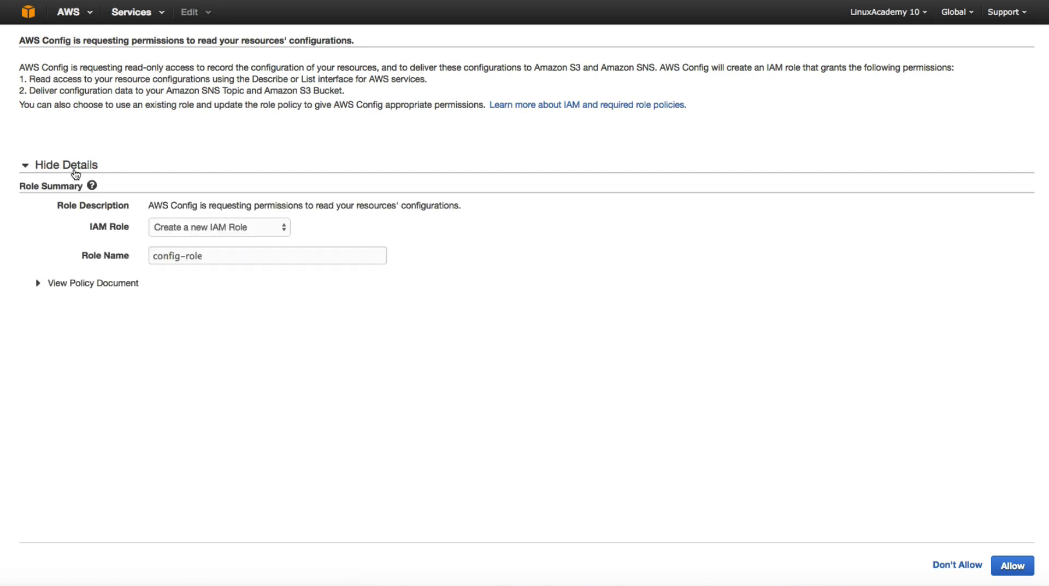
pyautogui.moveTo(224, 240)
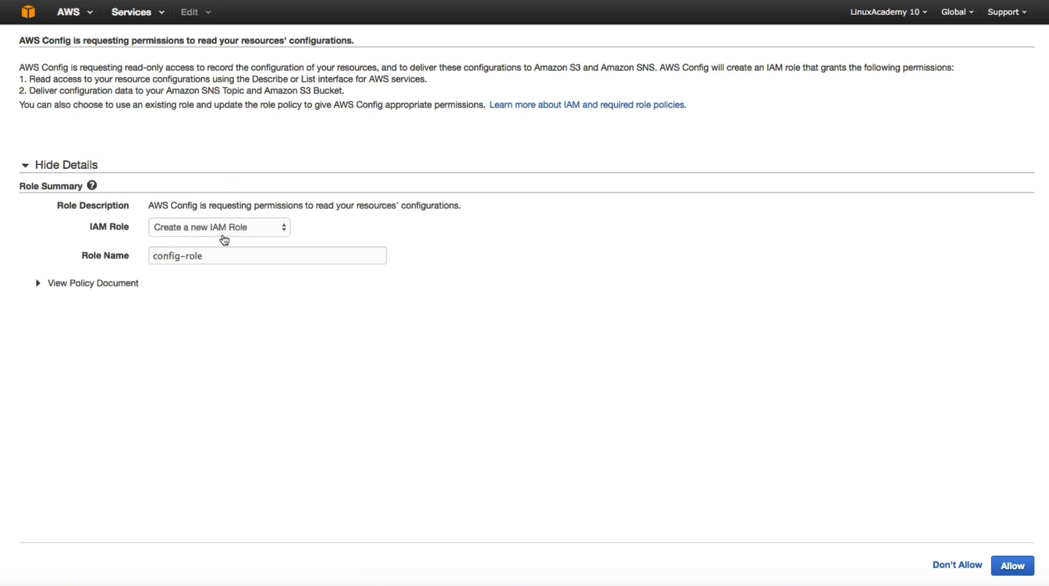
pyautogui.moveTo(227, 273)
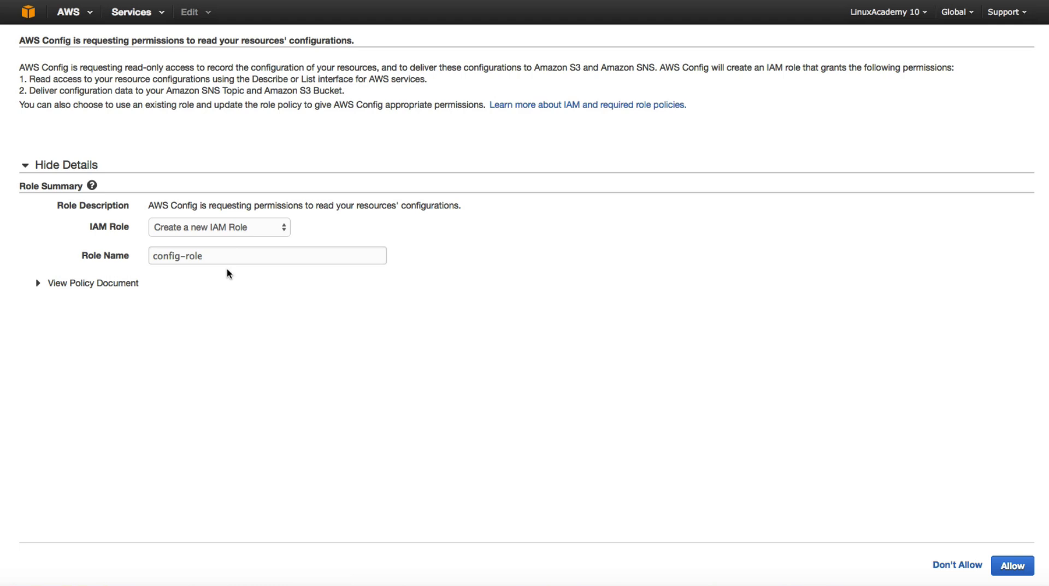
pyautogui.moveTo(214, 290)
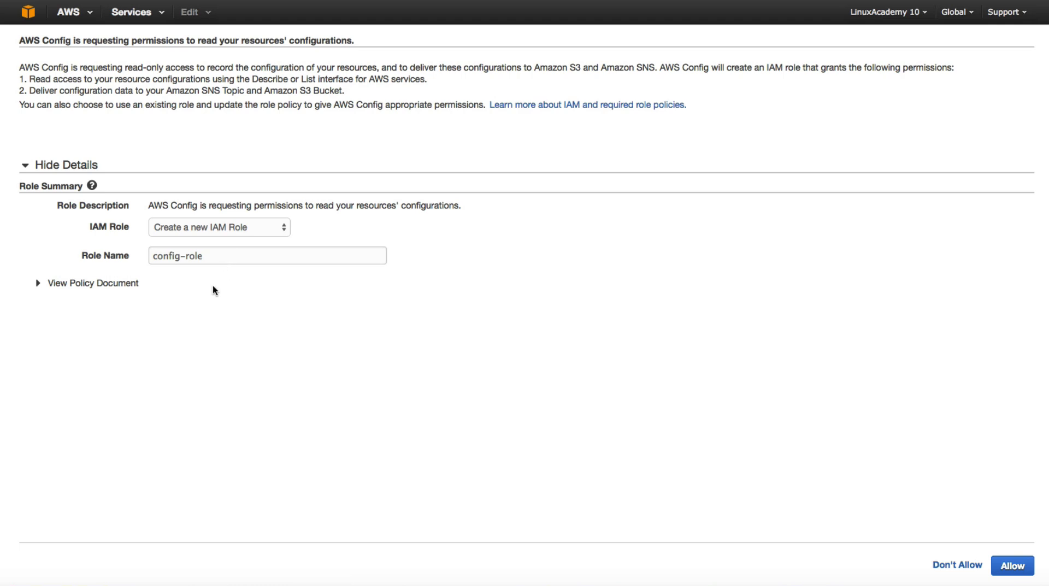
pyautogui.moveTo(106, 288)
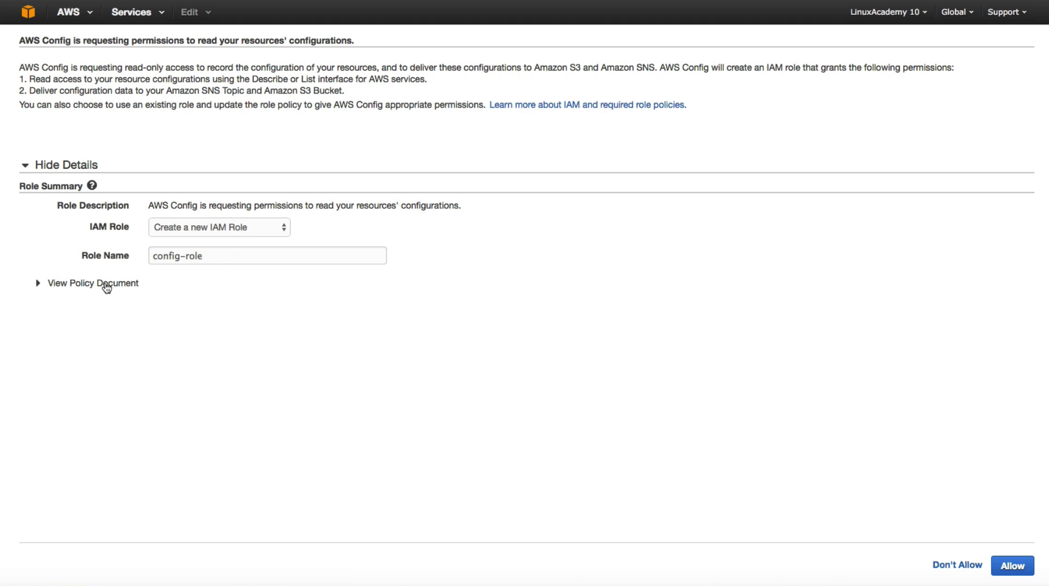
pyautogui.click(93, 282)
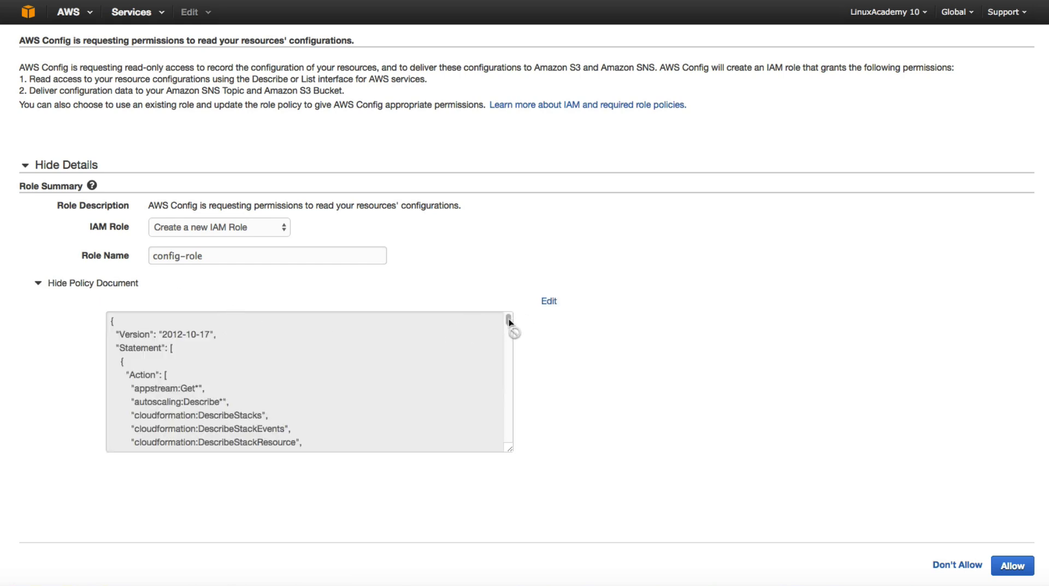
pyautogui.scroll(-3)
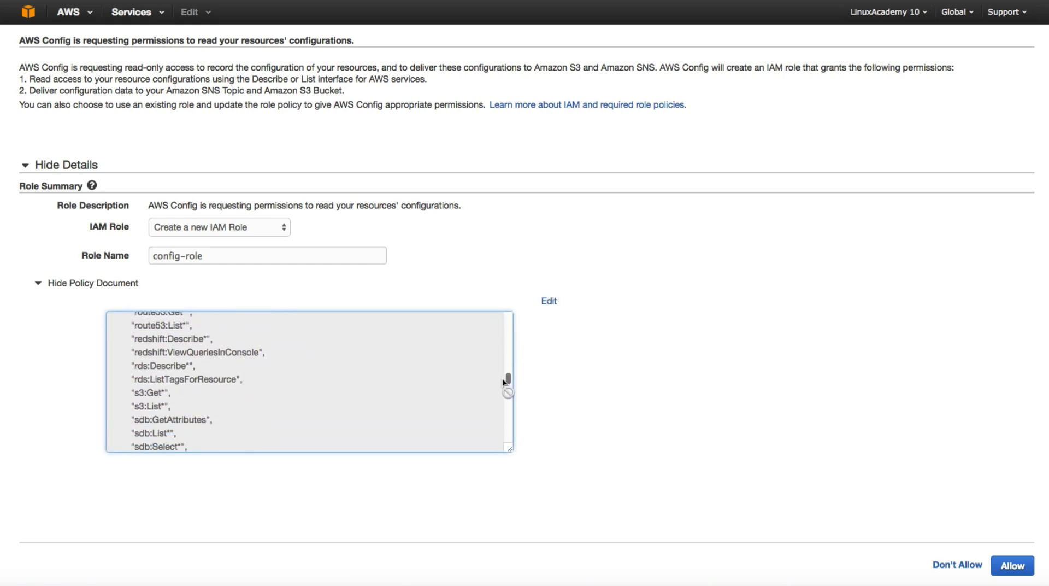
pyautogui.scroll(-3)
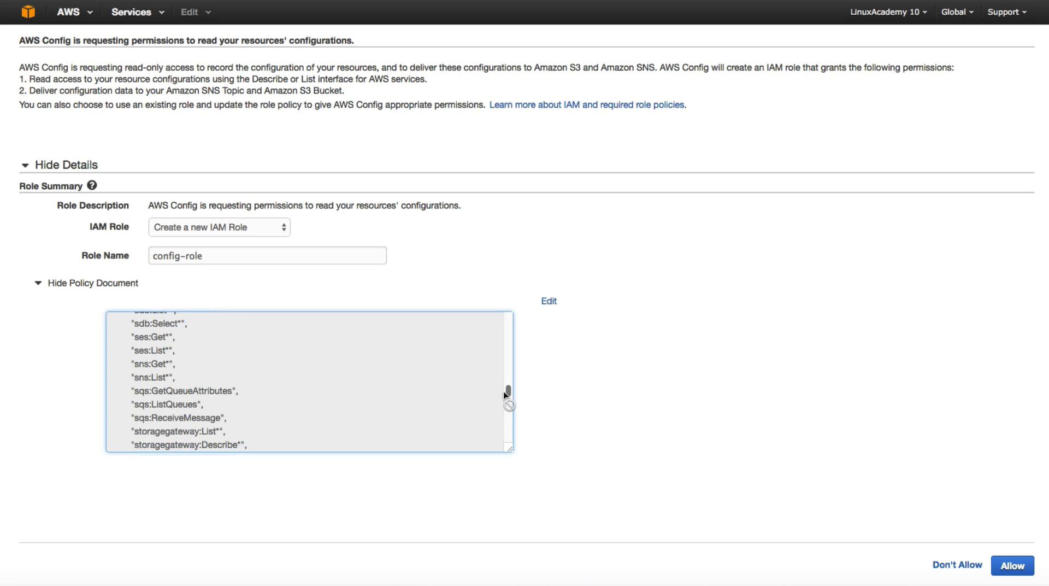
pyautogui.scroll(-3)
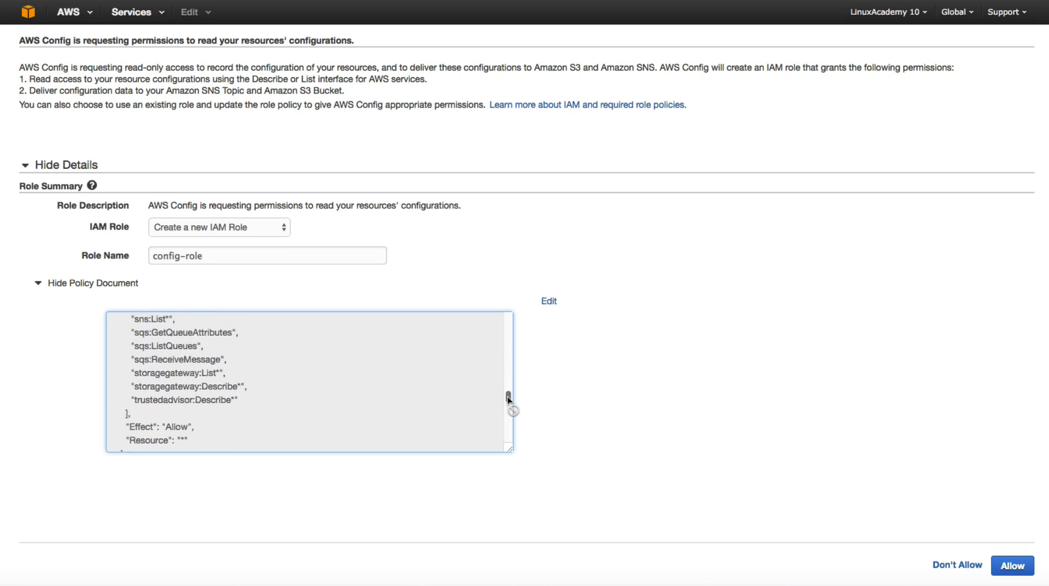
pyautogui.scroll(3)
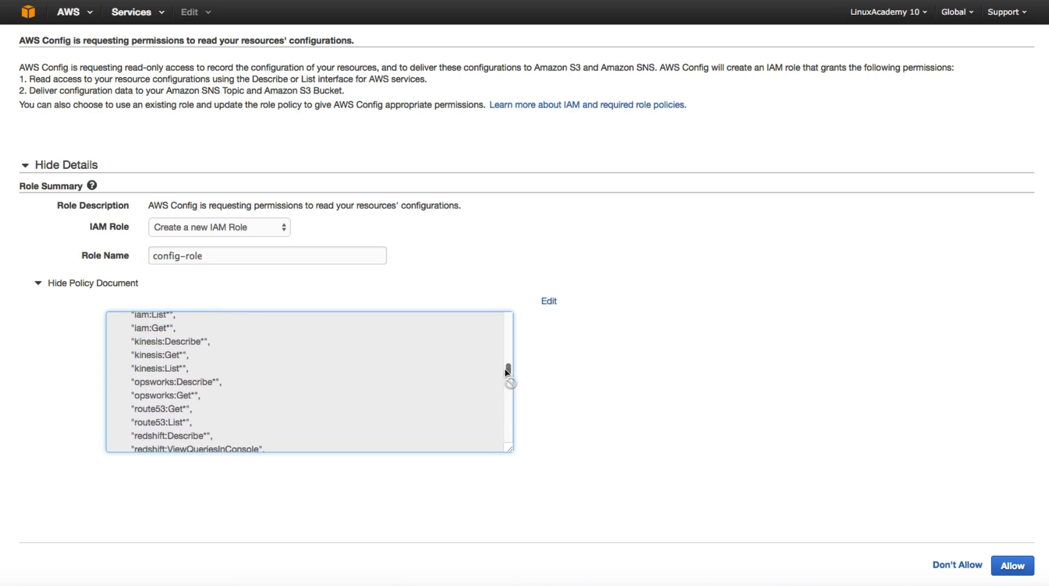
pyautogui.scroll(3)
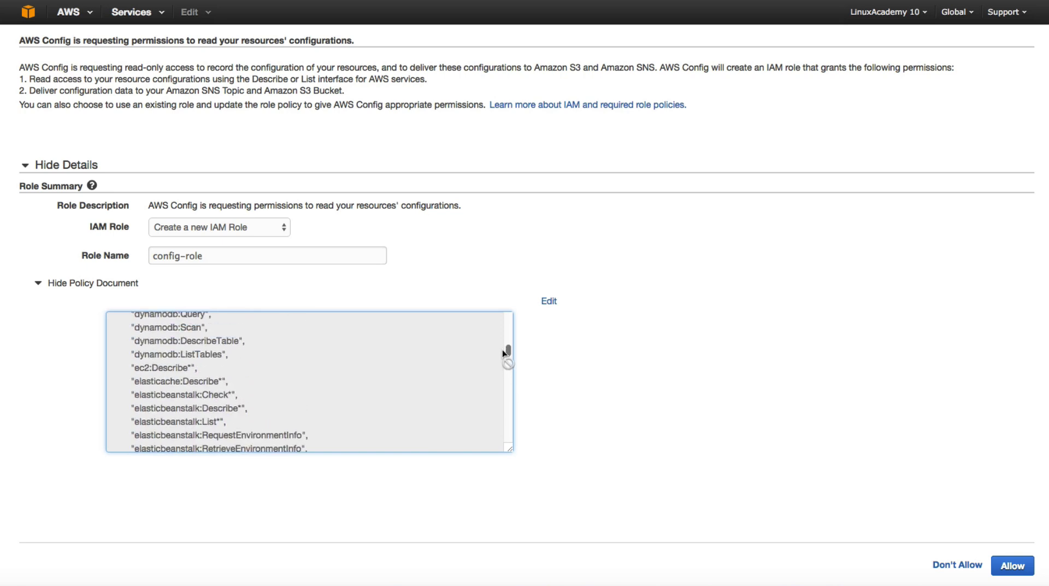
pyautogui.scroll(3)
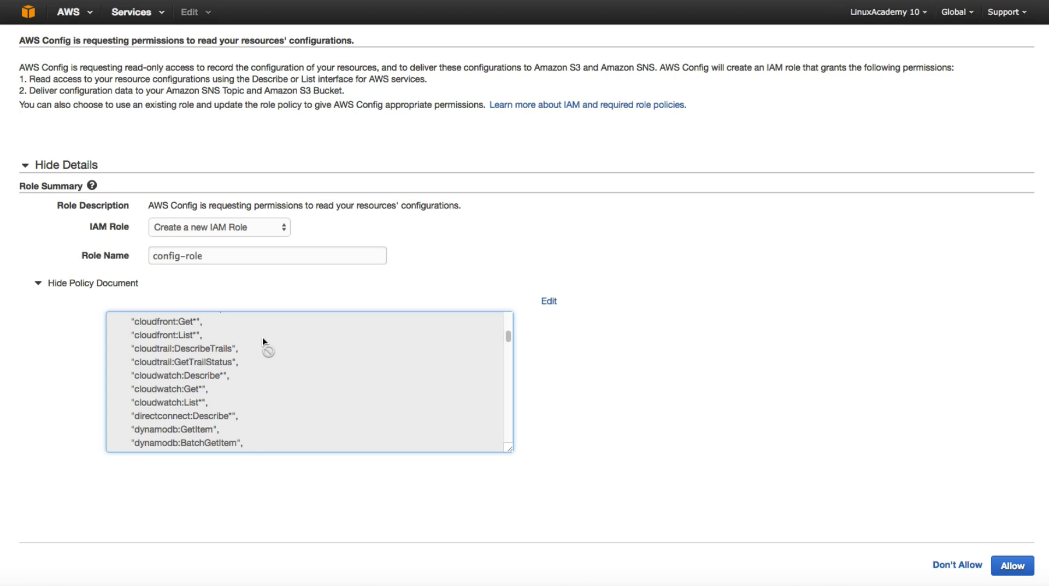
pyautogui.moveTo(249, 357)
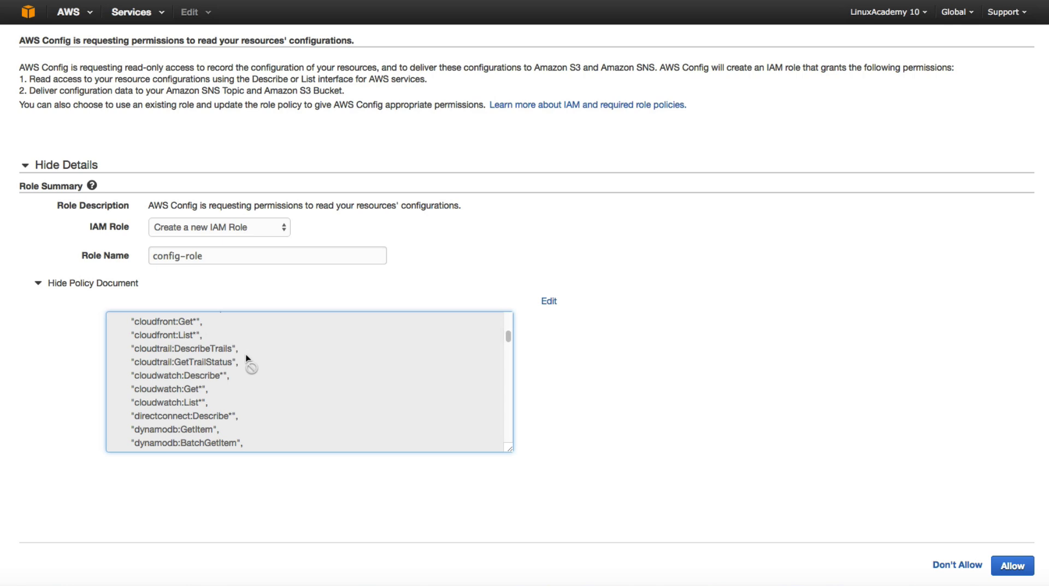
pyautogui.scroll(3)
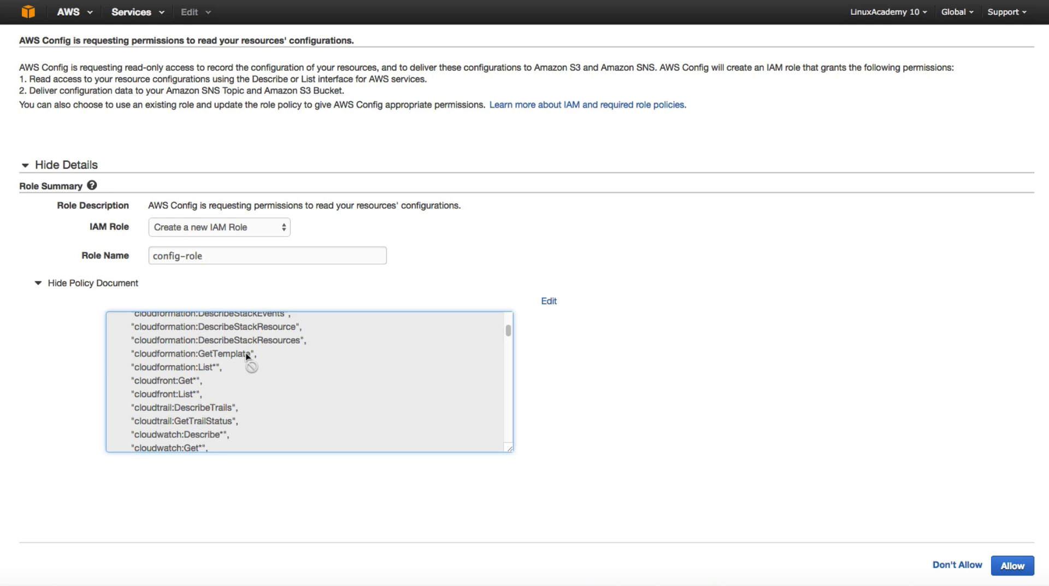
pyautogui.moveTo(249, 351)
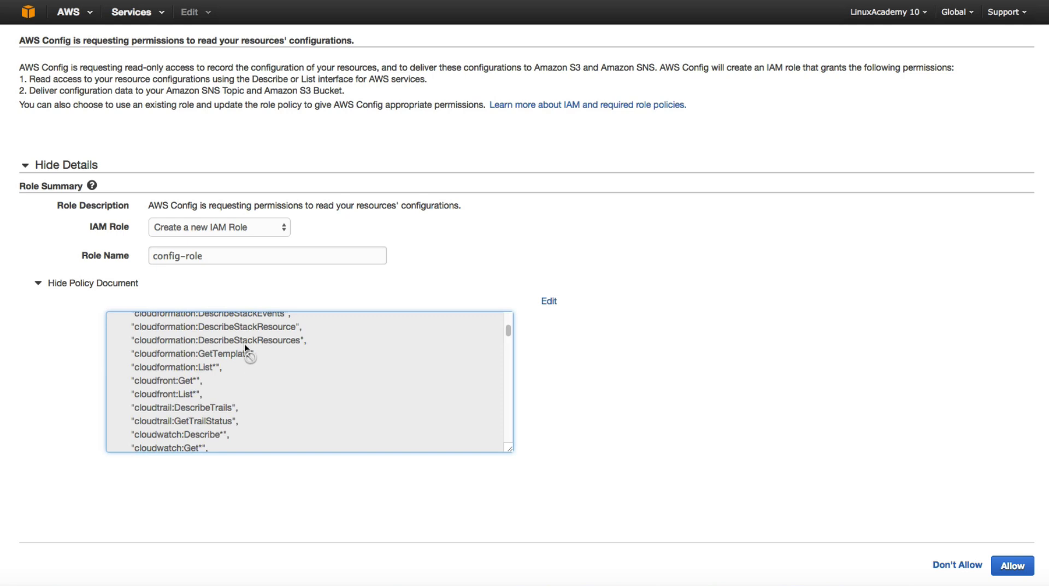
pyautogui.moveTo(251, 303)
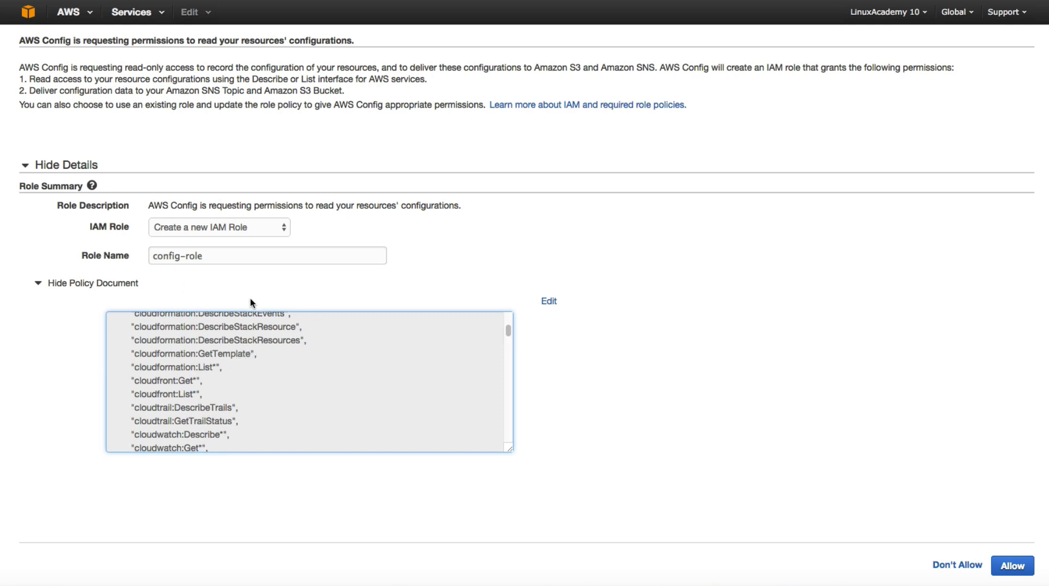
pyautogui.moveTo(279, 312)
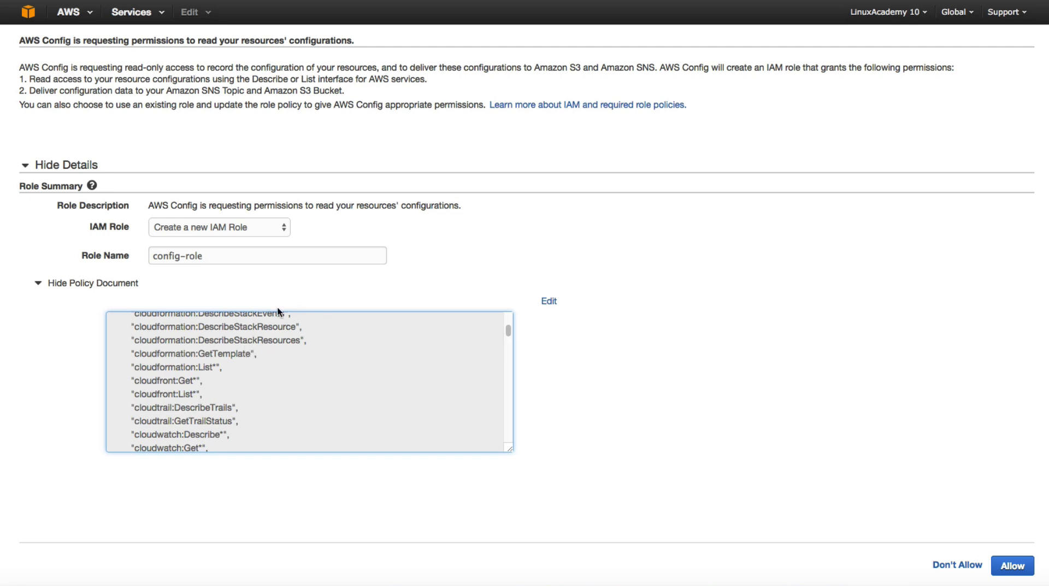
pyautogui.moveTo(919, 429)
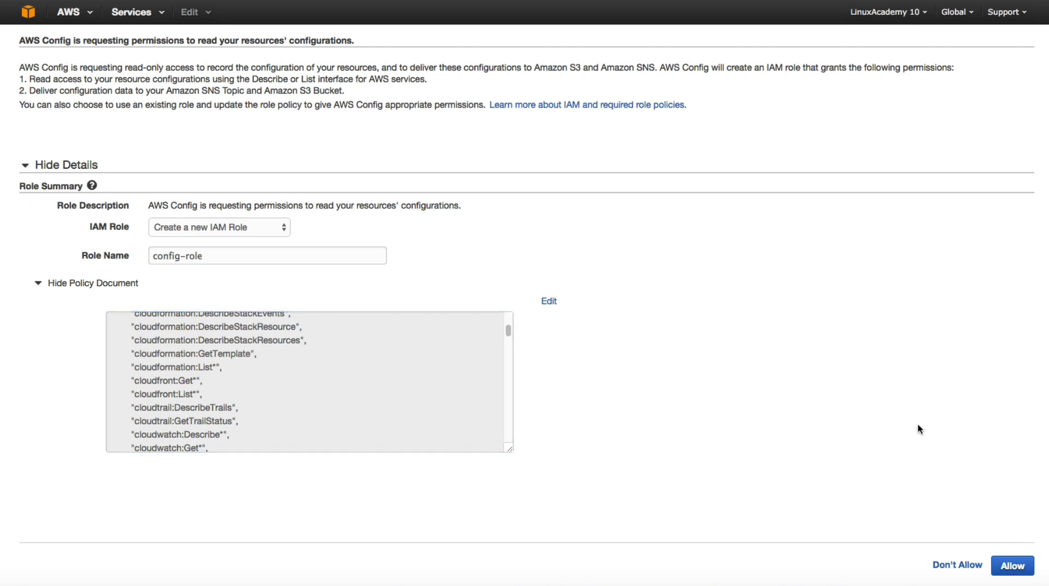
pyautogui.click(1011, 565)
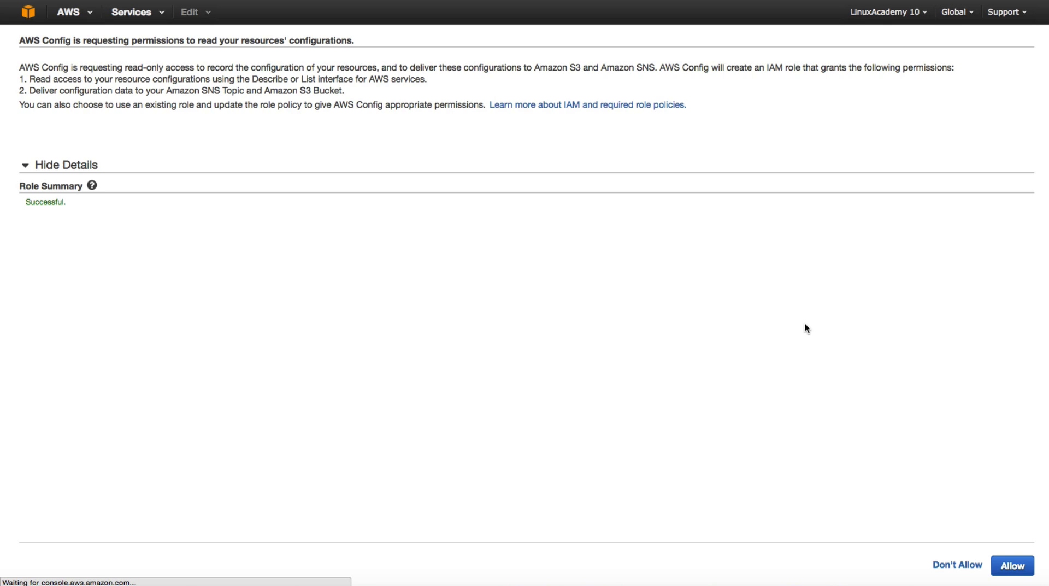
# Continue to Resource Lookup, where recording is on and inventory is being taken.
pyautogui.click(1011, 565)
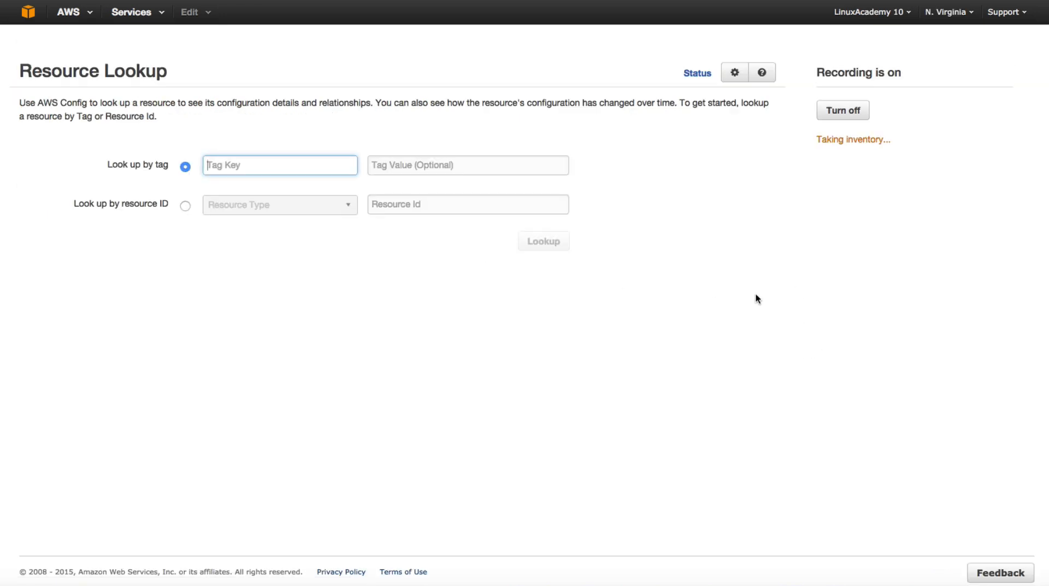
pyautogui.moveTo(629, 268)
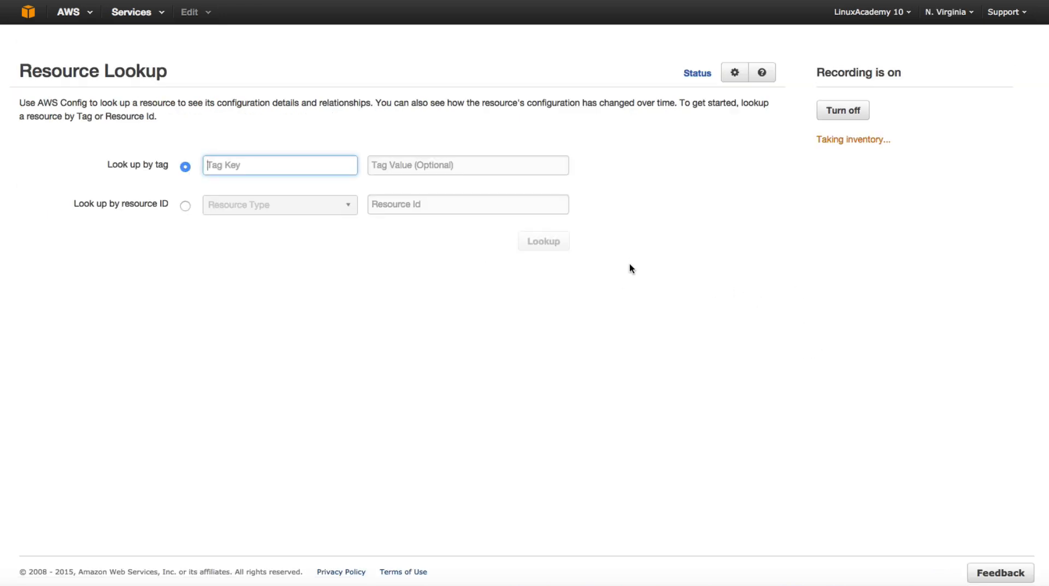
pyautogui.moveTo(835, 138)
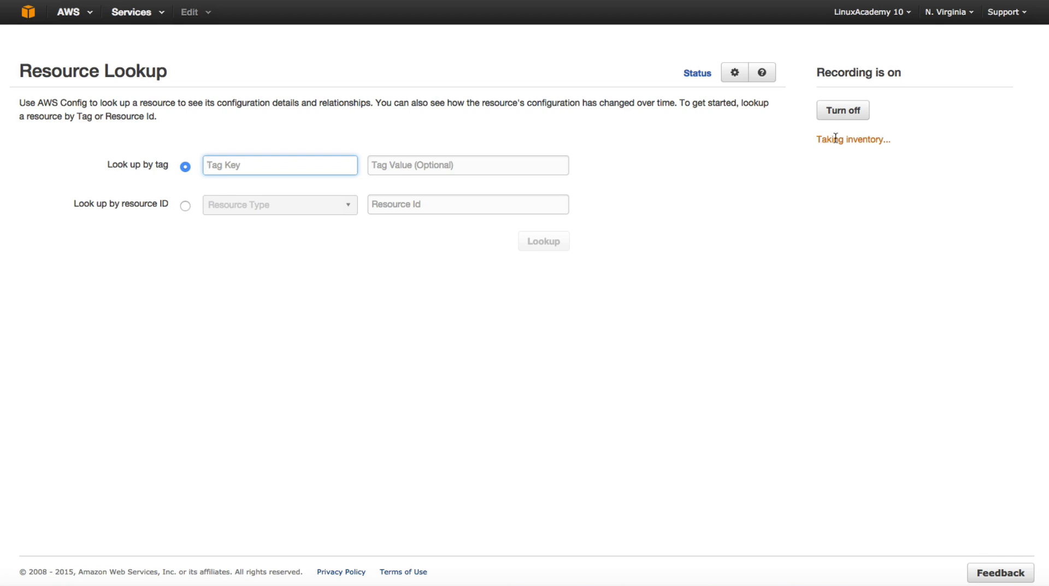
pyautogui.moveTo(825, 154)
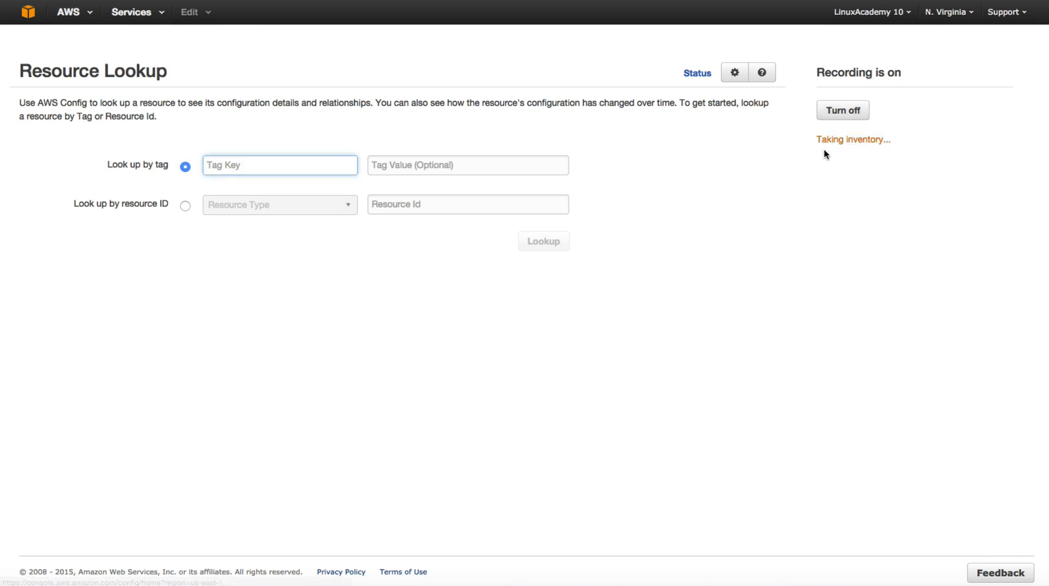
pyautogui.moveTo(330, 124)
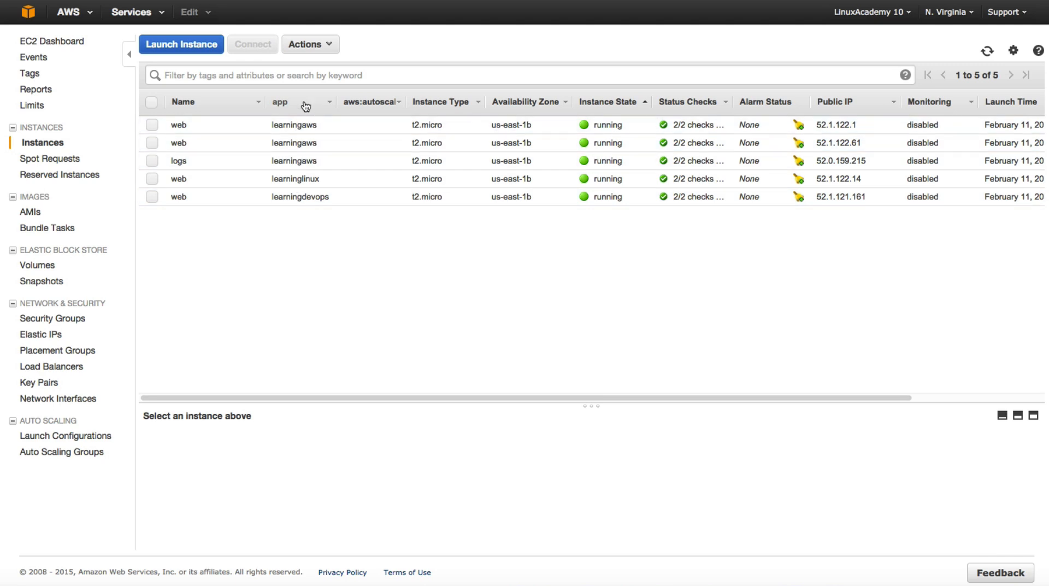
pyautogui.moveTo(399, 132)
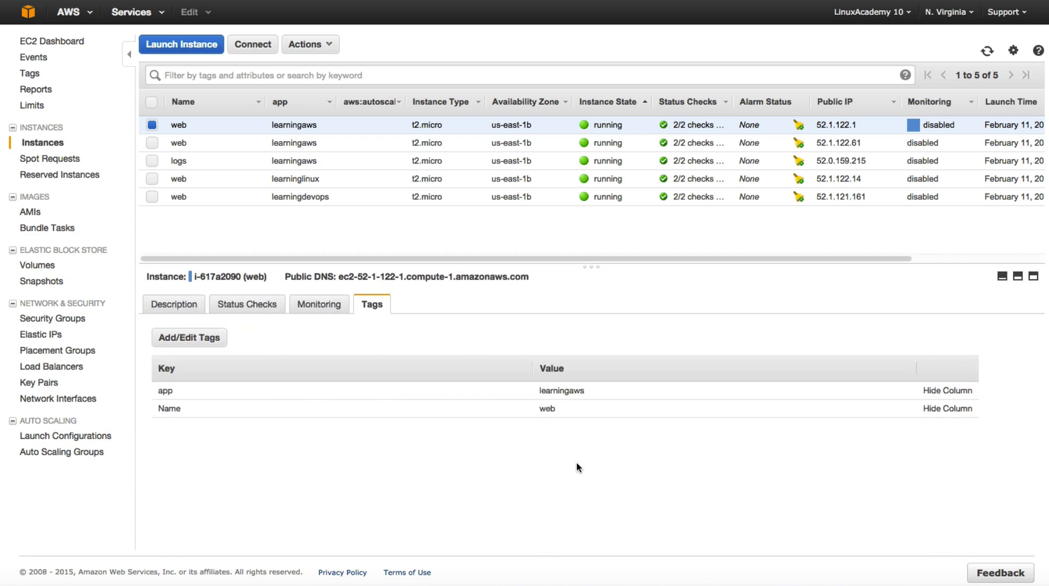
pyautogui.moveTo(155, 414)
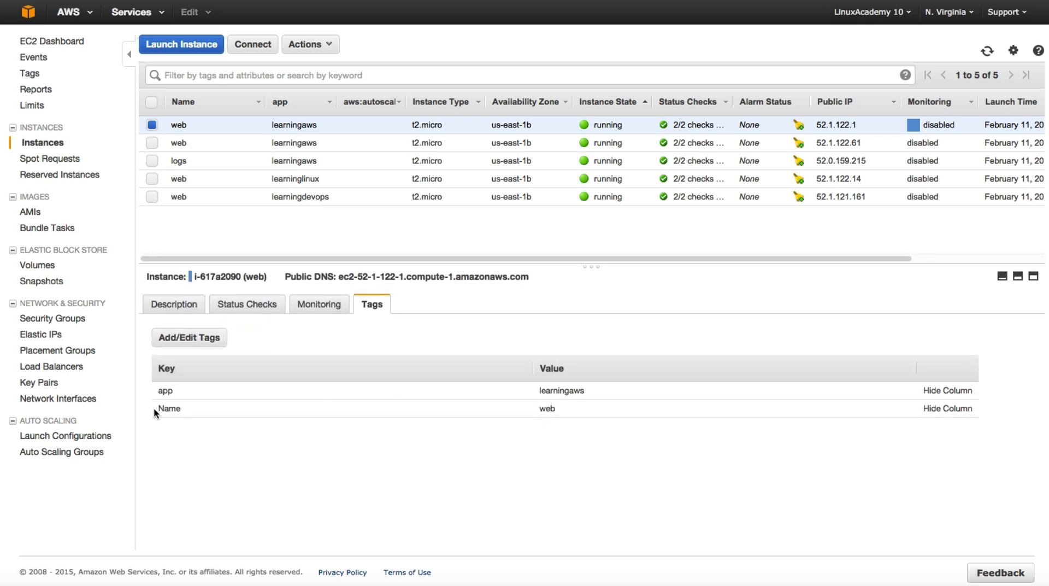
pyautogui.moveTo(548, 419)
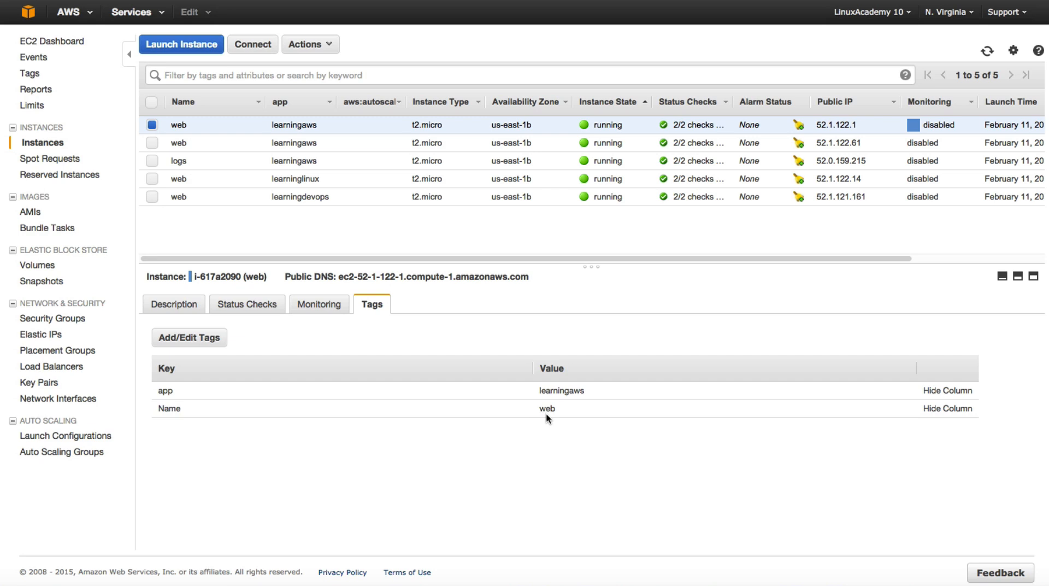
pyautogui.moveTo(249, 130)
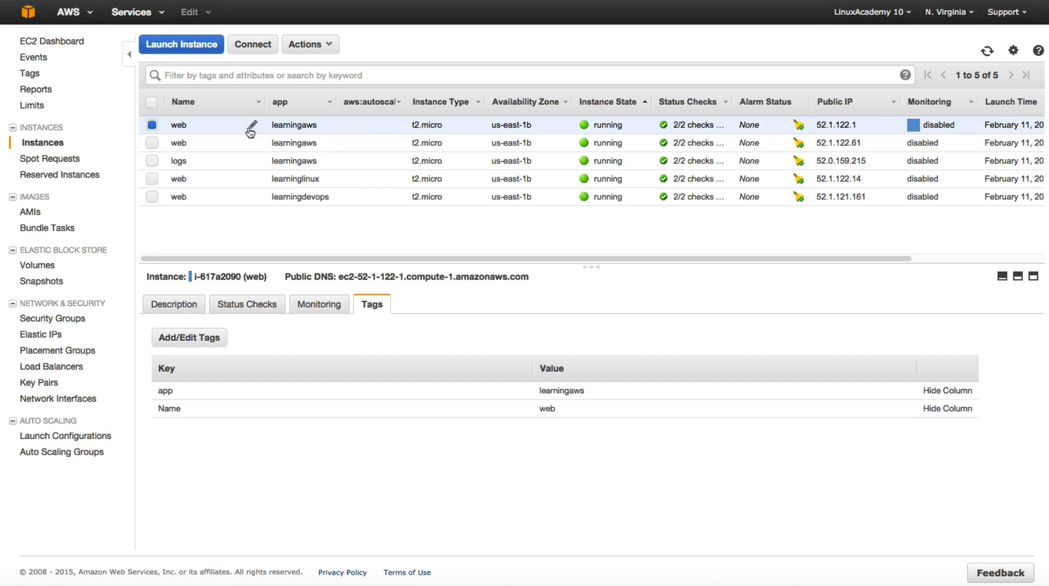
pyautogui.moveTo(221, 117)
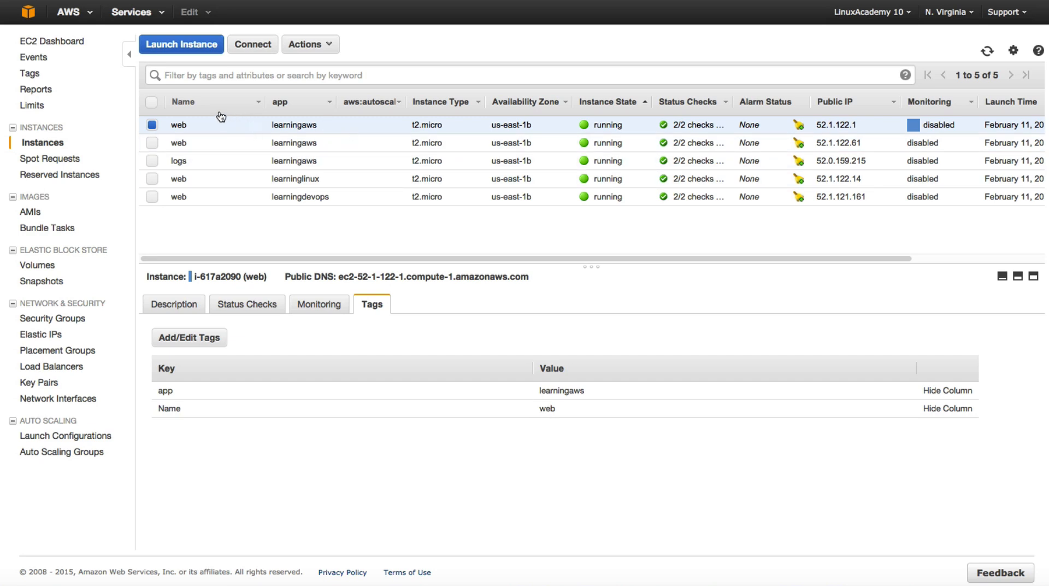
pyautogui.moveTo(209, 128)
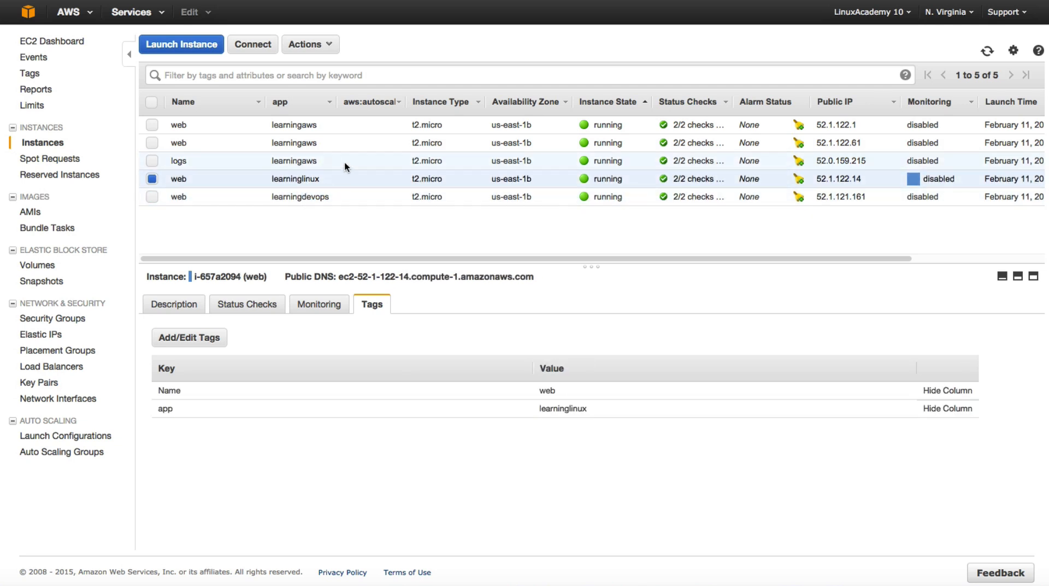
# Return to the Resource Lookup page after reviewing the instances' app and Name tags.
pyautogui.click(178, 124)
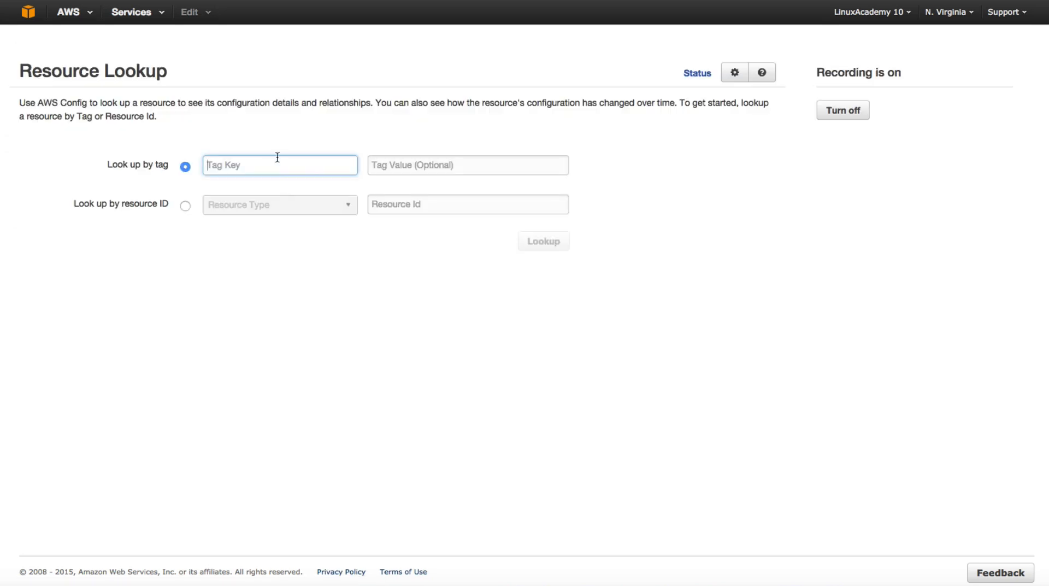
pyautogui.moveTo(279, 158)
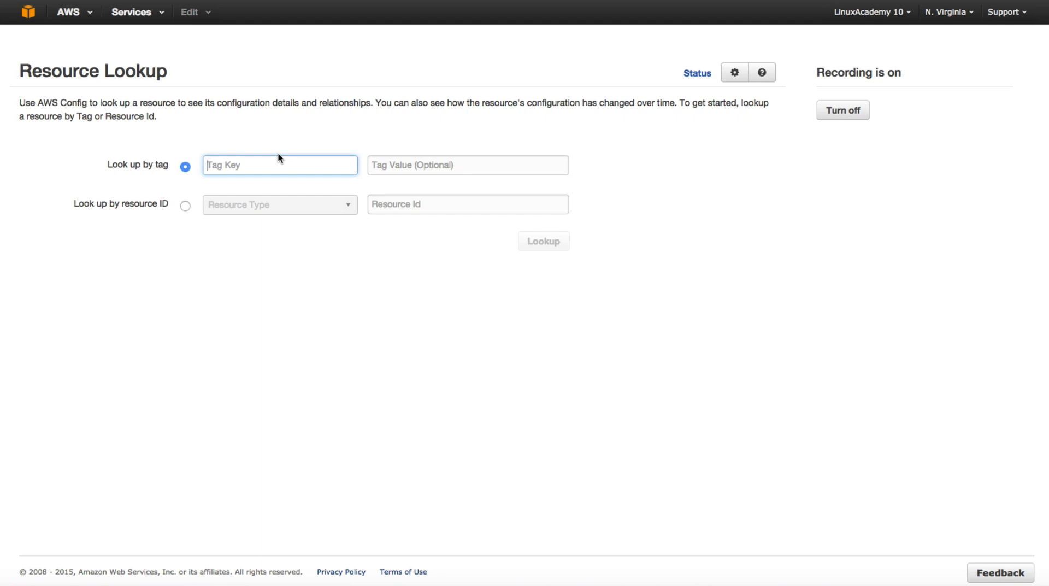
# Look up tag app = learningaws, returning instances web, web and logs.
pyautogui.write('lear')
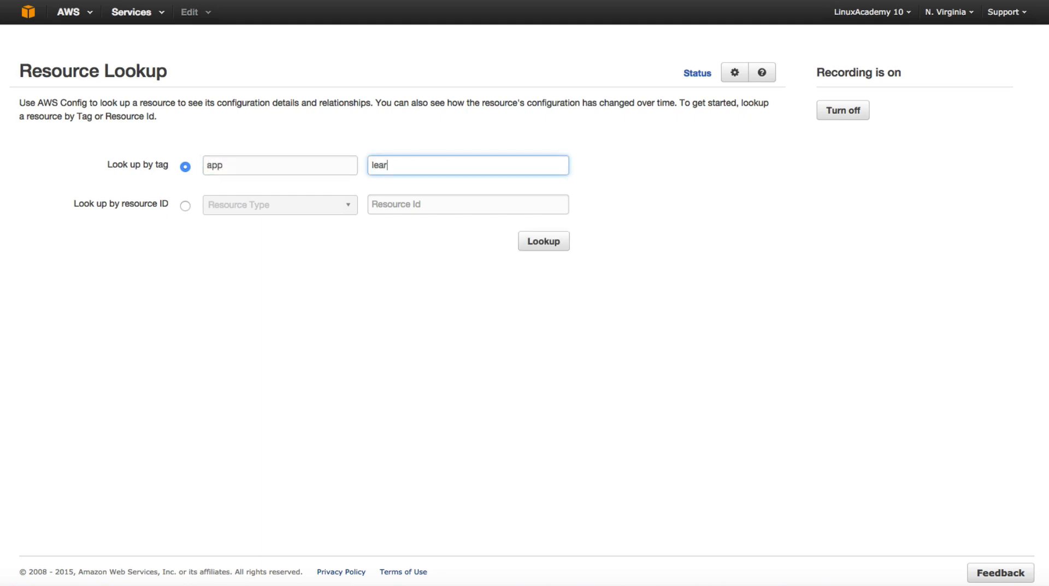
pyautogui.write('ningaws')
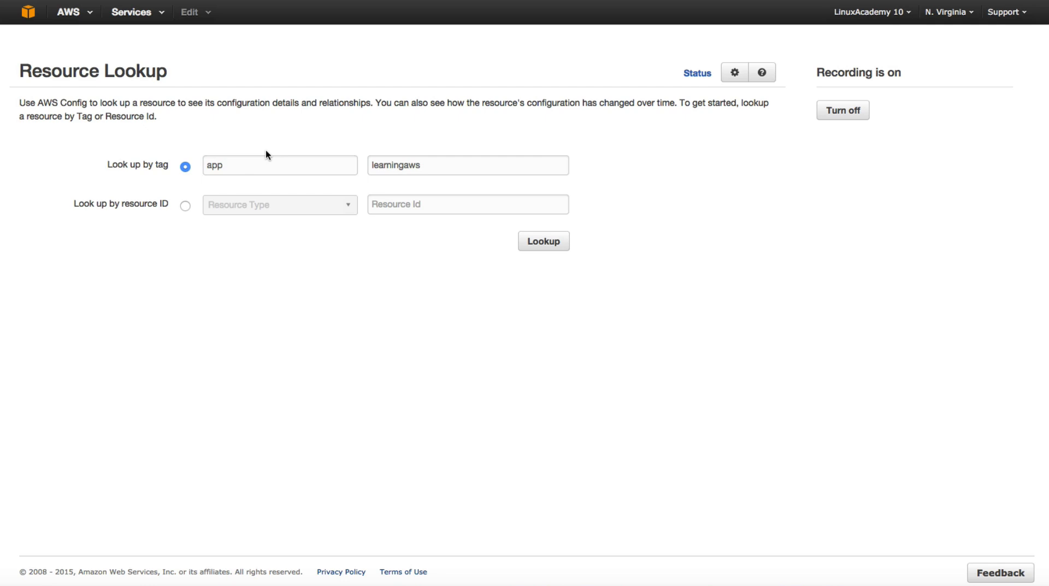
pyautogui.moveTo(197, 249)
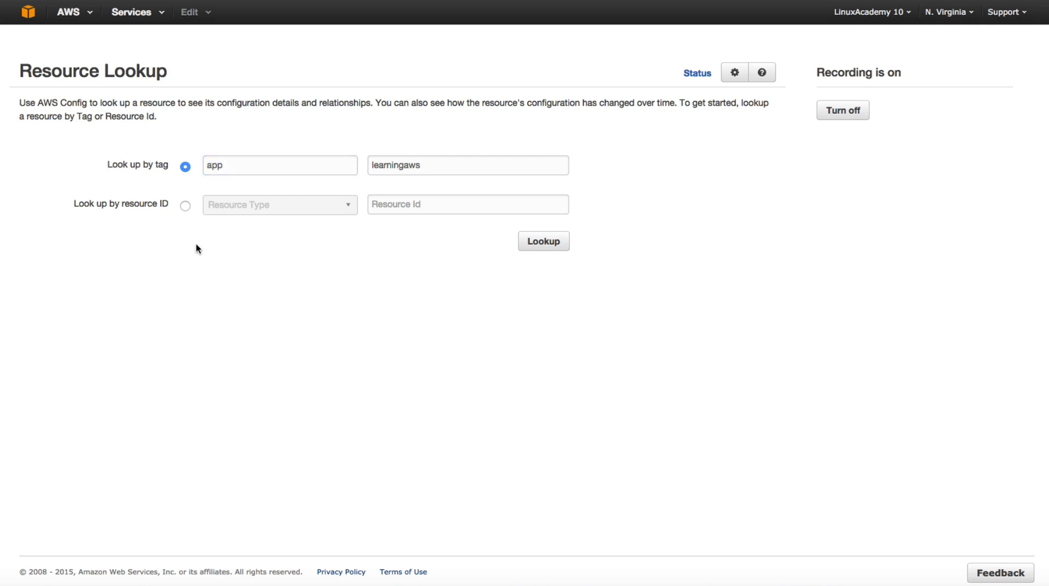
pyautogui.moveTo(262, 184)
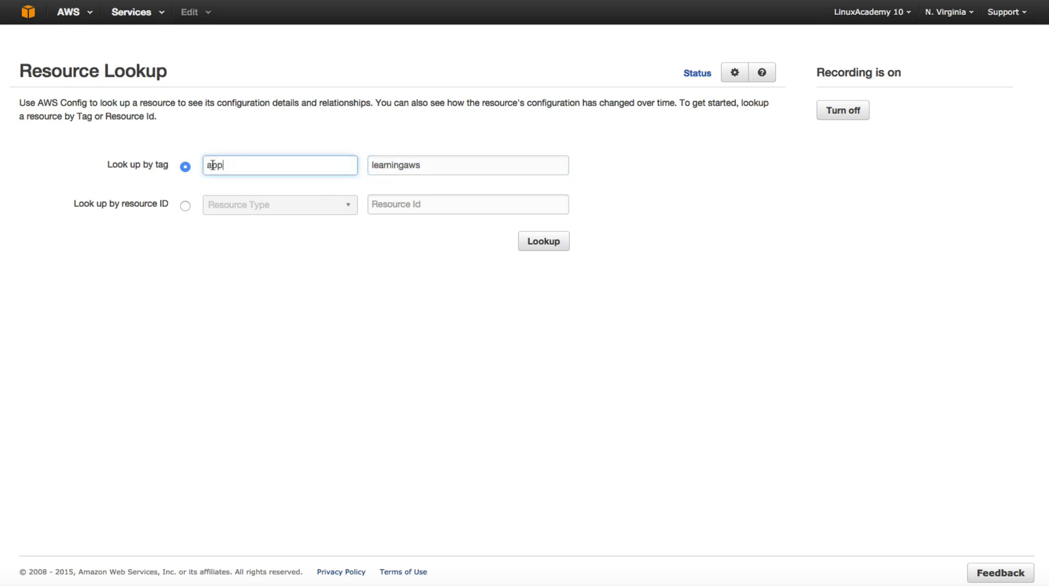
pyautogui.click(543, 240)
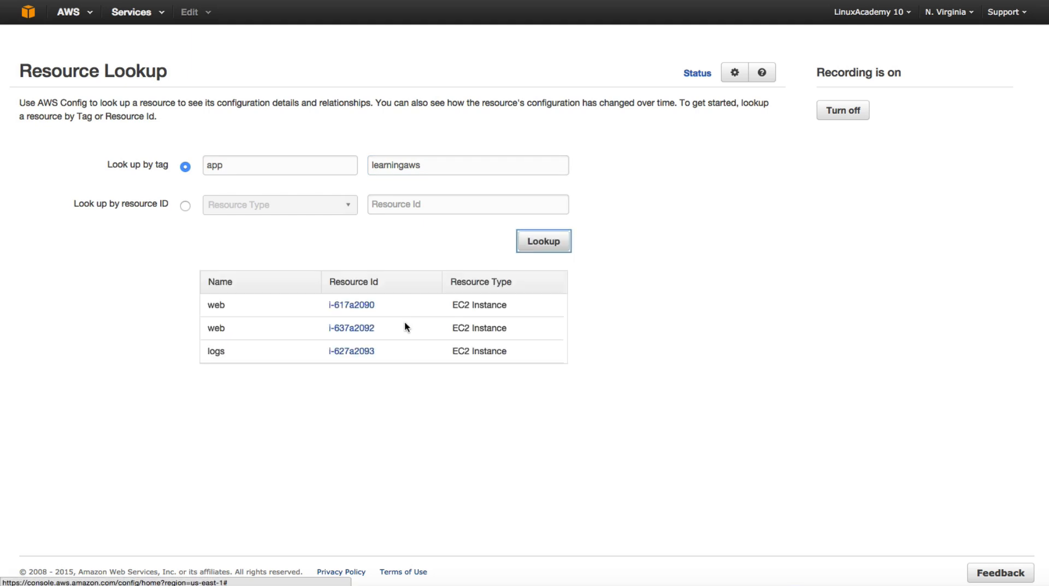
pyautogui.moveTo(260, 243)
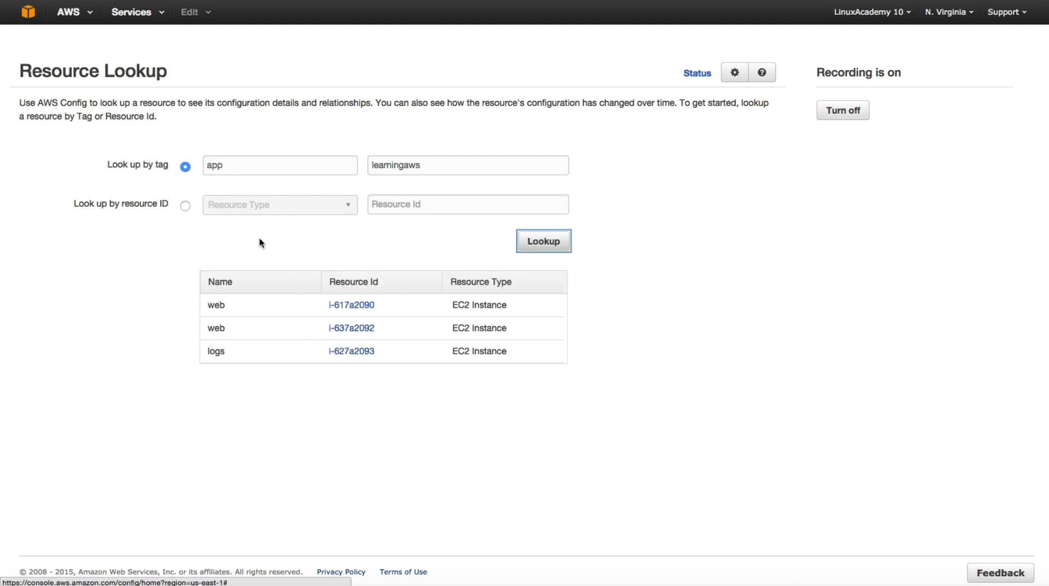
pyautogui.moveTo(434, 181)
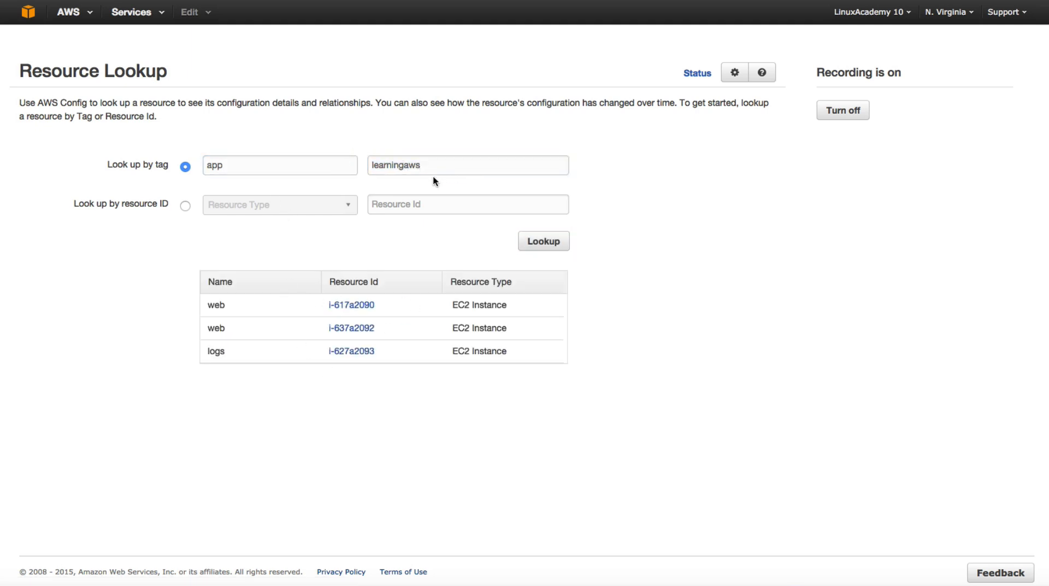
pyautogui.moveTo(251, 331)
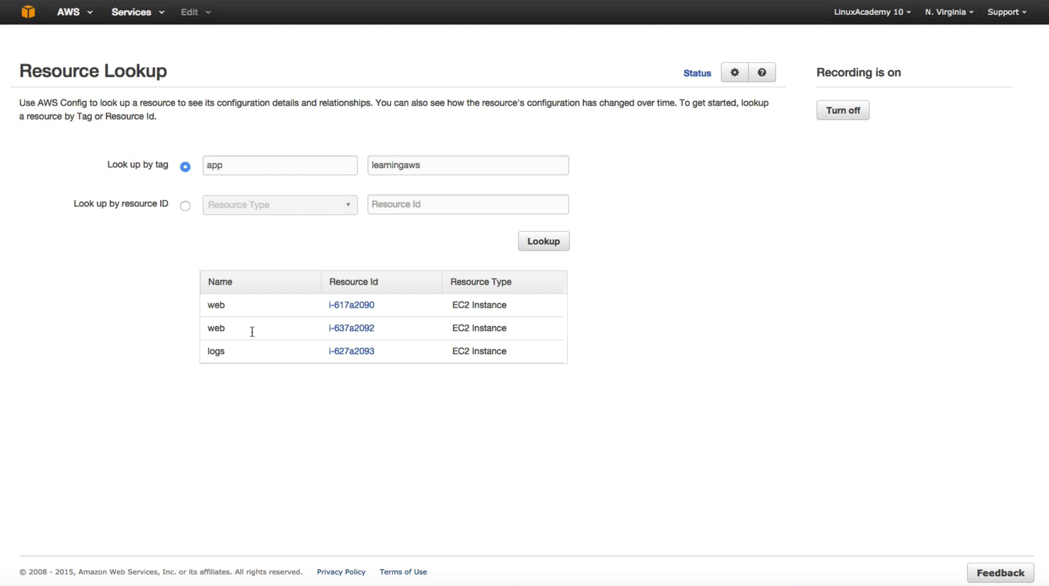
pyautogui.moveTo(471, 350)
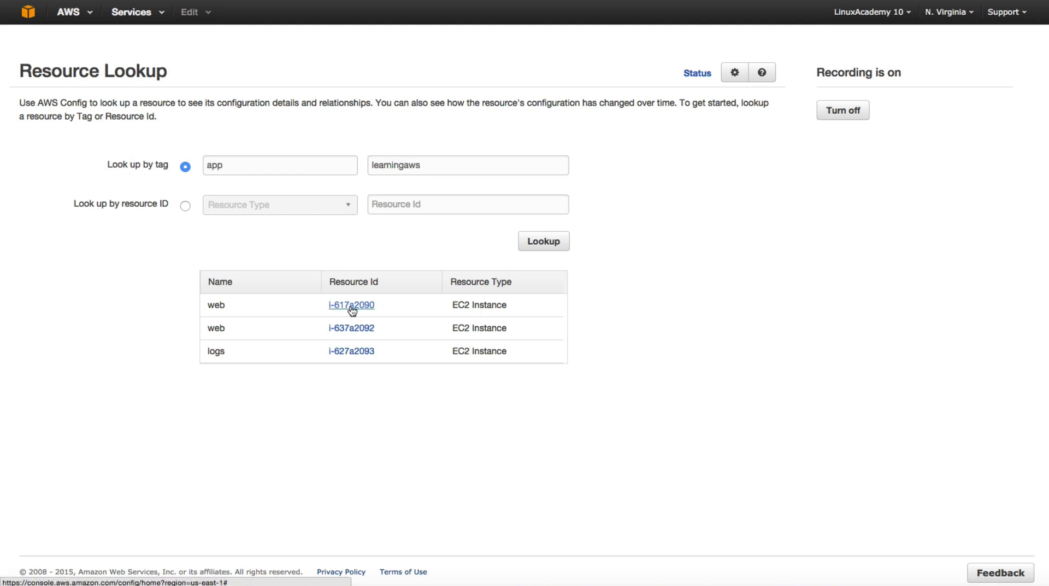
# Open instance i-617a2090's details: t2.micro, running, us-east-1b, tagged Name:web.
pyautogui.click(351, 305)
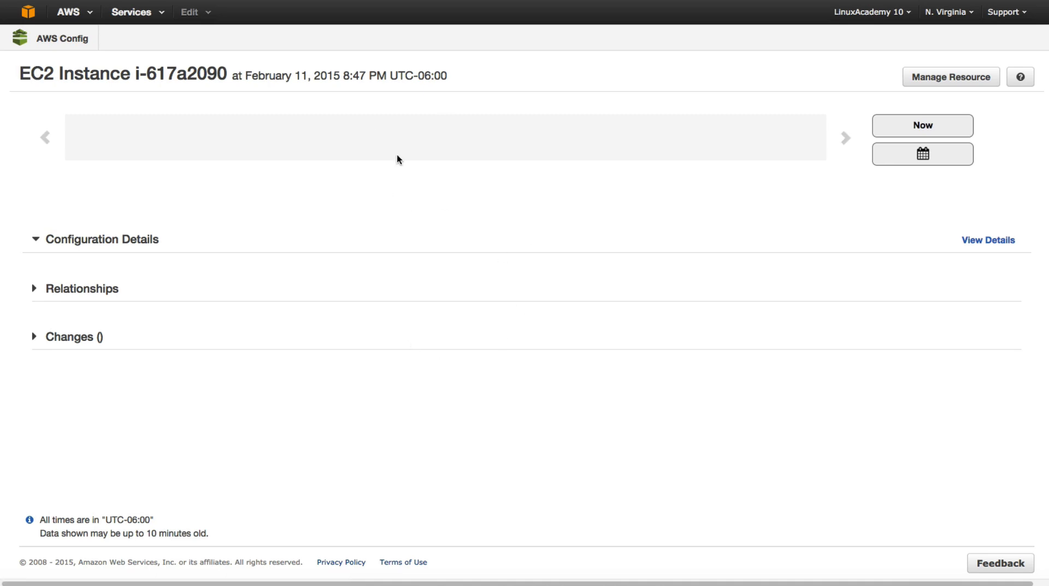
pyautogui.moveTo(113, 208)
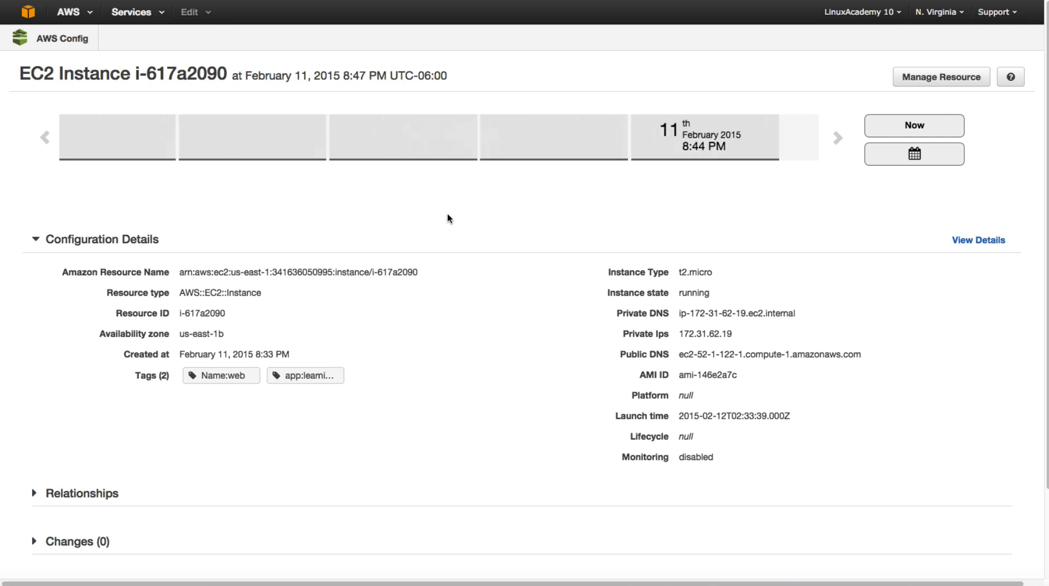
pyautogui.scroll(-3)
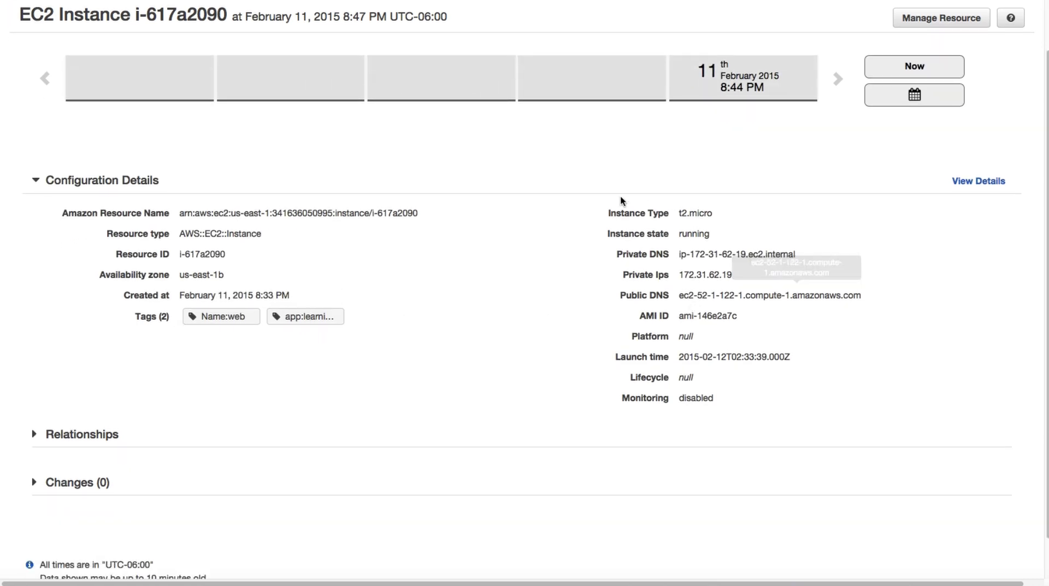
pyautogui.scroll(3)
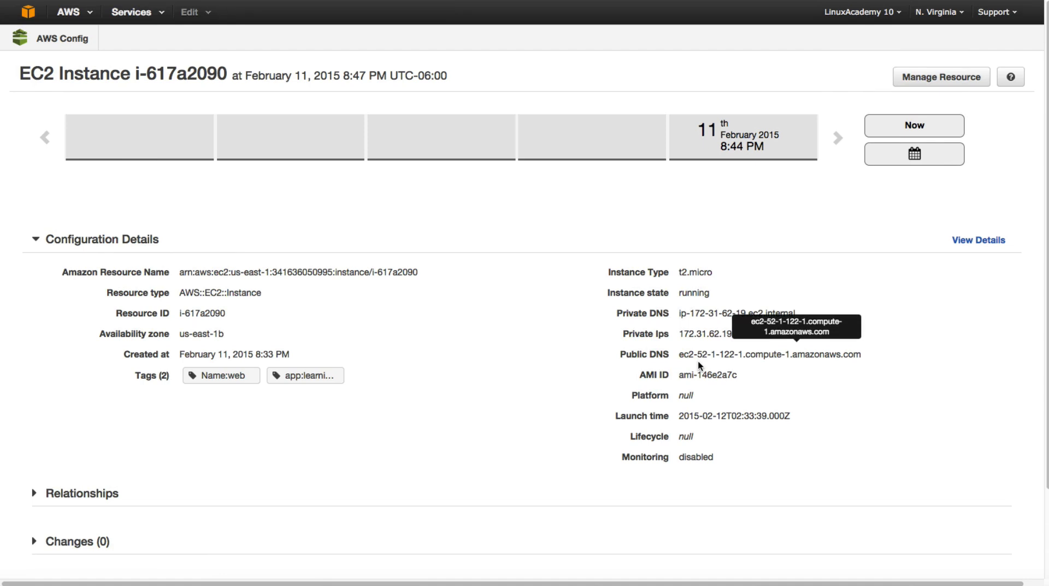
pyautogui.moveTo(557, 327)
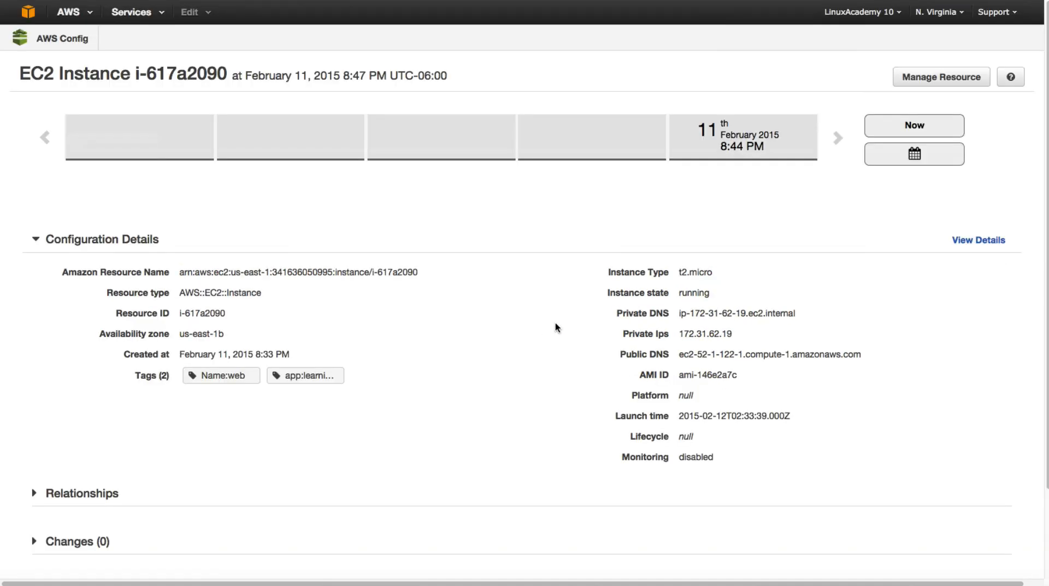
pyautogui.moveTo(490, 226)
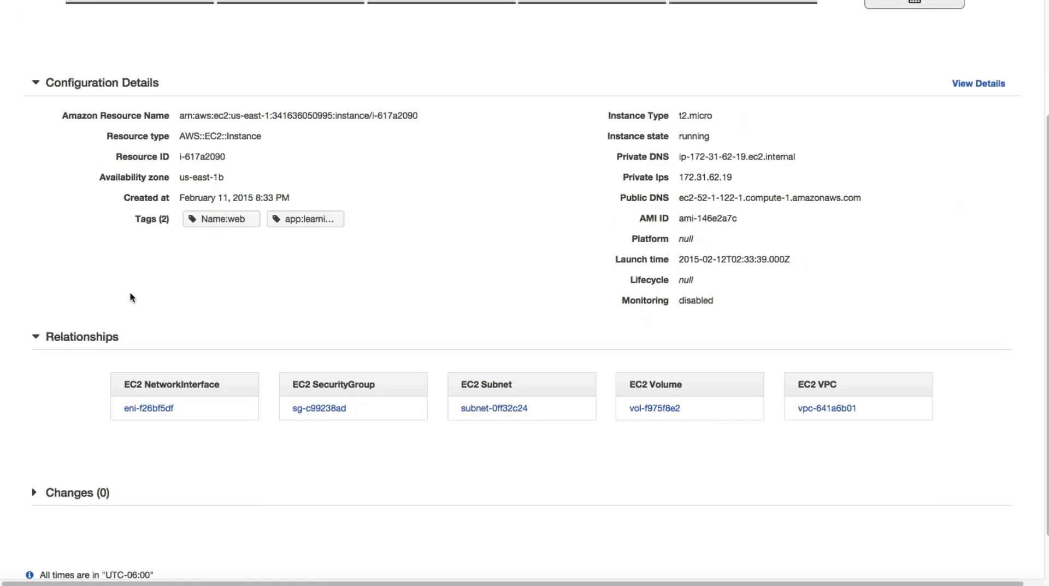
pyautogui.moveTo(214, 340)
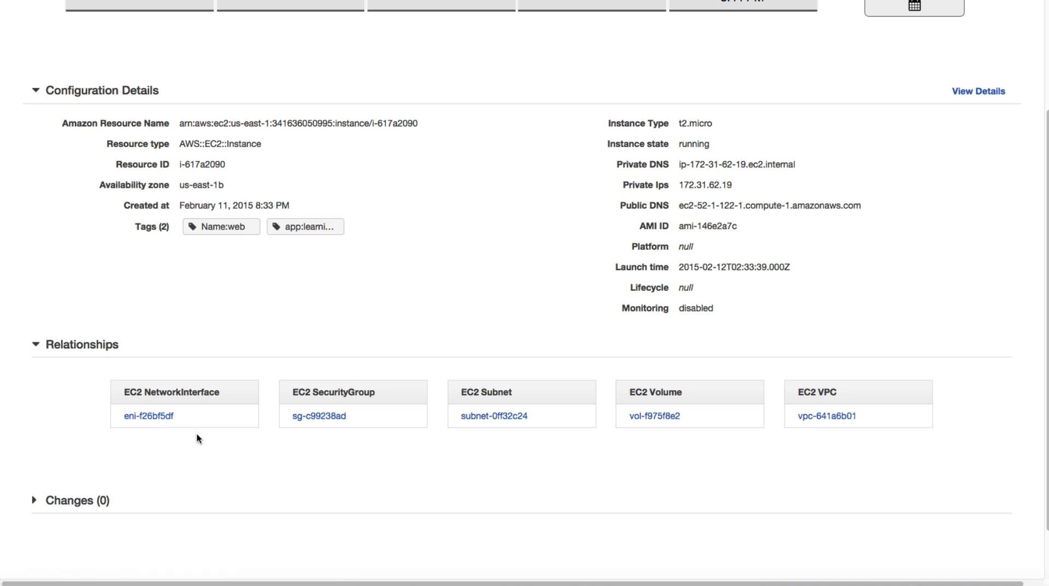
pyautogui.moveTo(319, 416)
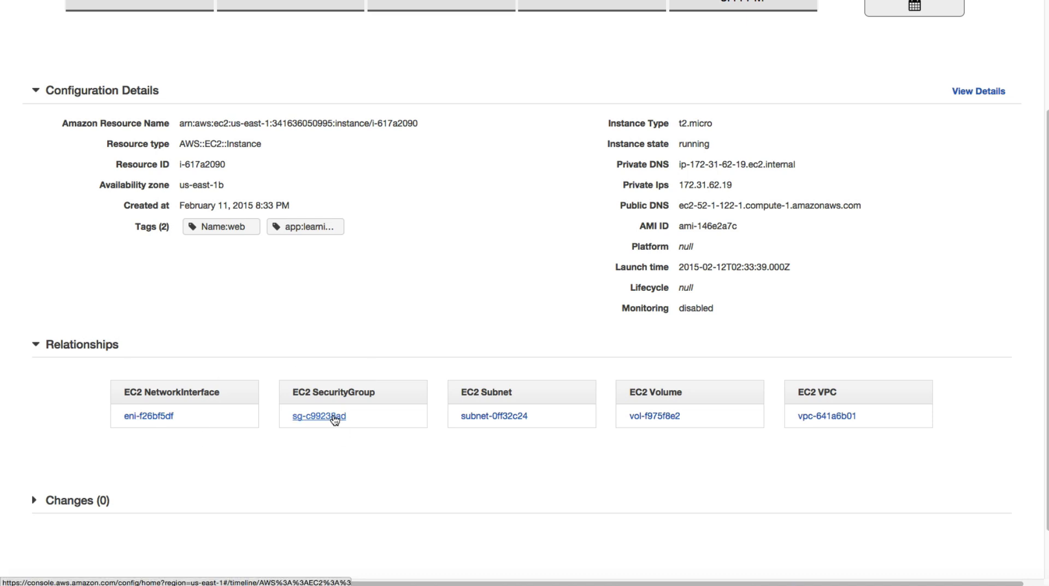
pyautogui.moveTo(337, 405)
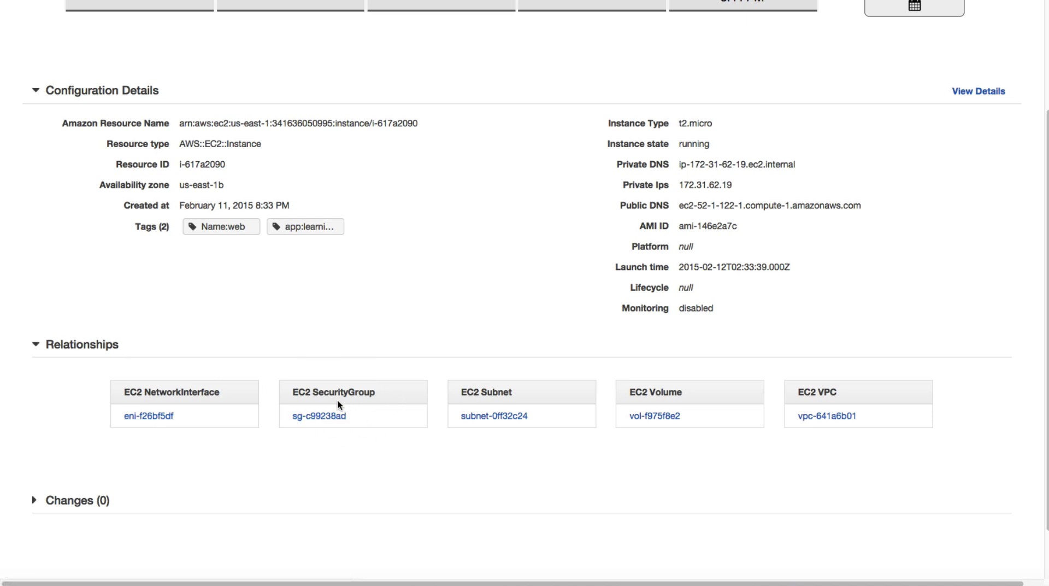
pyautogui.moveTo(495, 415)
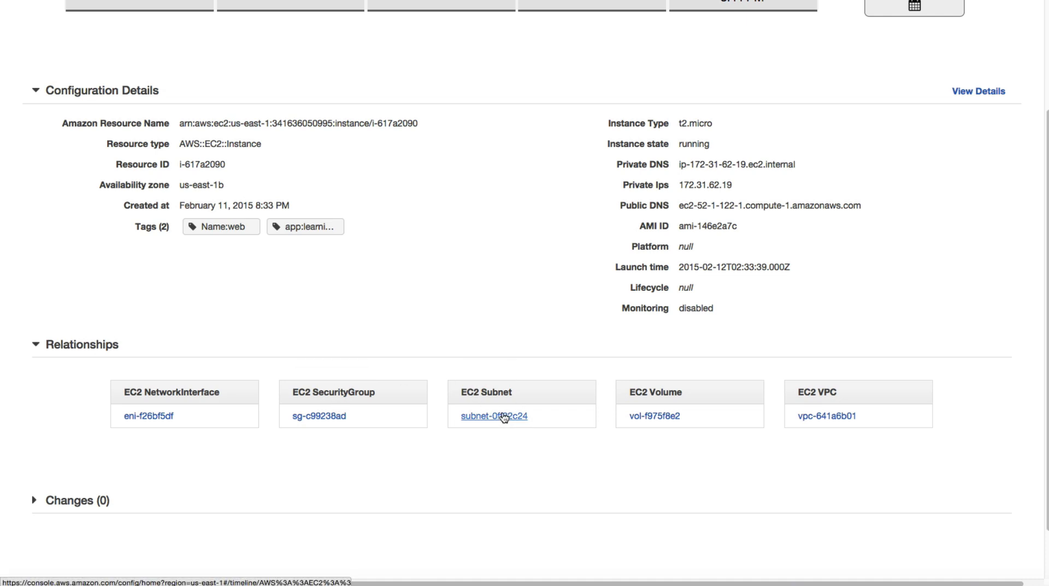
pyautogui.moveTo(626, 431)
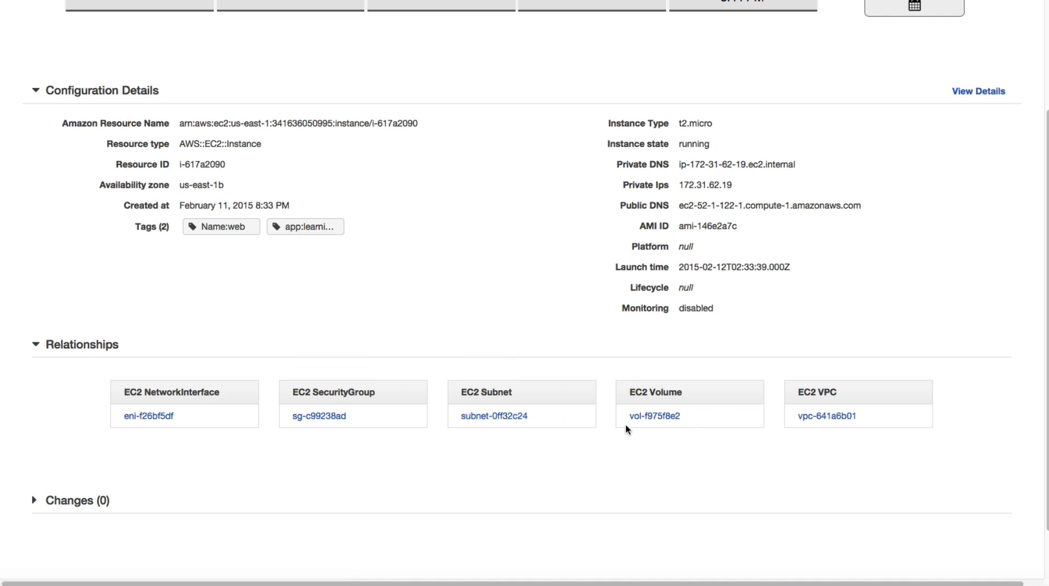
pyautogui.moveTo(661, 407)
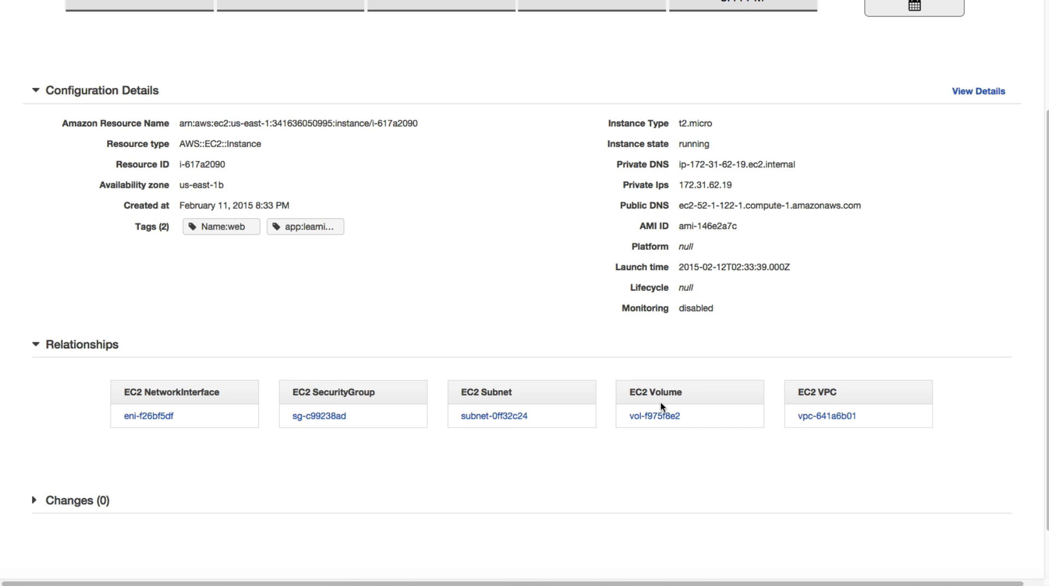
pyautogui.moveTo(659, 339)
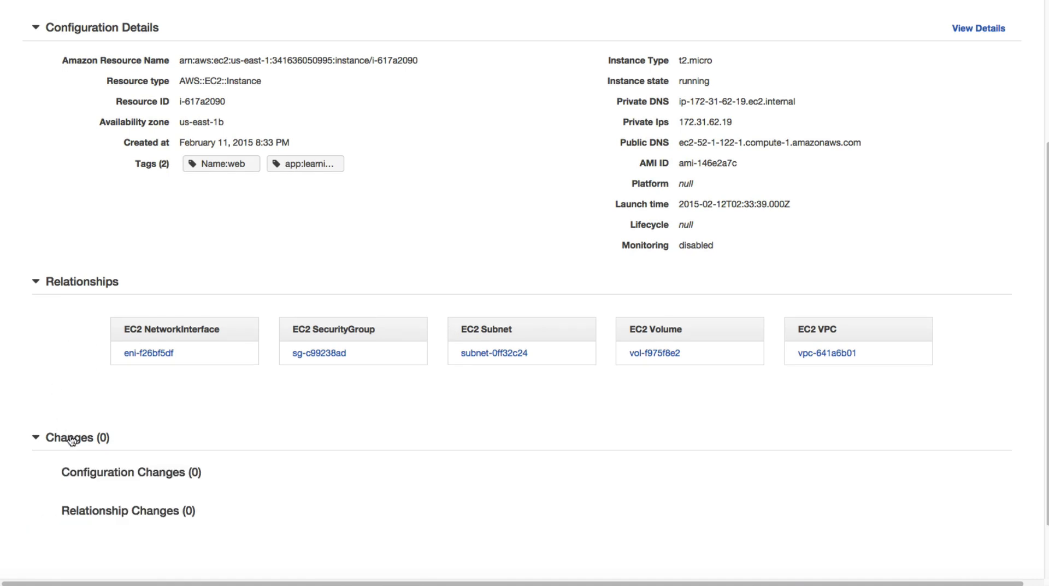
pyautogui.moveTo(260, 409)
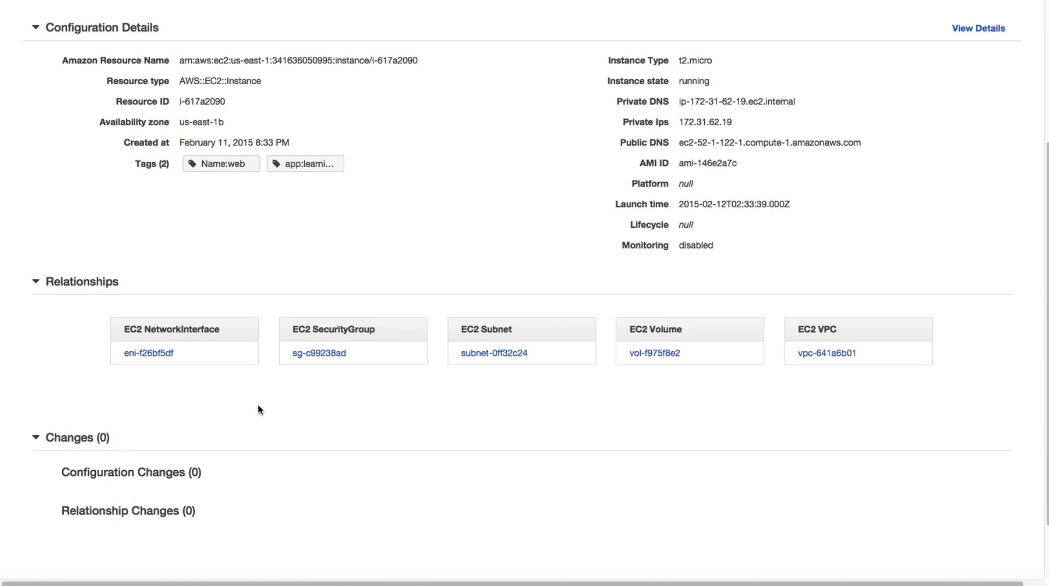
pyautogui.moveTo(246, 514)
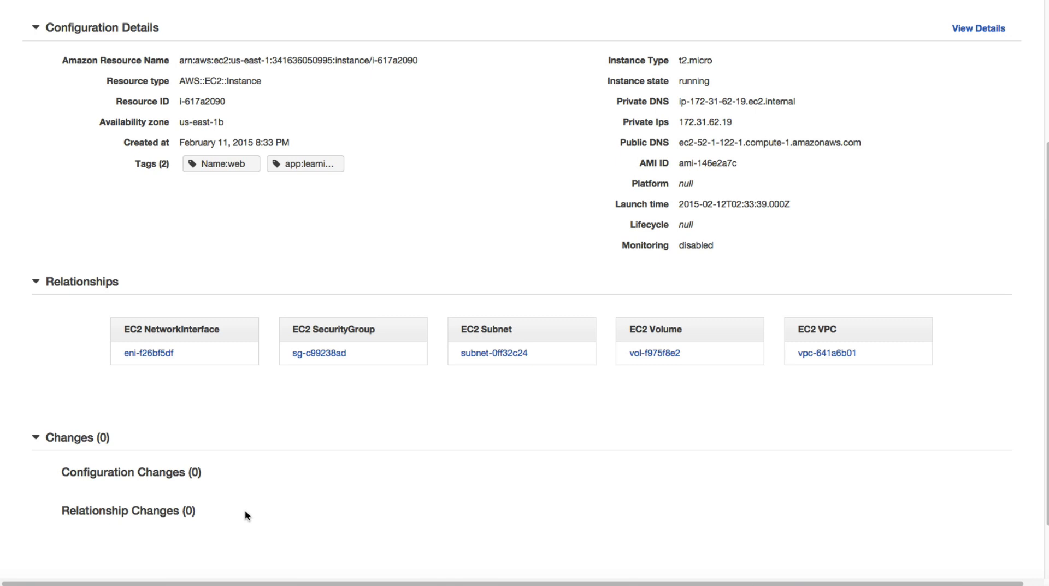
pyautogui.moveTo(269, 517)
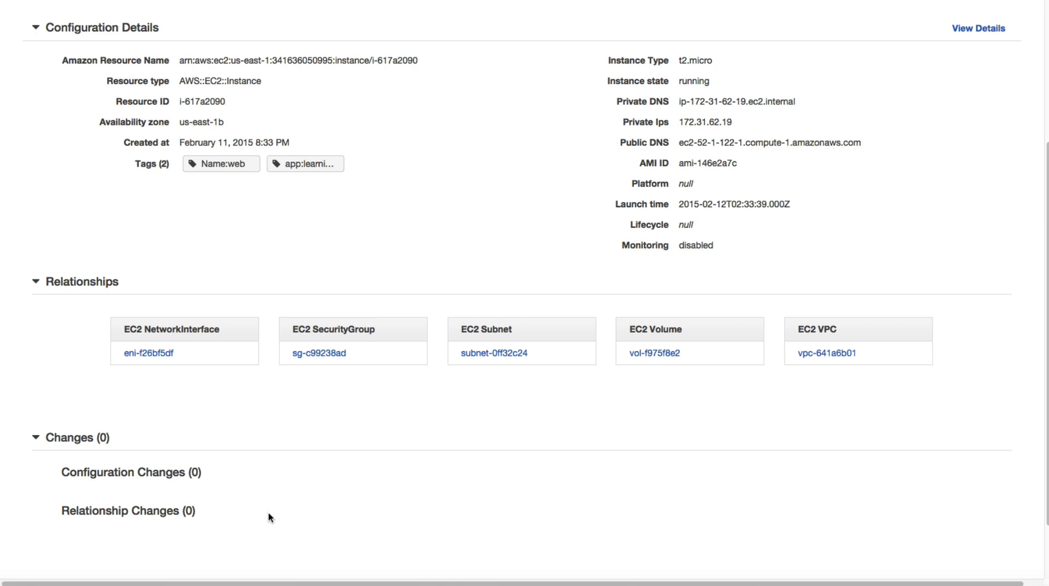
pyautogui.moveTo(701, 333)
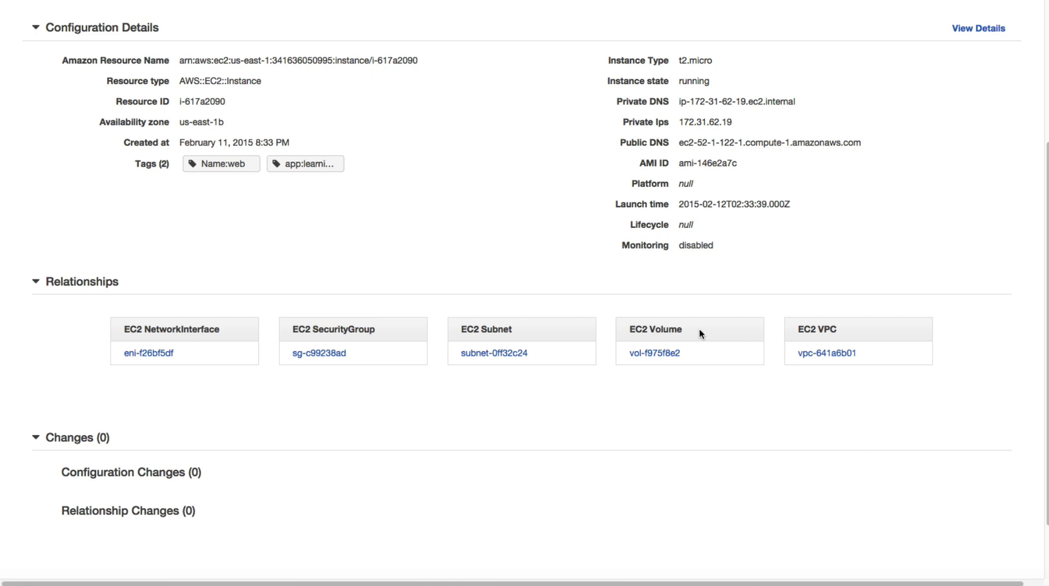
pyautogui.moveTo(206, 506)
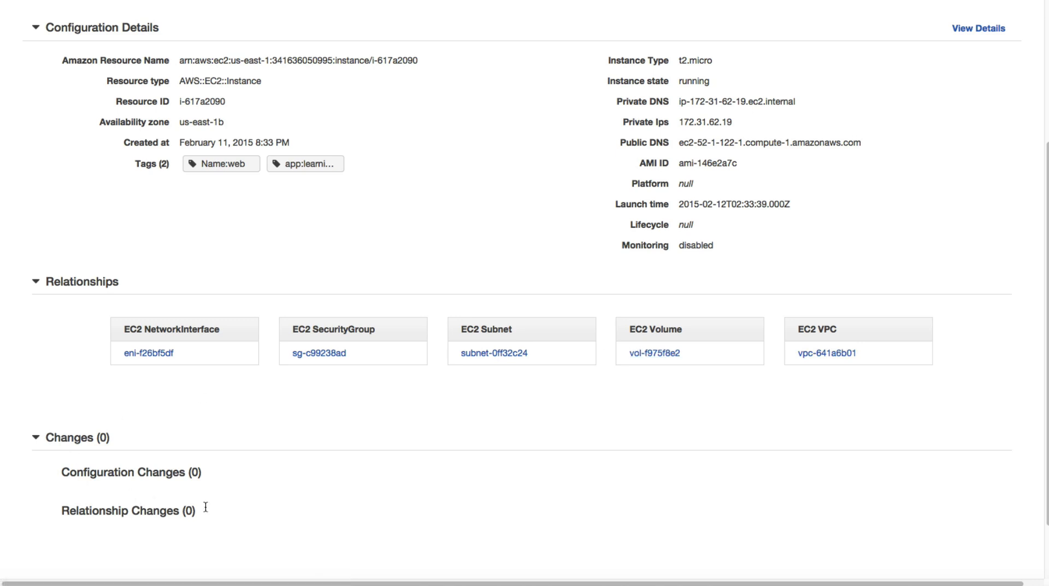
pyautogui.moveTo(245, 497)
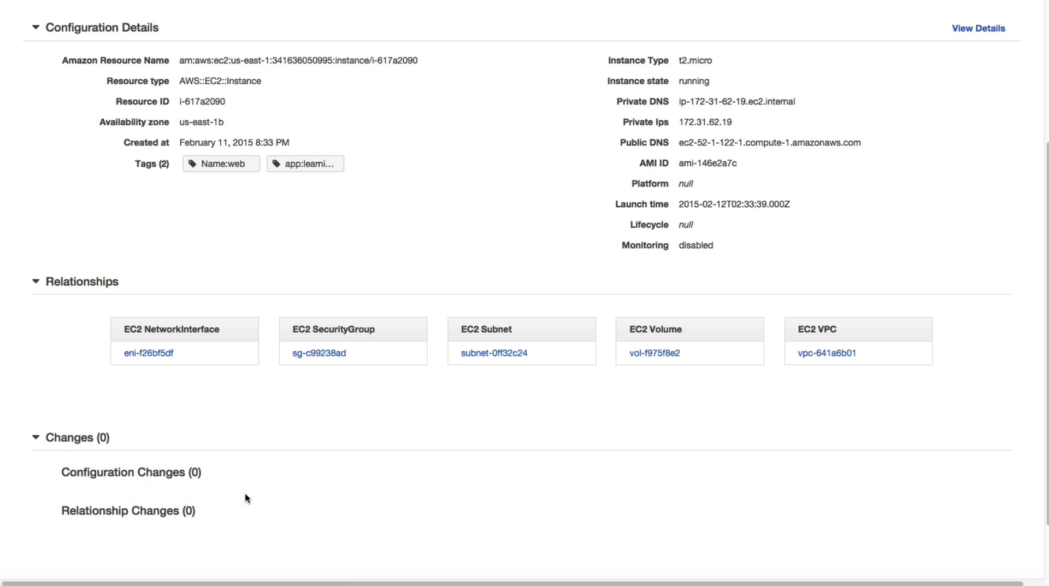
pyautogui.moveTo(118, 502)
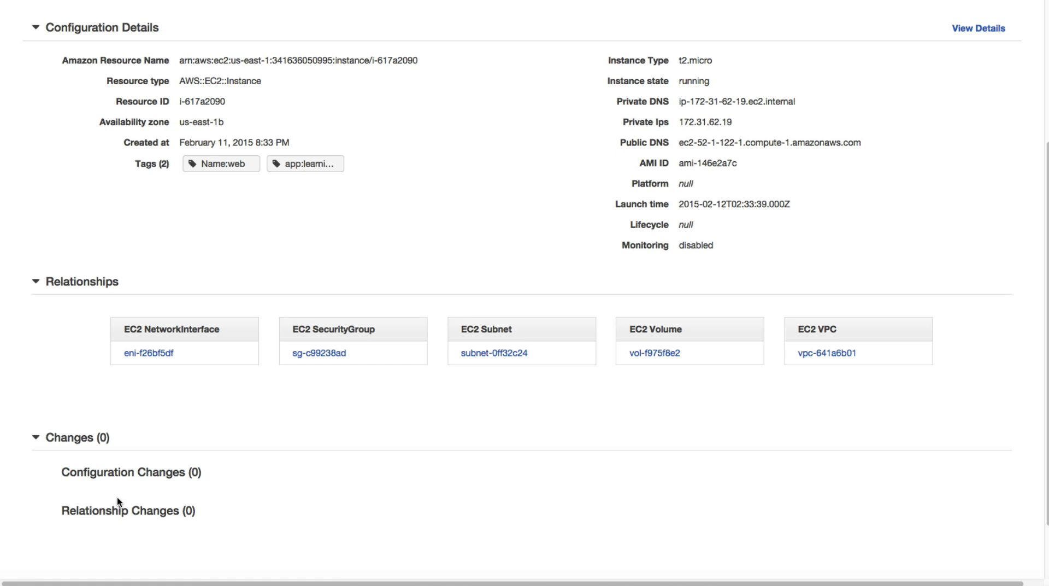
pyautogui.moveTo(218, 473)
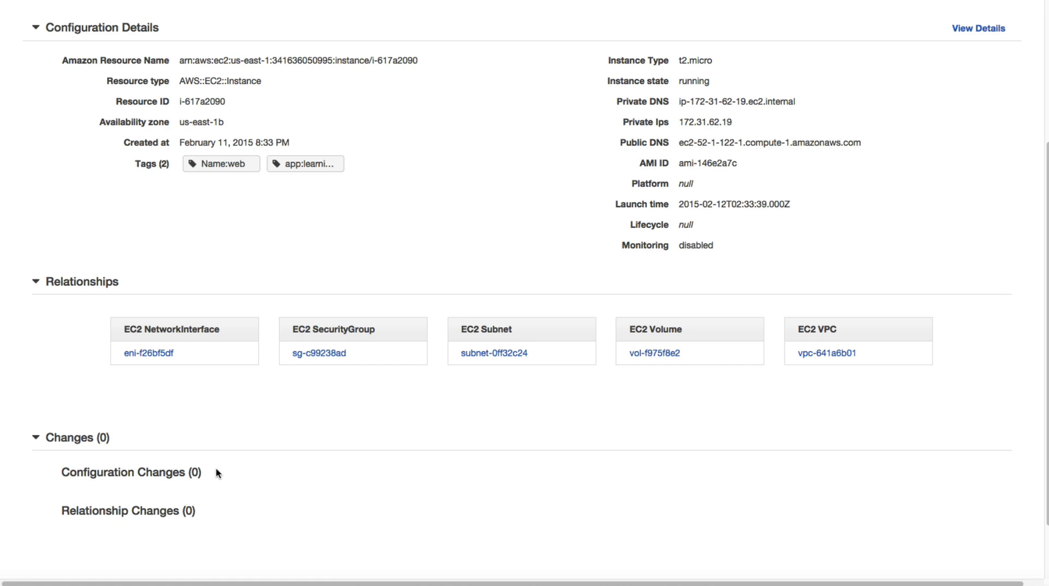
pyautogui.moveTo(227, 467)
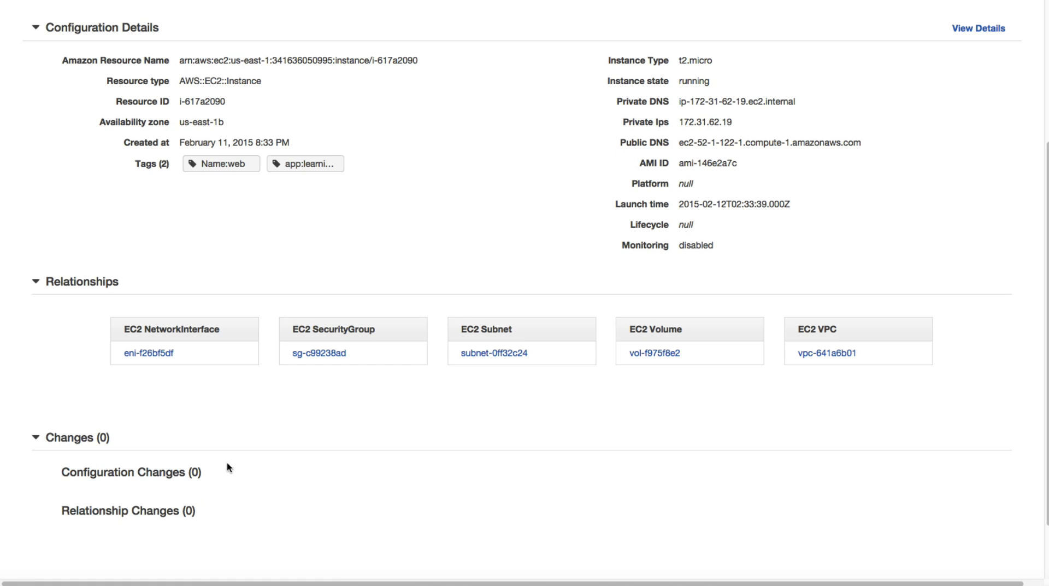
pyautogui.moveTo(236, 442)
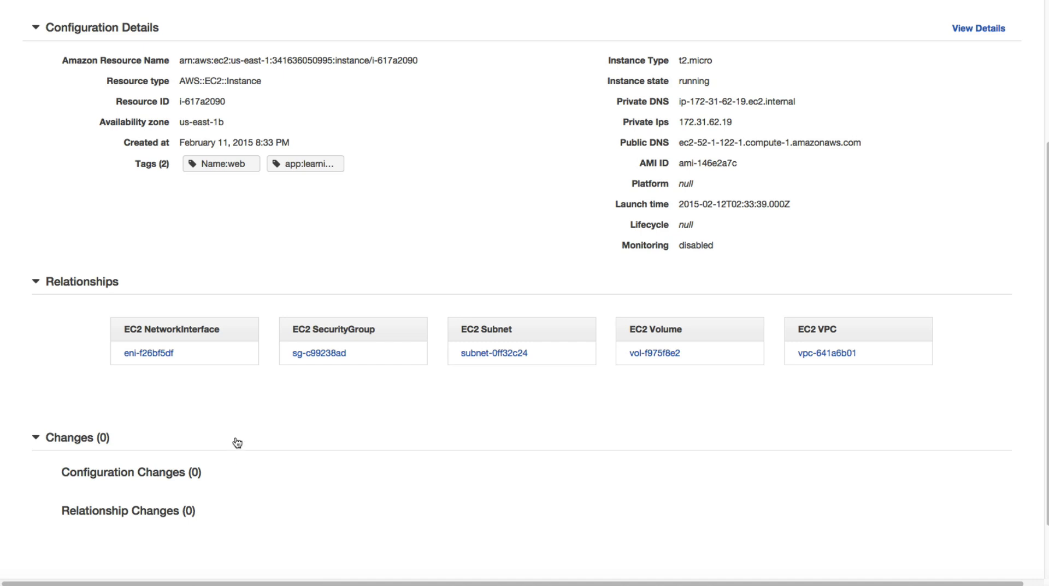
pyautogui.moveTo(348, 431)
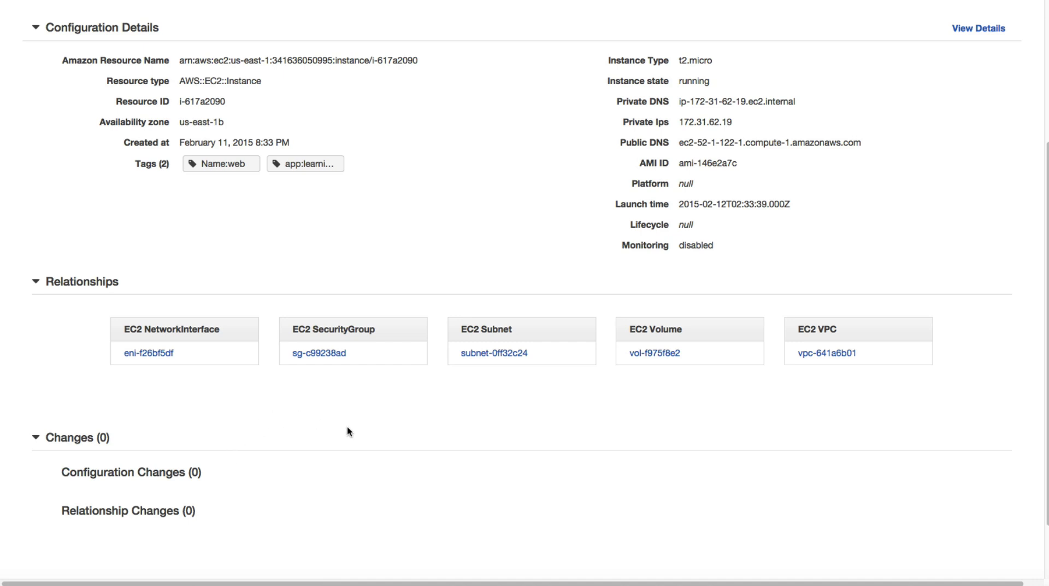
# Scroll up to the instance's timeline, discovered February 11, 2015, 8:44 PM.
pyautogui.scroll(3)
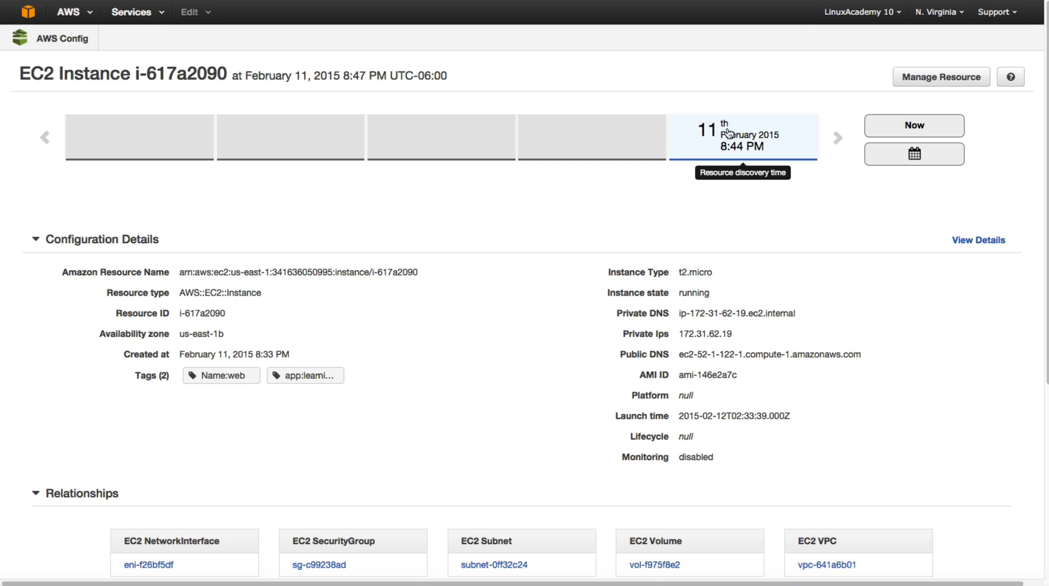
pyautogui.moveTo(554, 139)
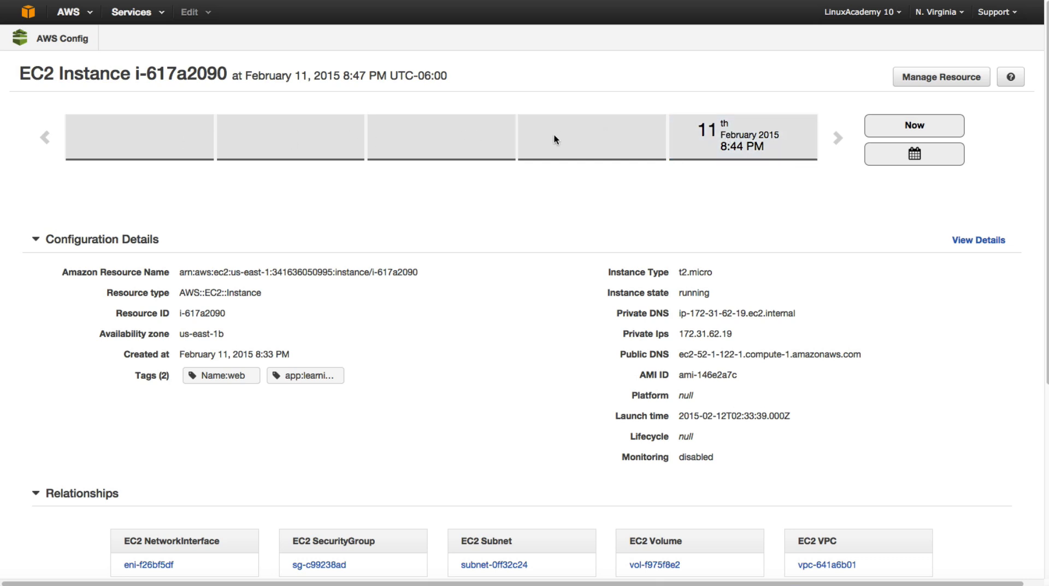
pyautogui.moveTo(741, 134)
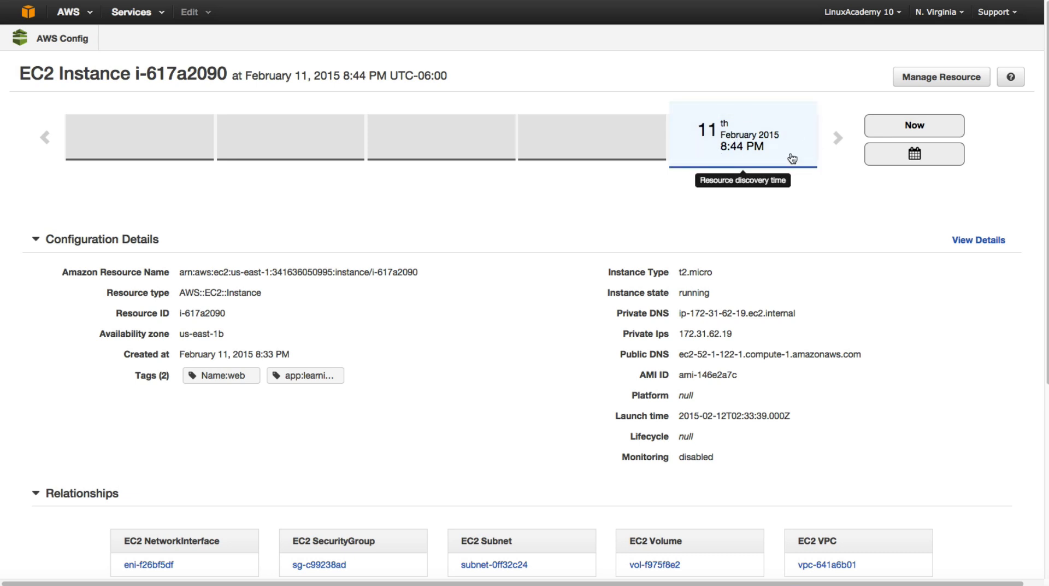
pyautogui.moveTo(806, 99)
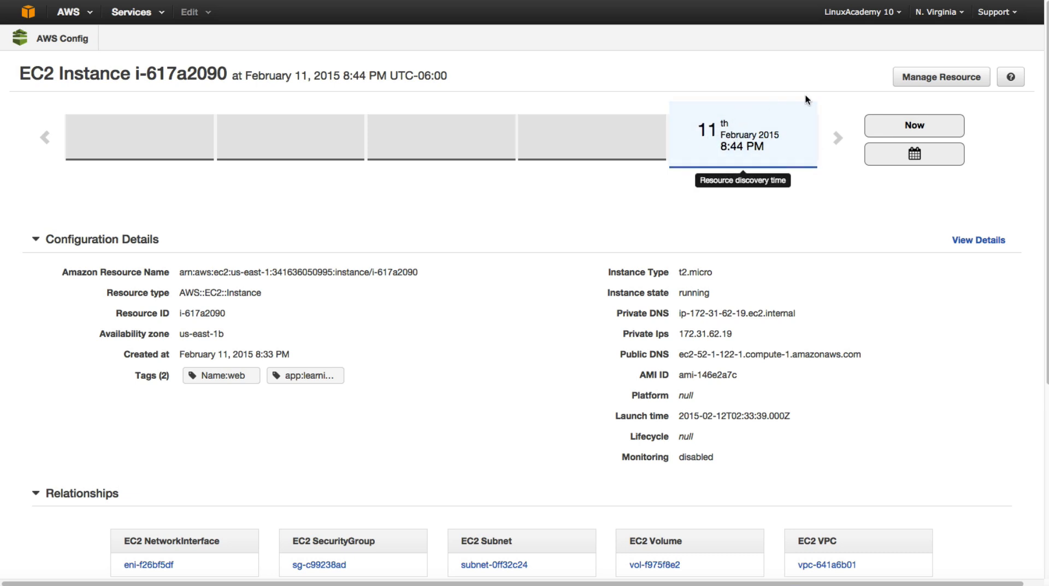
# Go back to Resource Lookup with tag key 'app' still entered.
pyautogui.click(940, 76)
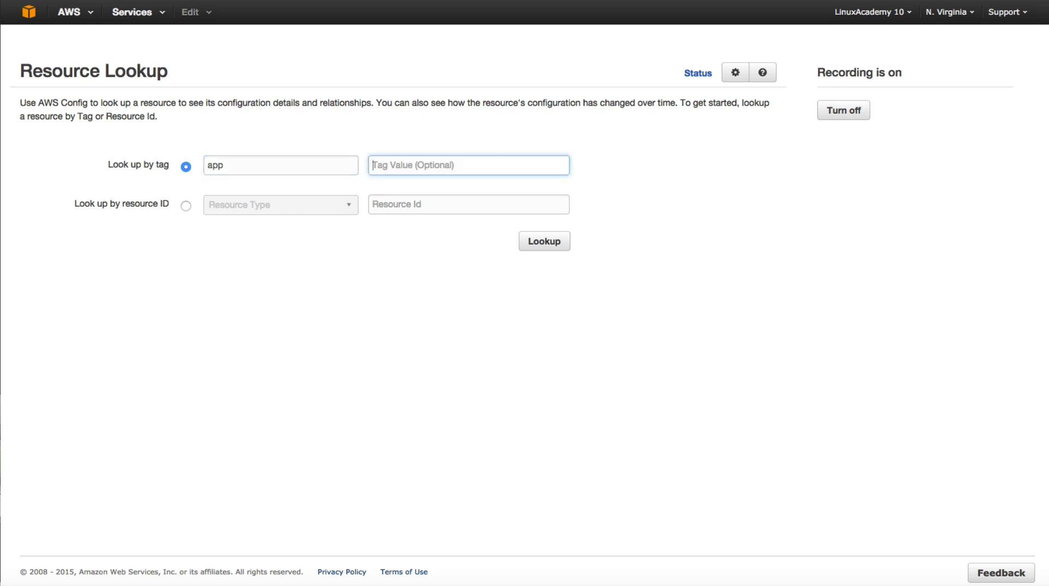
# Look up tag value learningaws, then look up EC2 Instance i-617a2090 by resource ID.
pyautogui.write('learningaws')
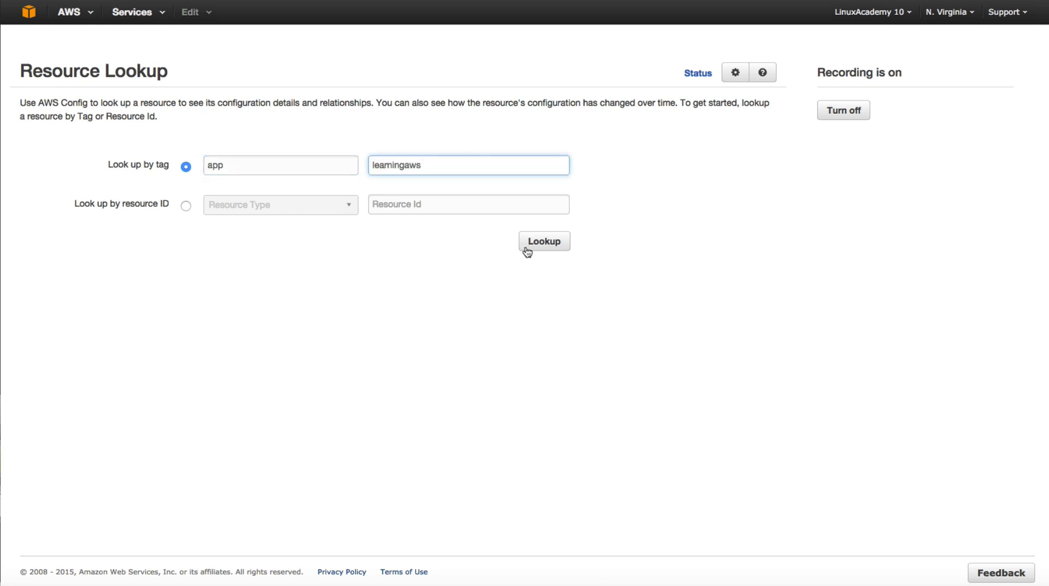
pyautogui.click(544, 240)
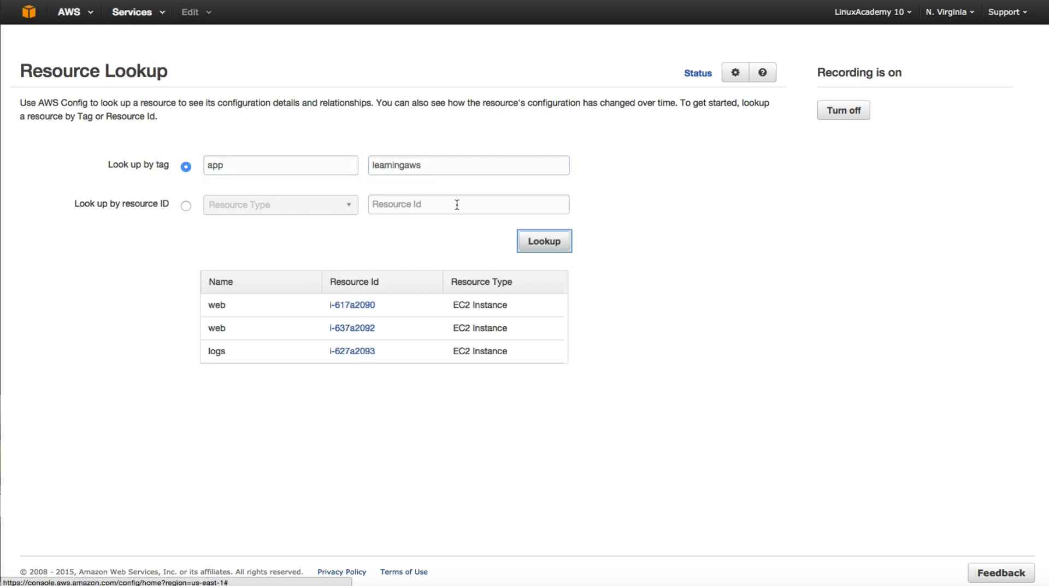
pyautogui.click(186, 204)
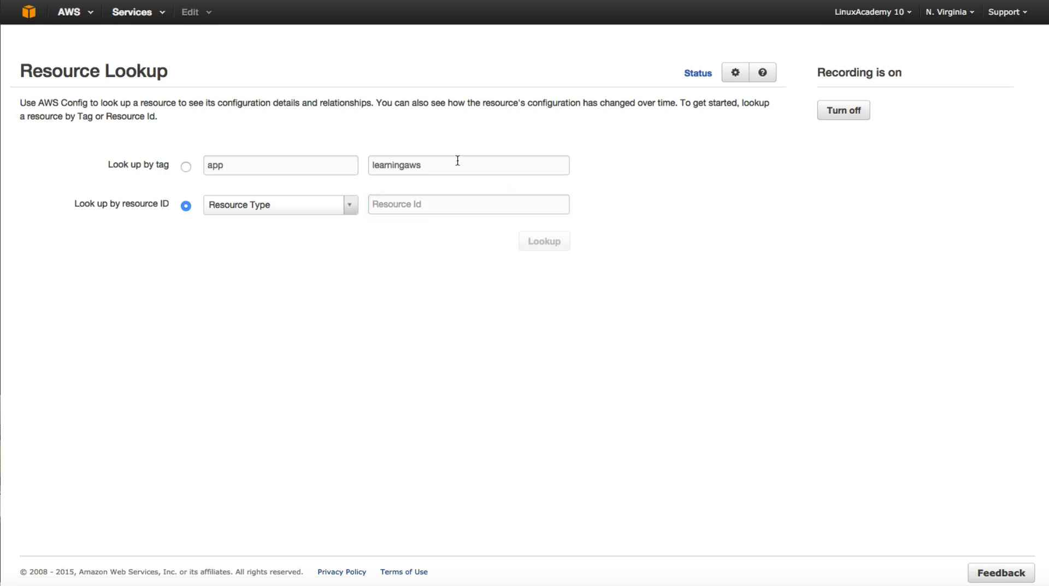
pyautogui.click(543, 241)
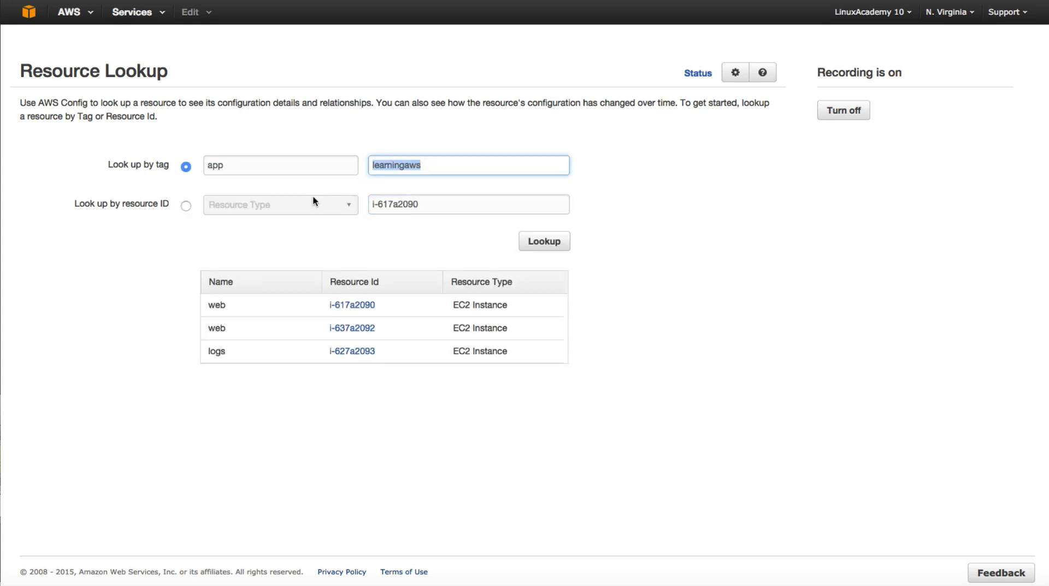
pyautogui.click(280, 204)
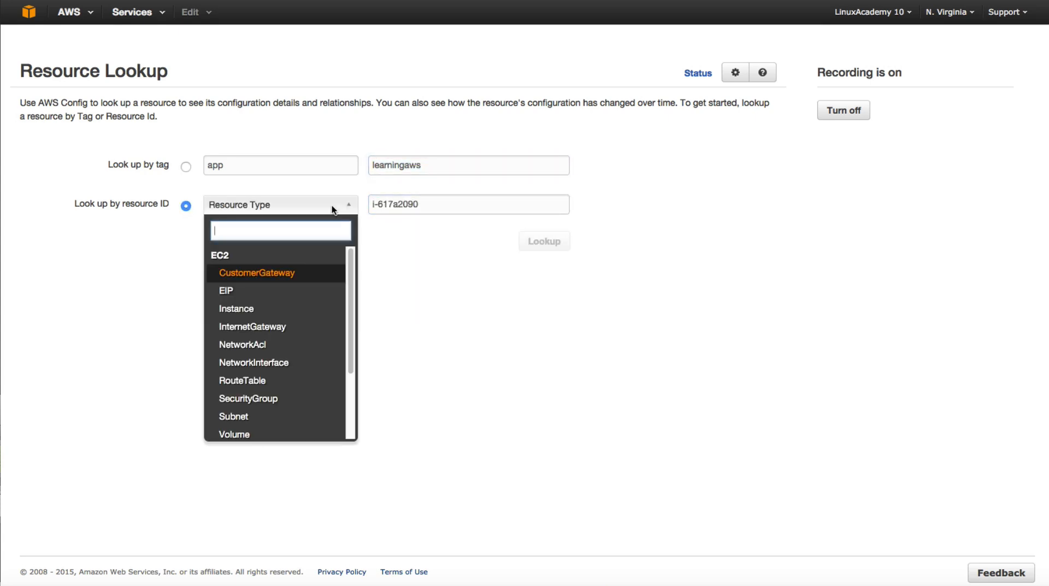
pyautogui.click(235, 308)
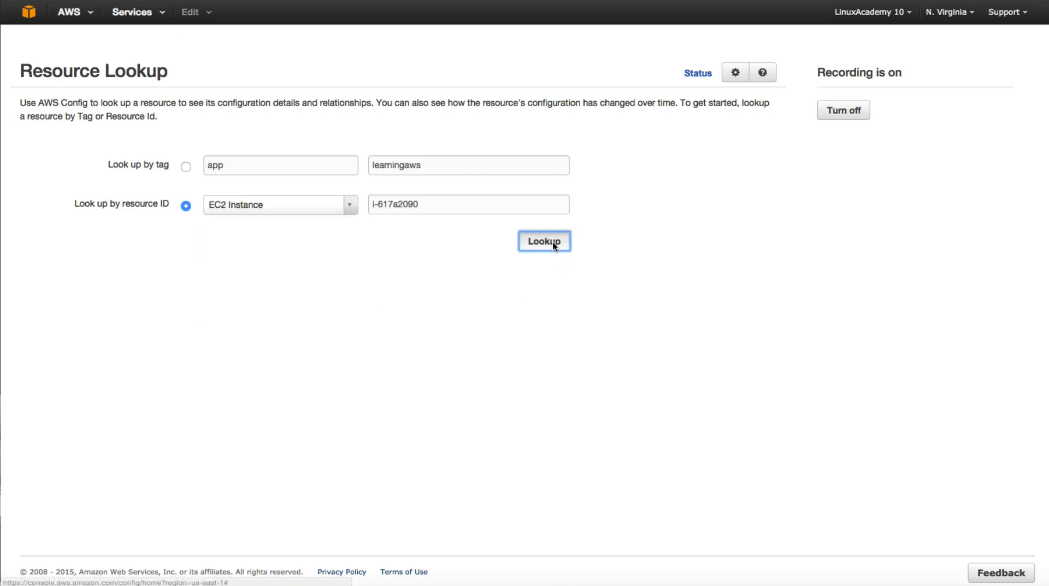
pyautogui.click(543, 241)
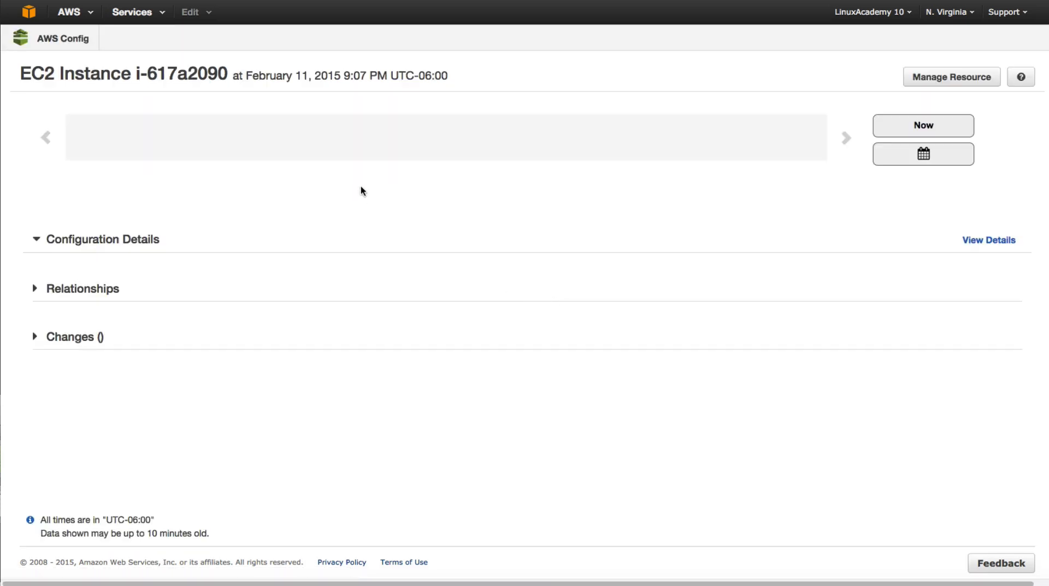
pyautogui.moveTo(394, 216)
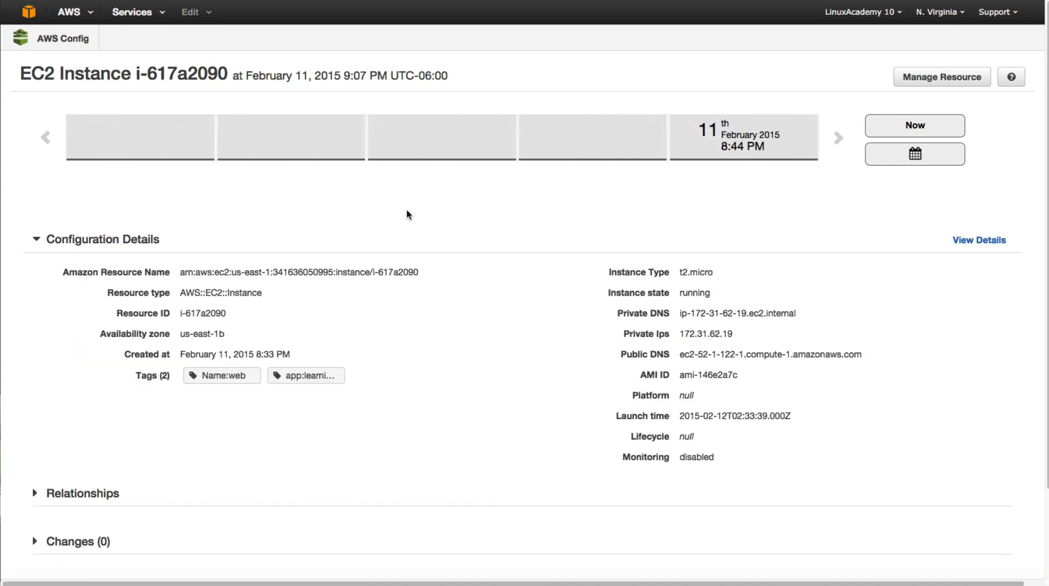
pyautogui.moveTo(190, 117)
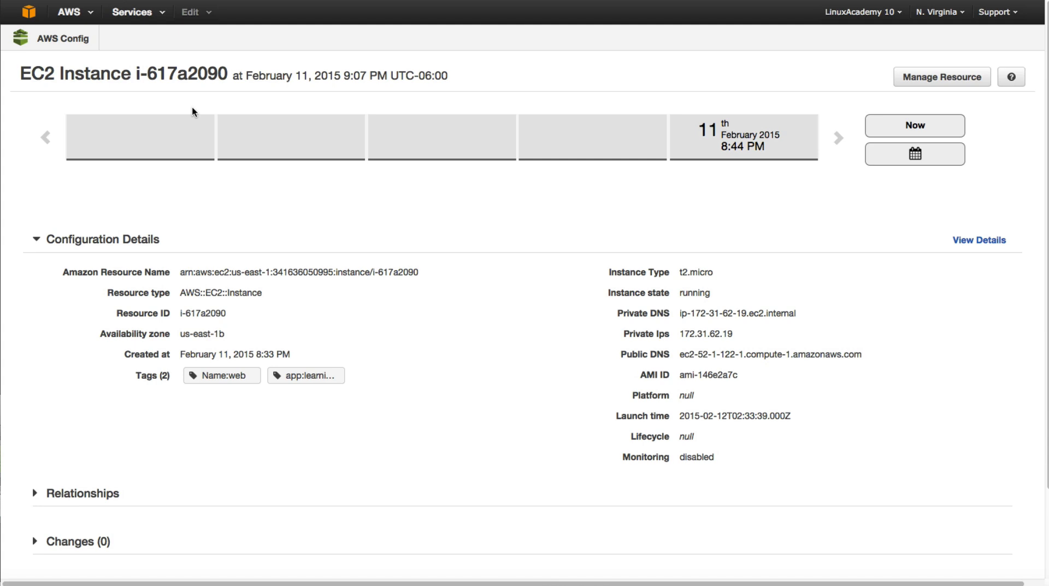
pyautogui.moveTo(200, 109)
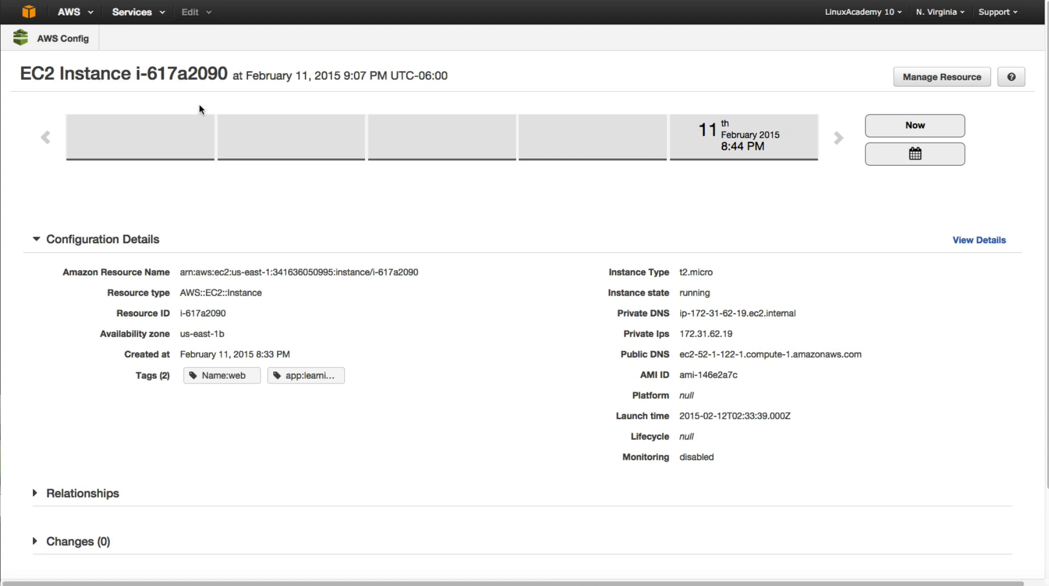
pyautogui.moveTo(327, 215)
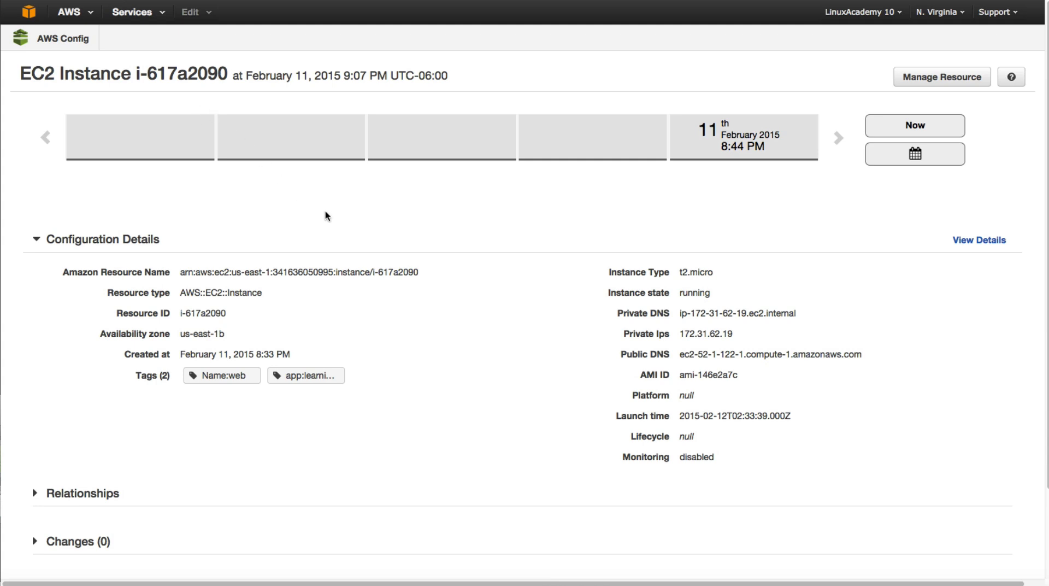
# Scroll to instance i-617a2090's Relationships and expand its change history, showing zero changes.
pyautogui.scroll(-3)
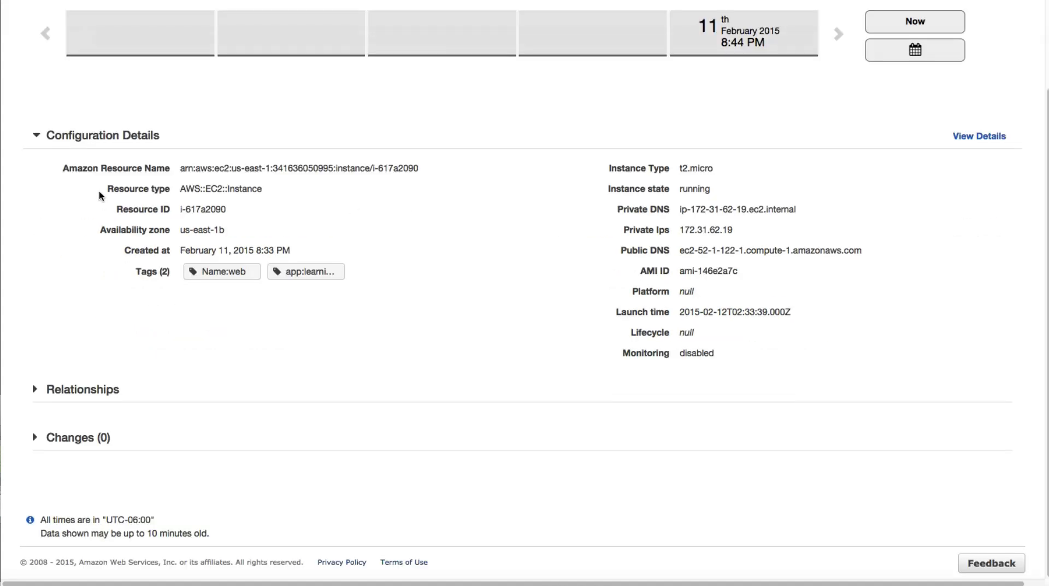
pyautogui.click(77, 437)
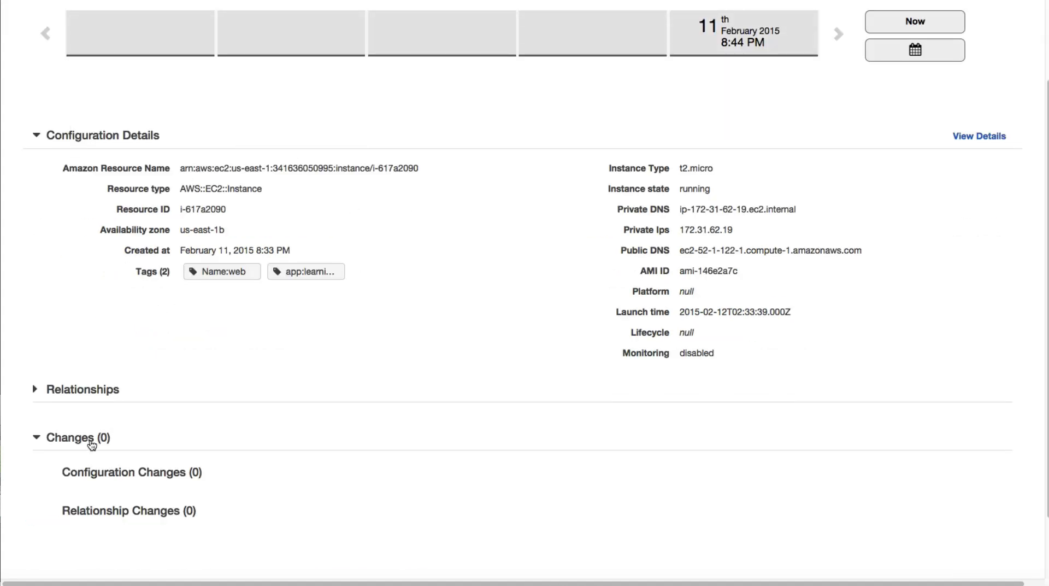
pyautogui.moveTo(125, 406)
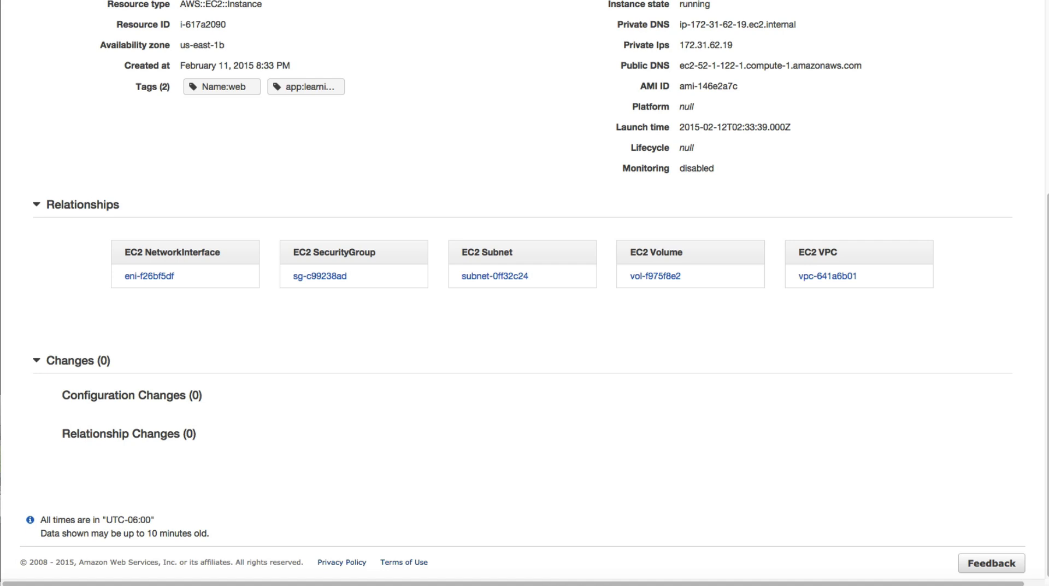
pyautogui.scroll(3)
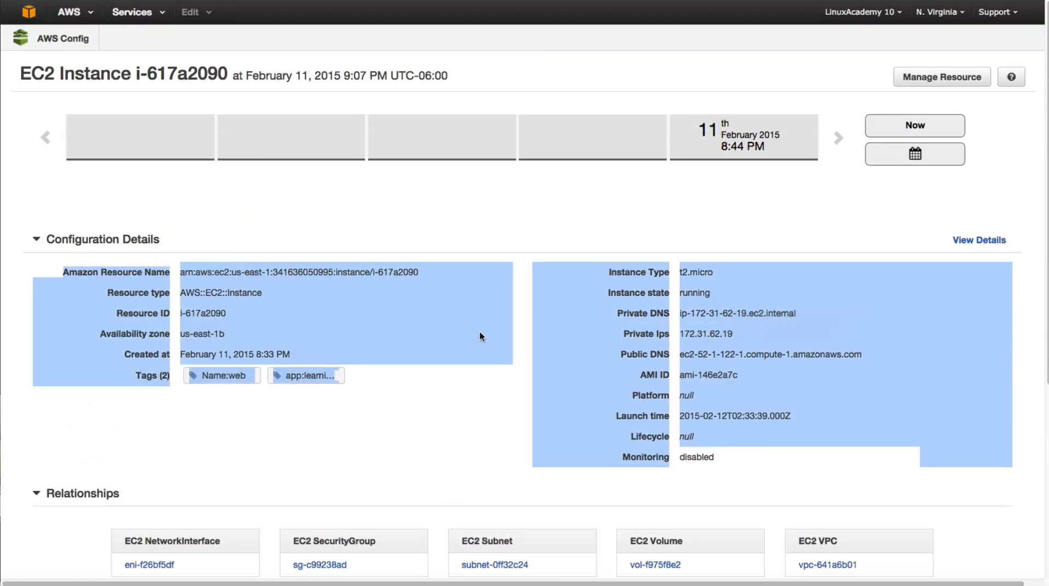
pyautogui.scroll(-3)
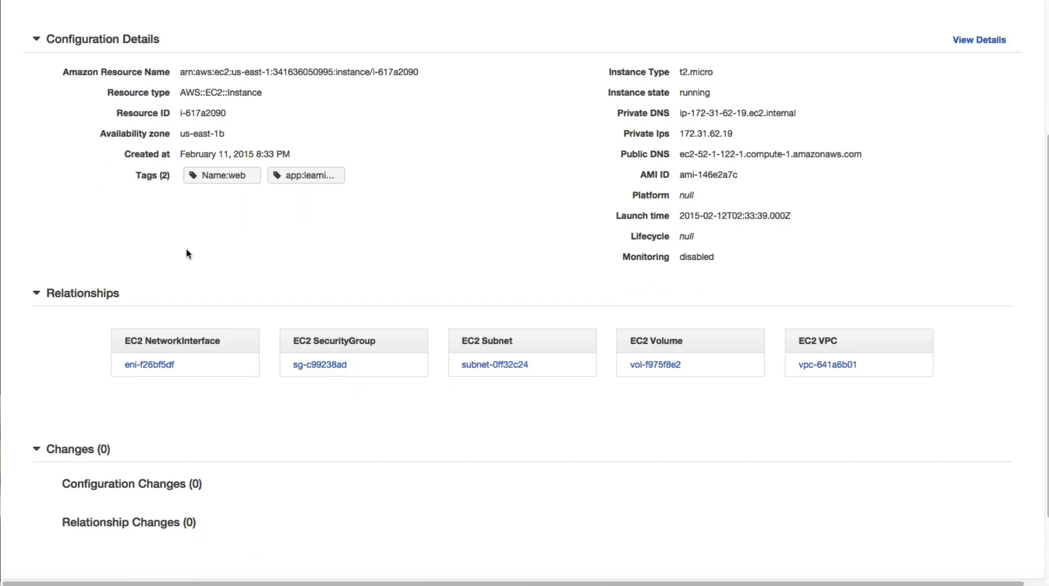
pyautogui.moveTo(59, 348)
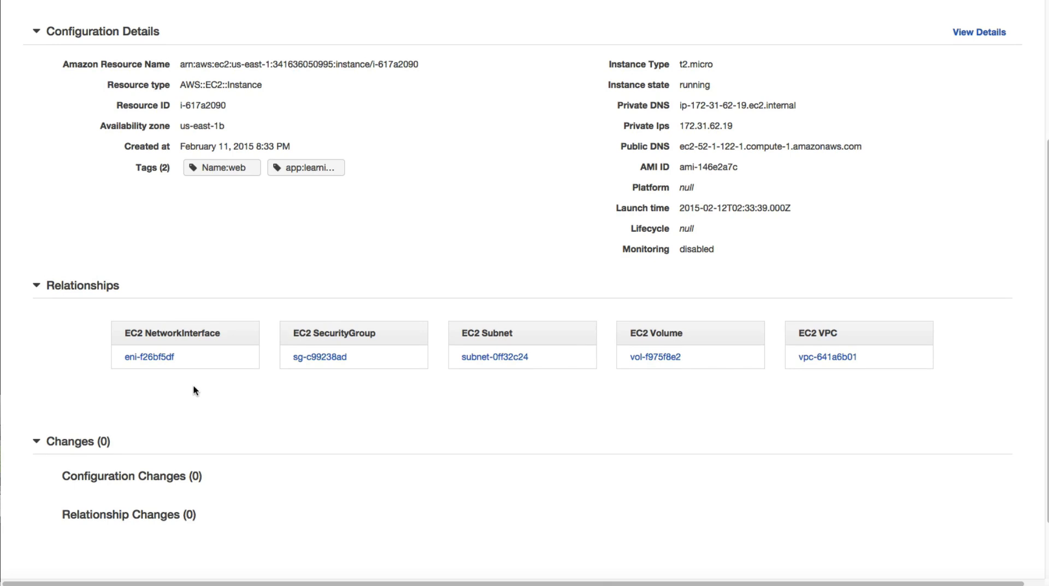
pyautogui.moveTo(497, 380)
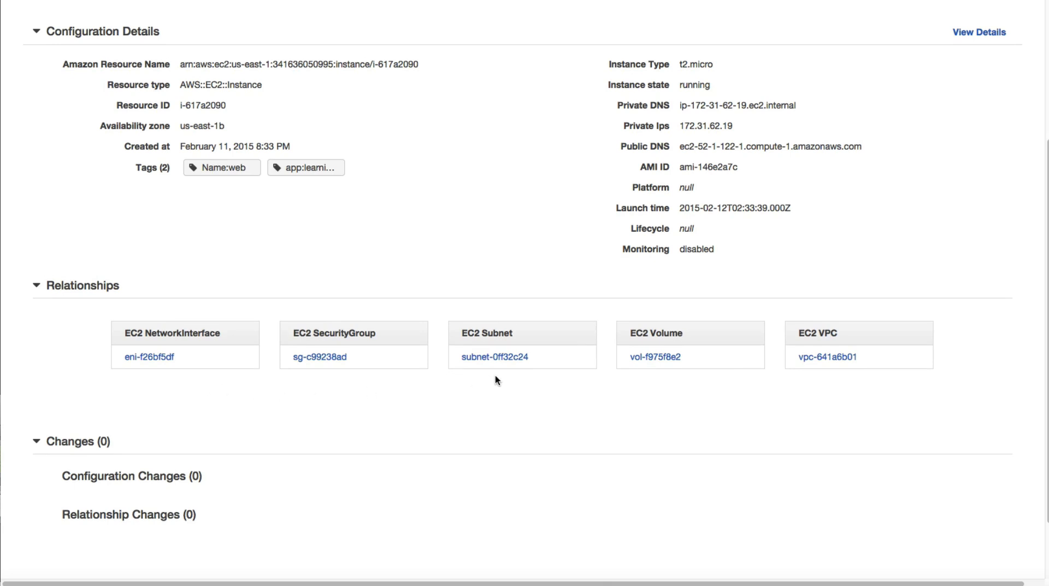
pyautogui.moveTo(515, 379)
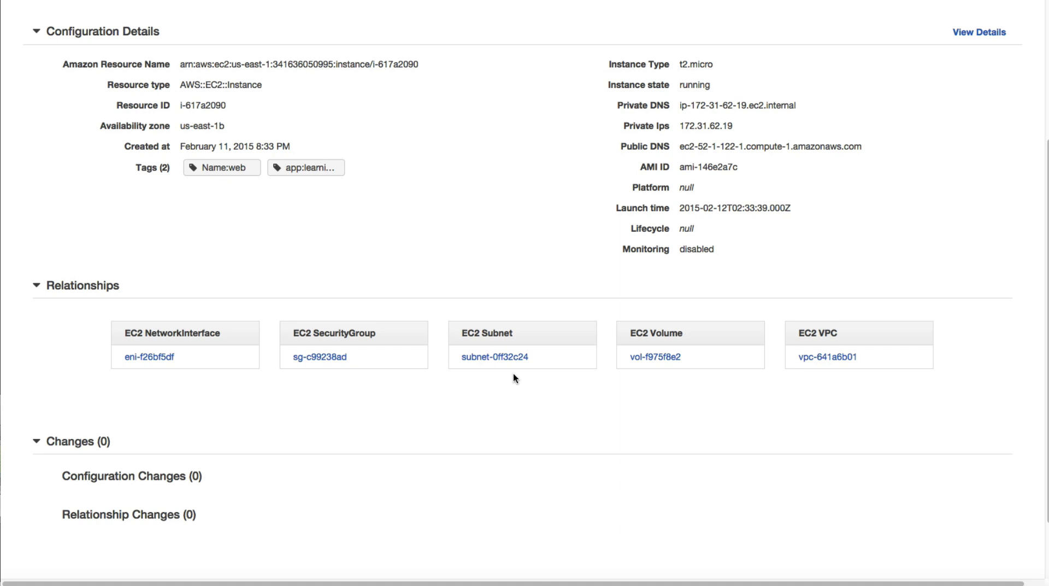
pyautogui.moveTo(372, 320)
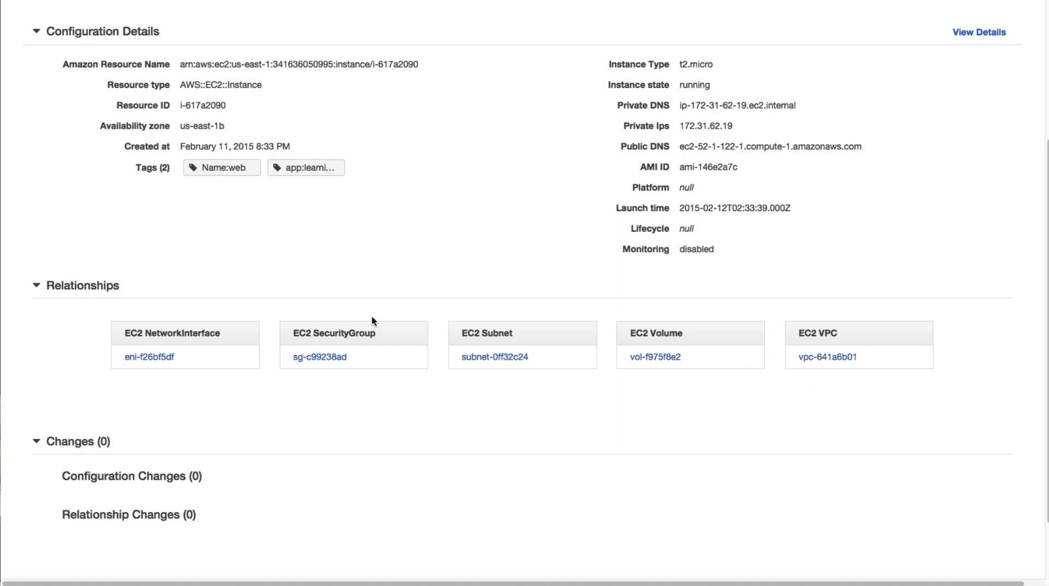
pyautogui.scroll(-3)
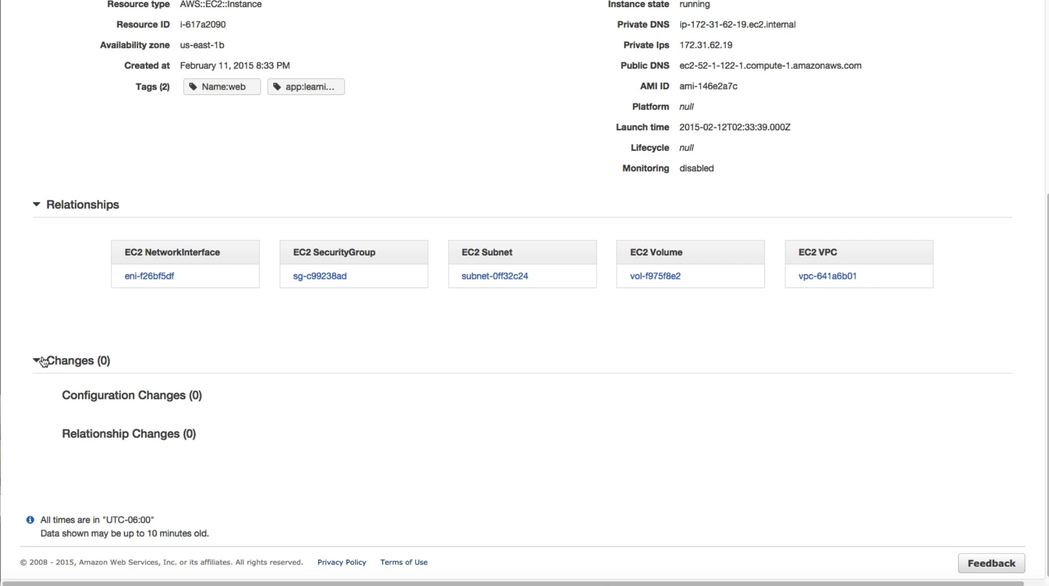
pyautogui.moveTo(291, 348)
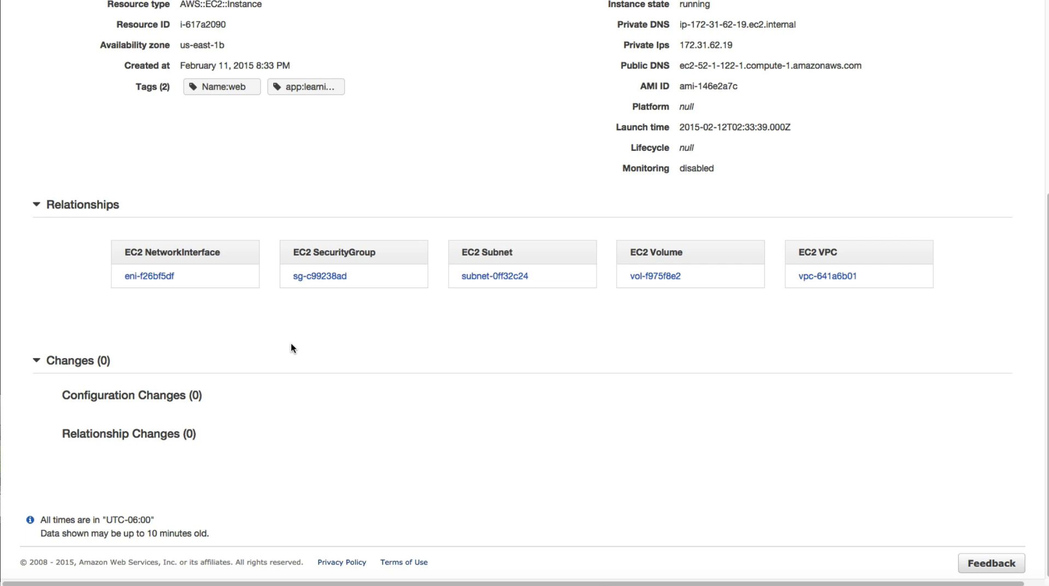
pyautogui.moveTo(655, 306)
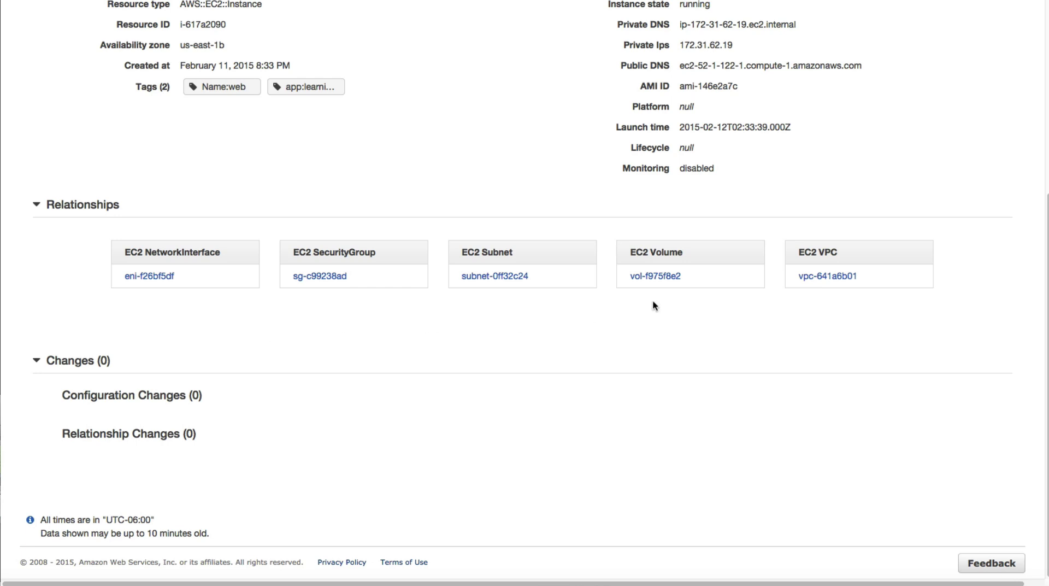
pyautogui.click(653, 276)
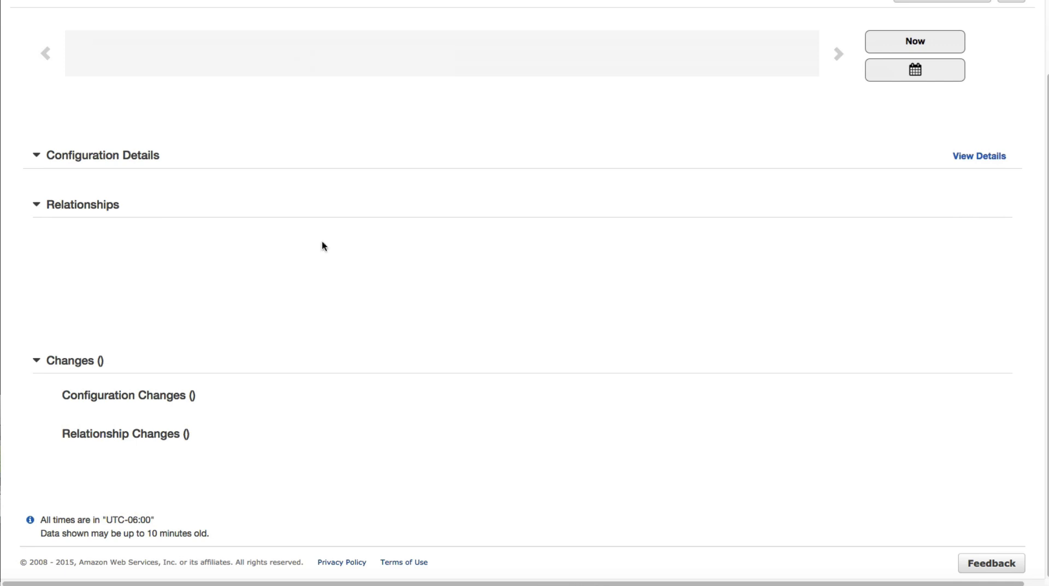
pyautogui.click(468, 54)
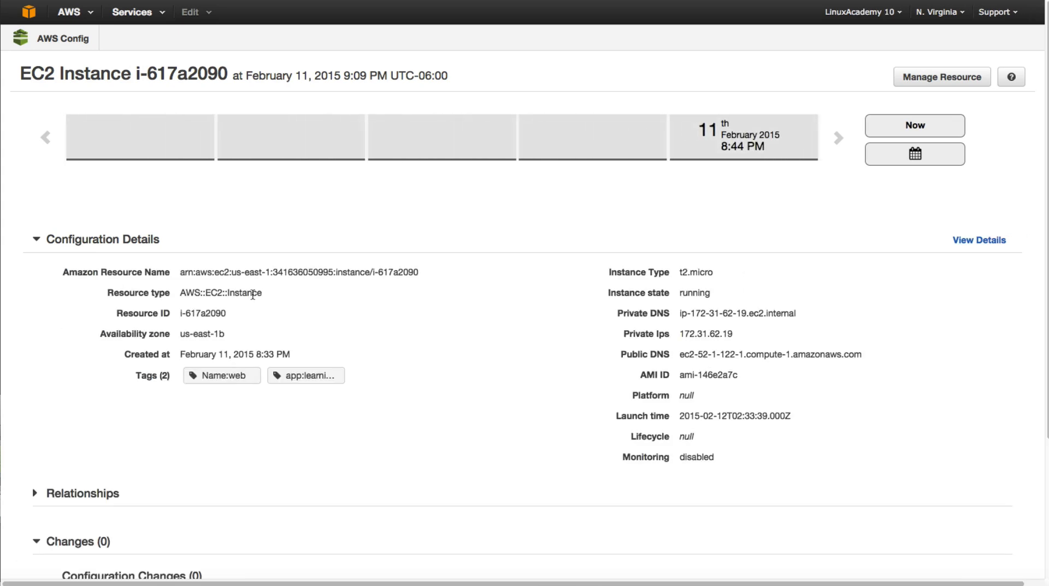
pyautogui.scroll(-3)
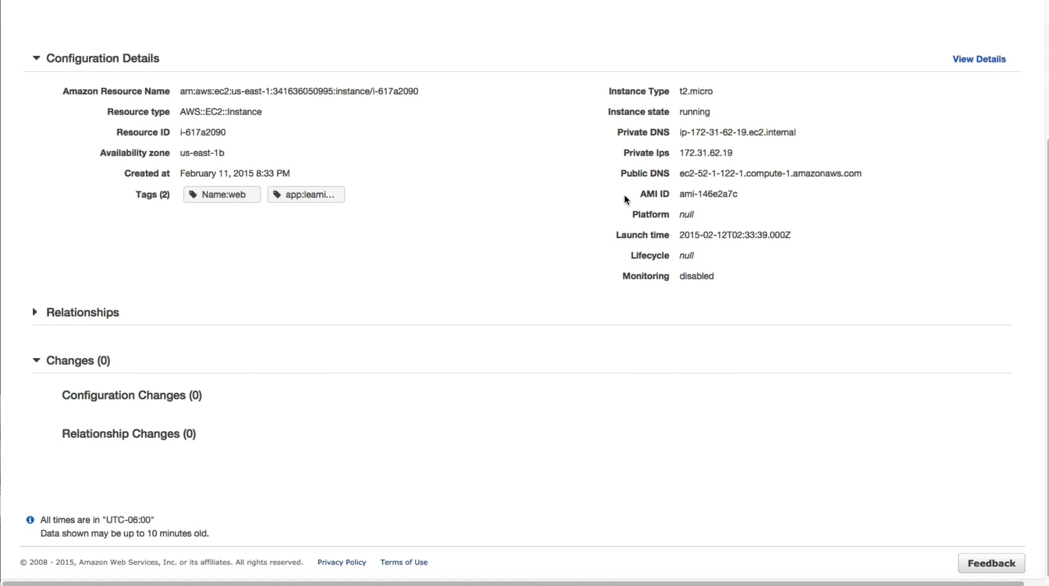
pyautogui.moveTo(330, 307)
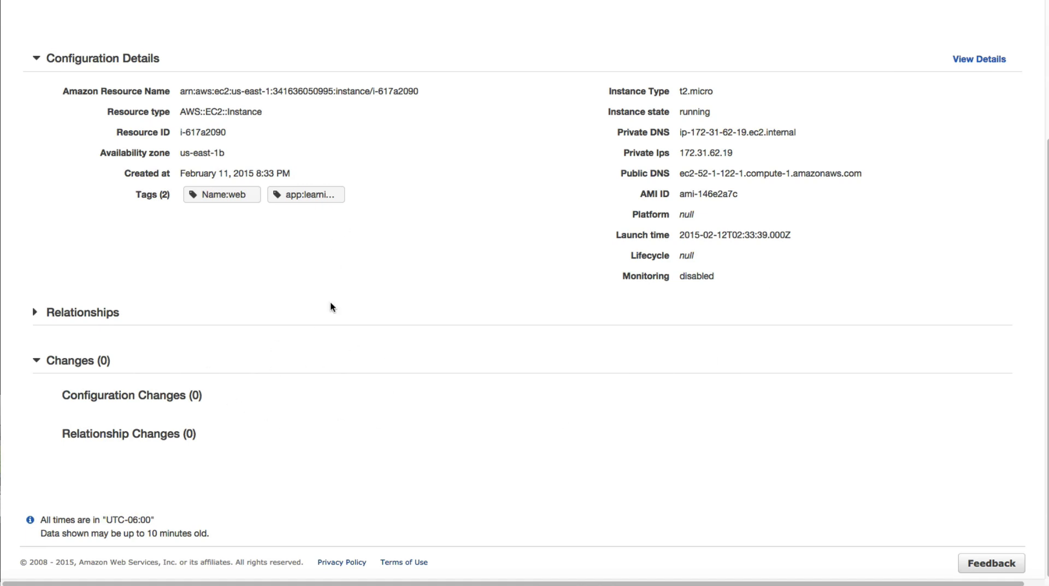
pyautogui.scroll(3)
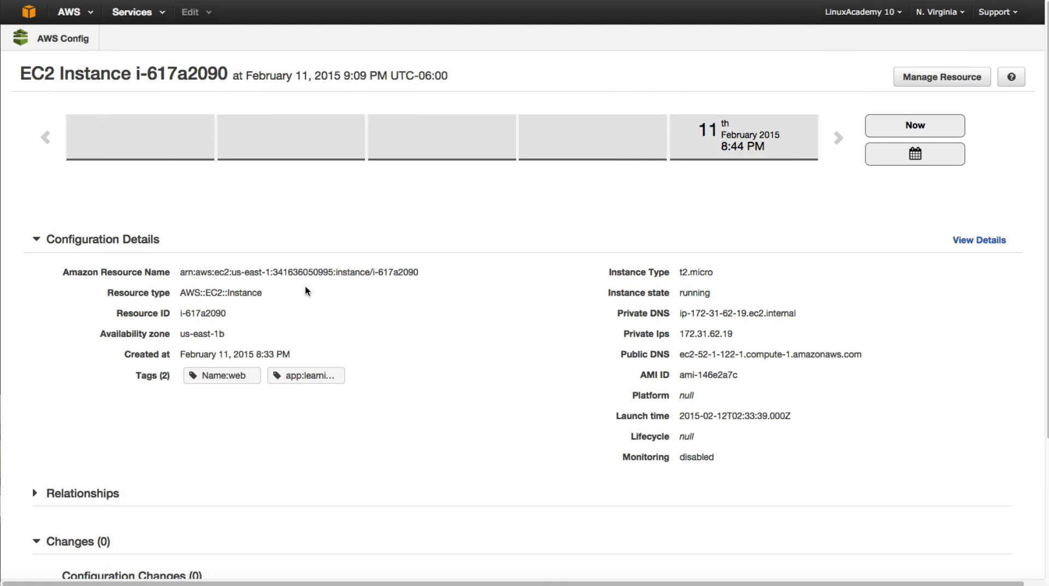
pyautogui.moveTo(296, 283)
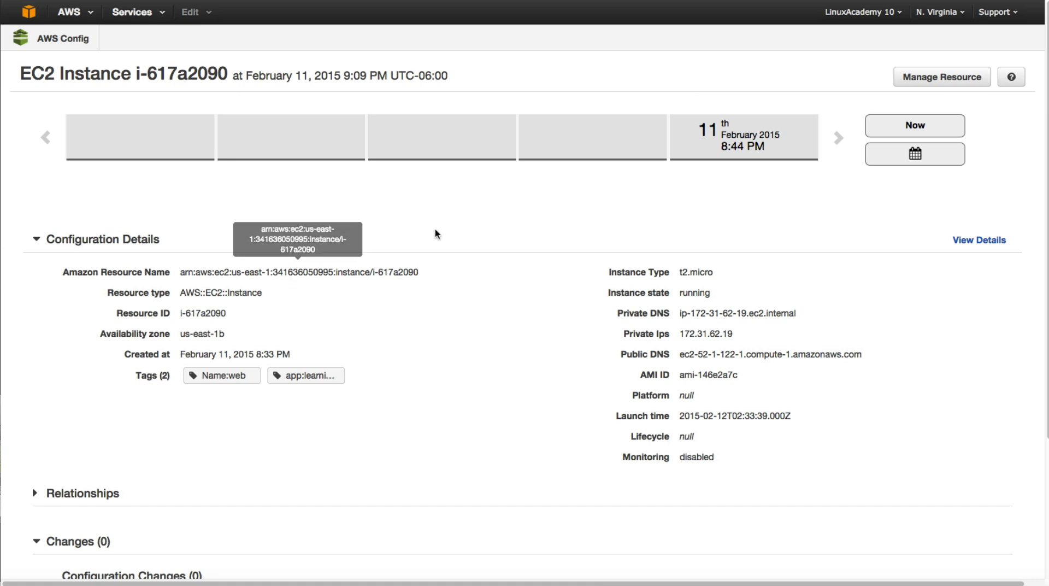
pyautogui.moveTo(421, 200)
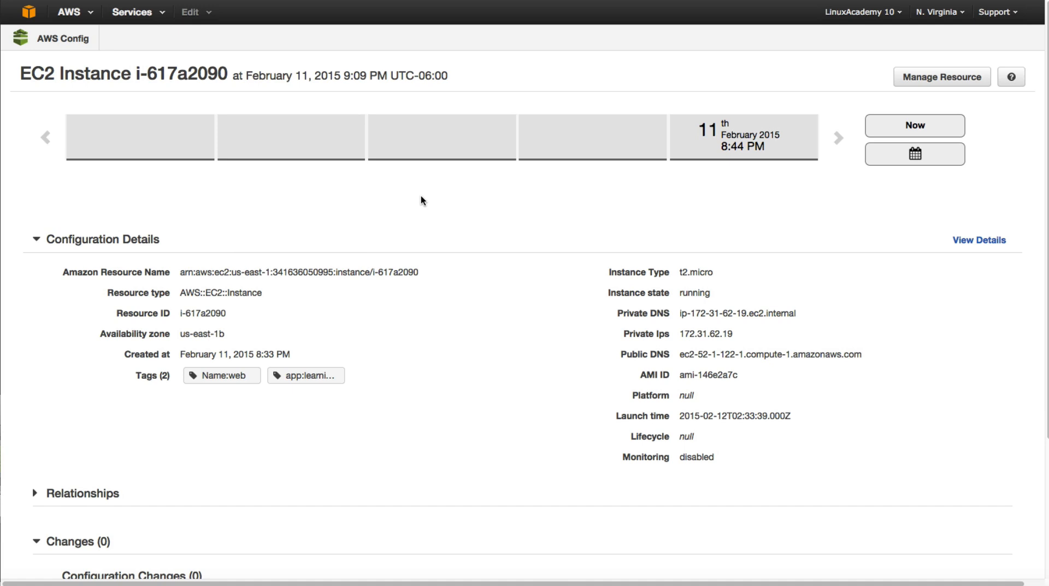
pyautogui.moveTo(417, 203)
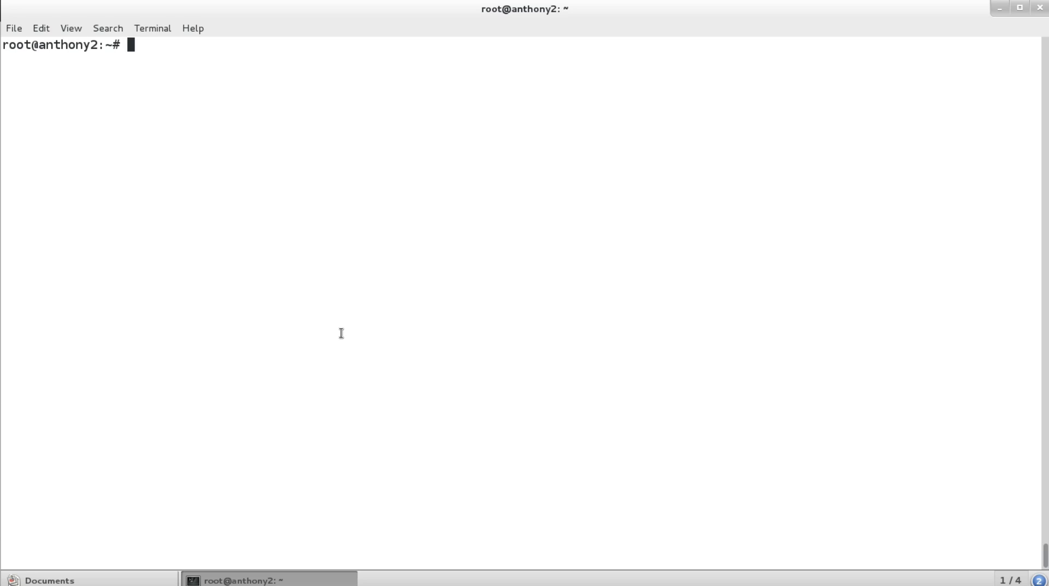
pyautogui.moveTo(422, 319)
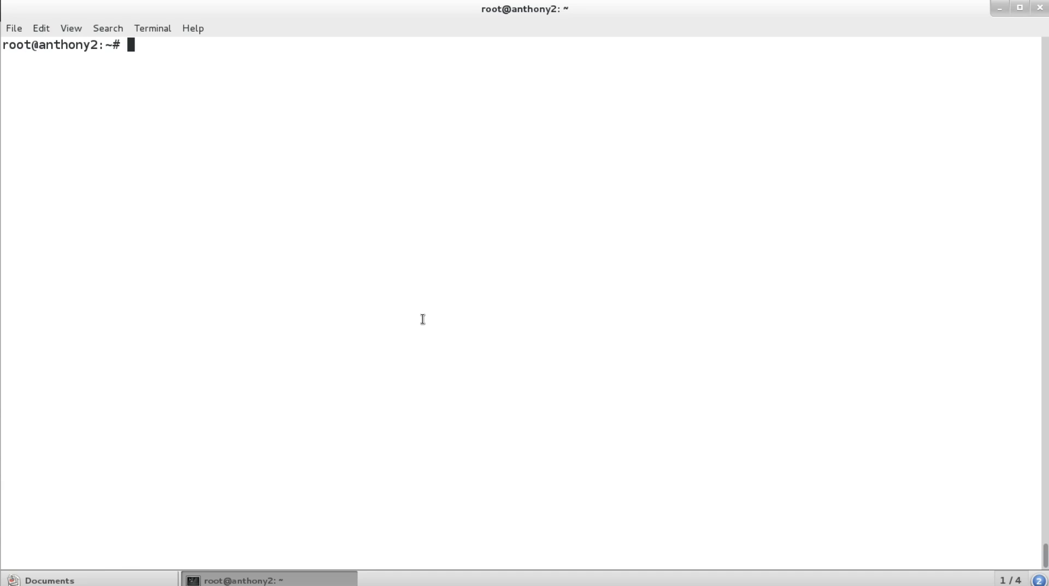
pyautogui.moveTo(351, 315)
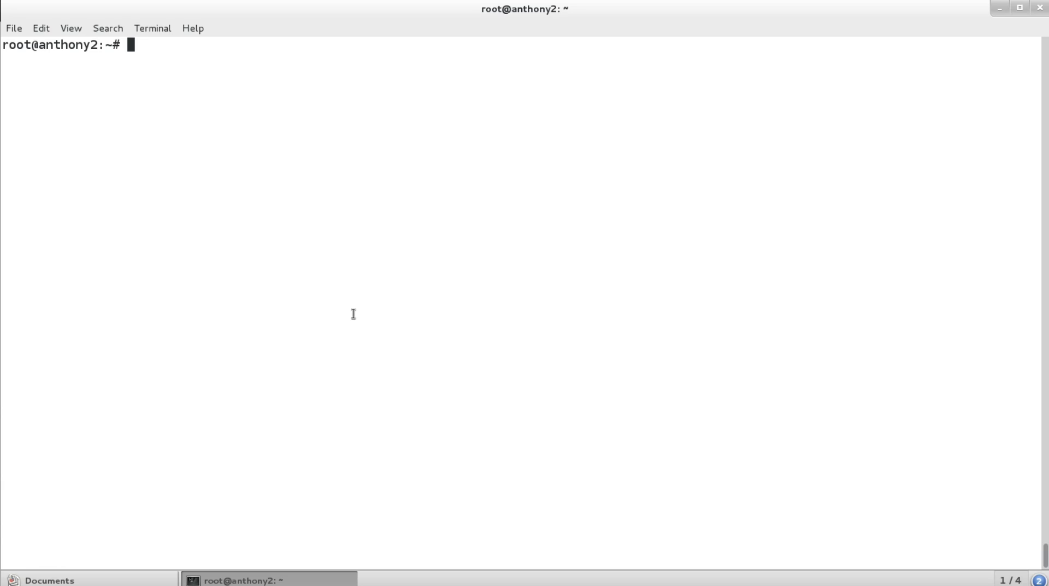
pyautogui.moveTo(352, 313)
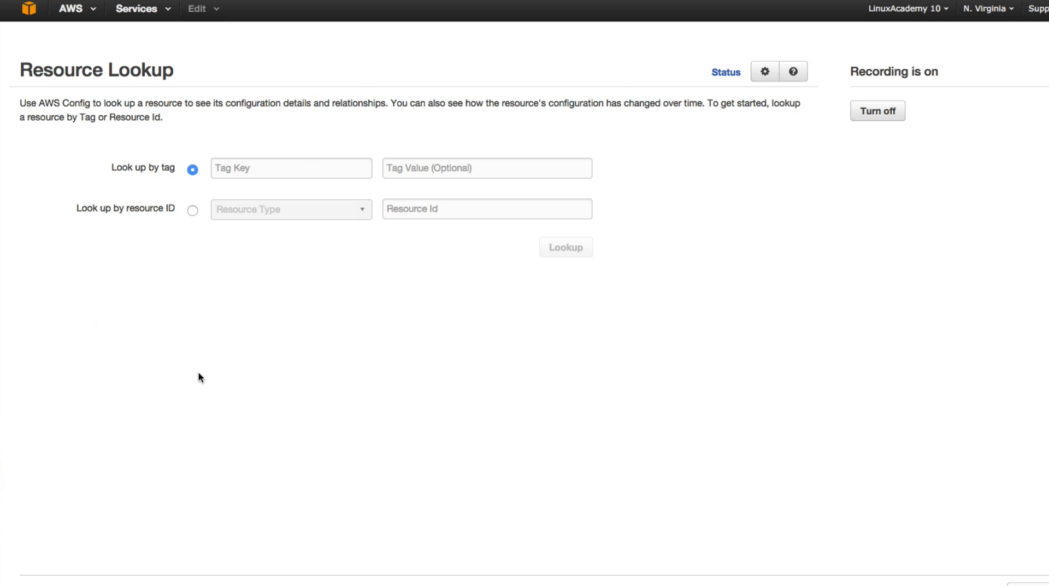
pyautogui.moveTo(302, 247)
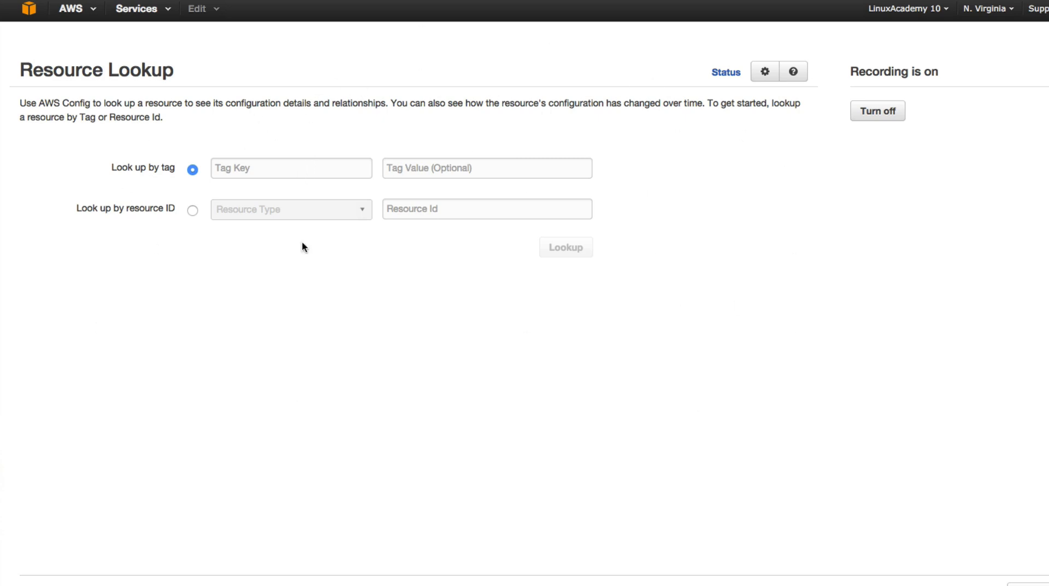
pyautogui.moveTo(403, 333)
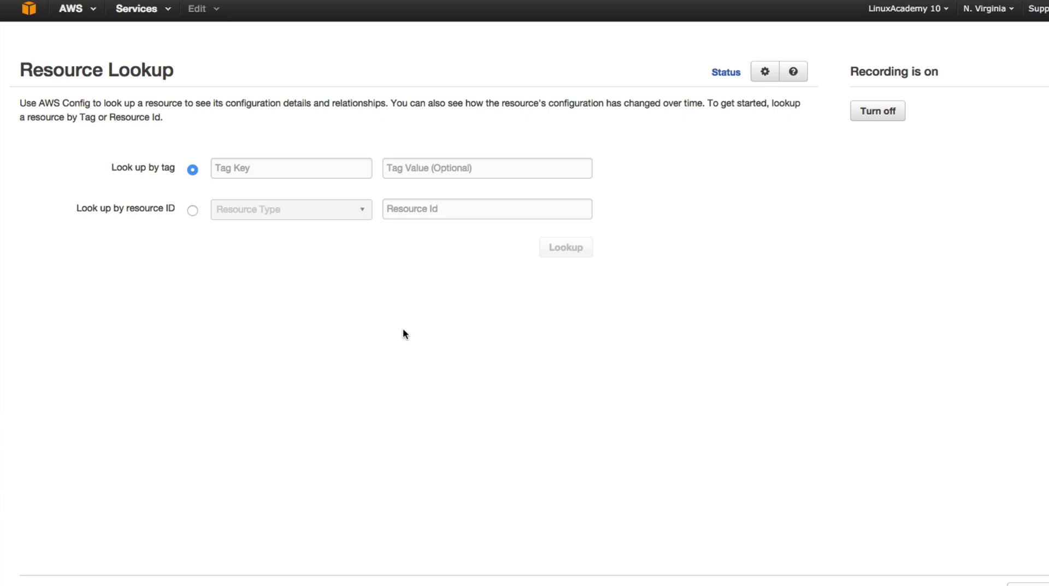
pyautogui.moveTo(292, 244)
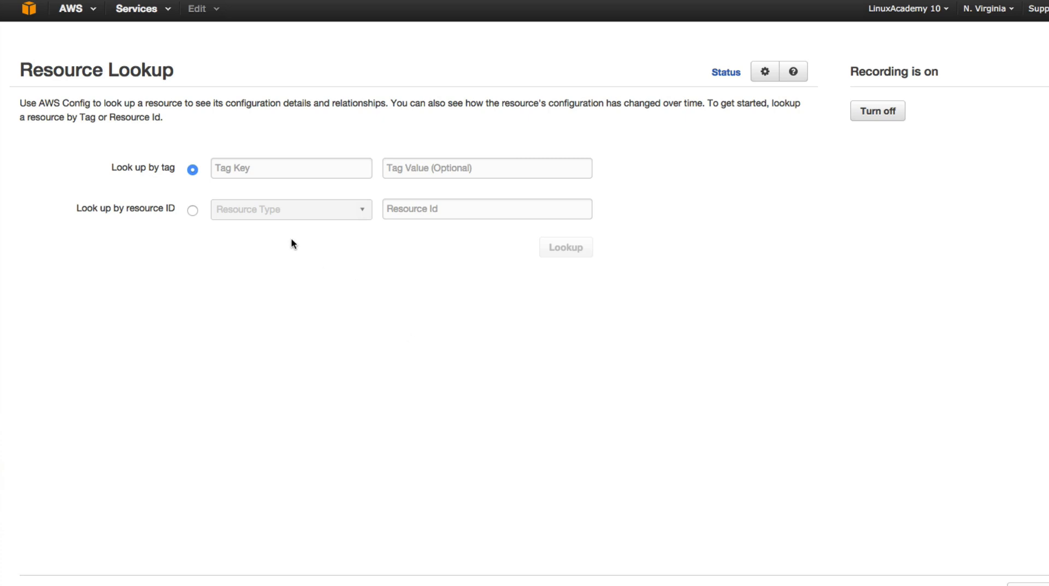
pyautogui.moveTo(378, 263)
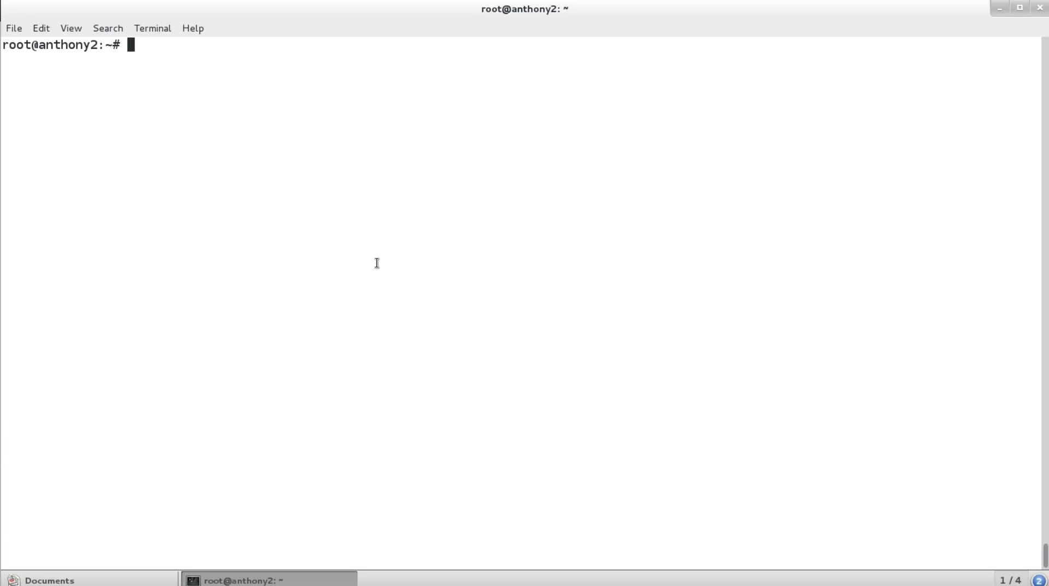
# Run aws configservice deliver-config-snapshot with --delivery-channel-name default.
pyautogui.write('aws')
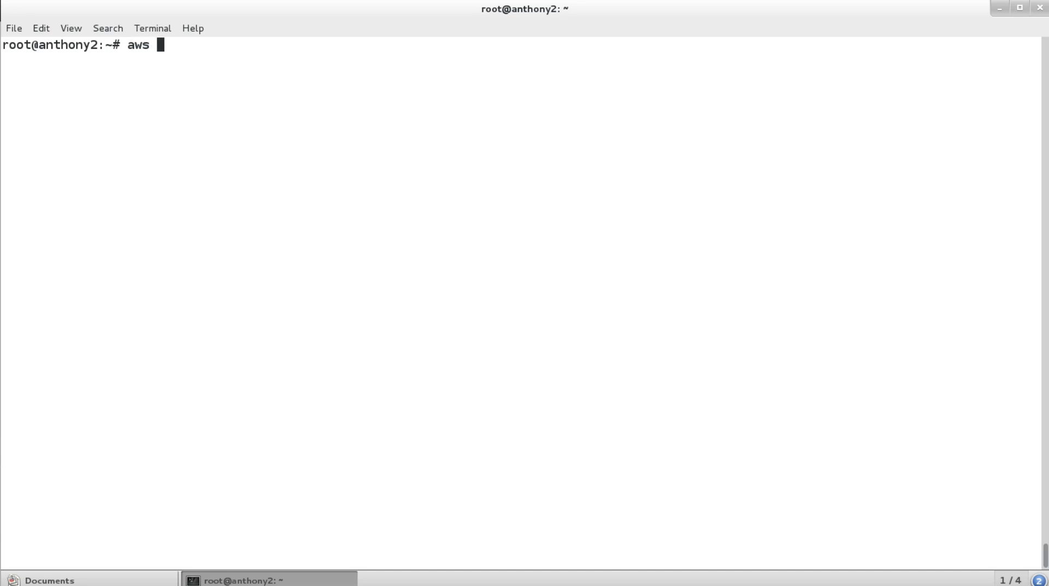
pyautogui.write('configserv')
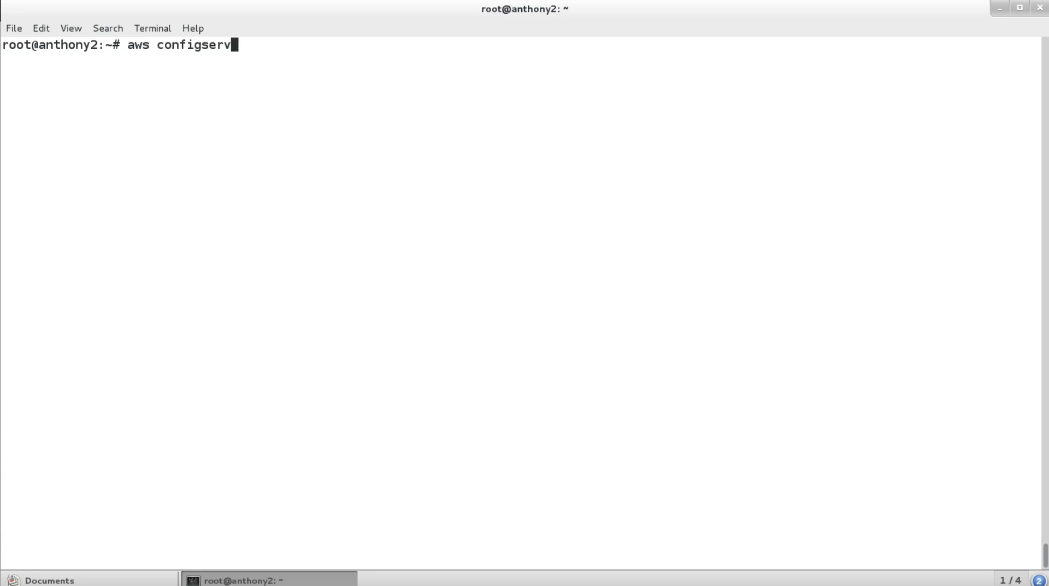
pyautogui.write('ice deliv')
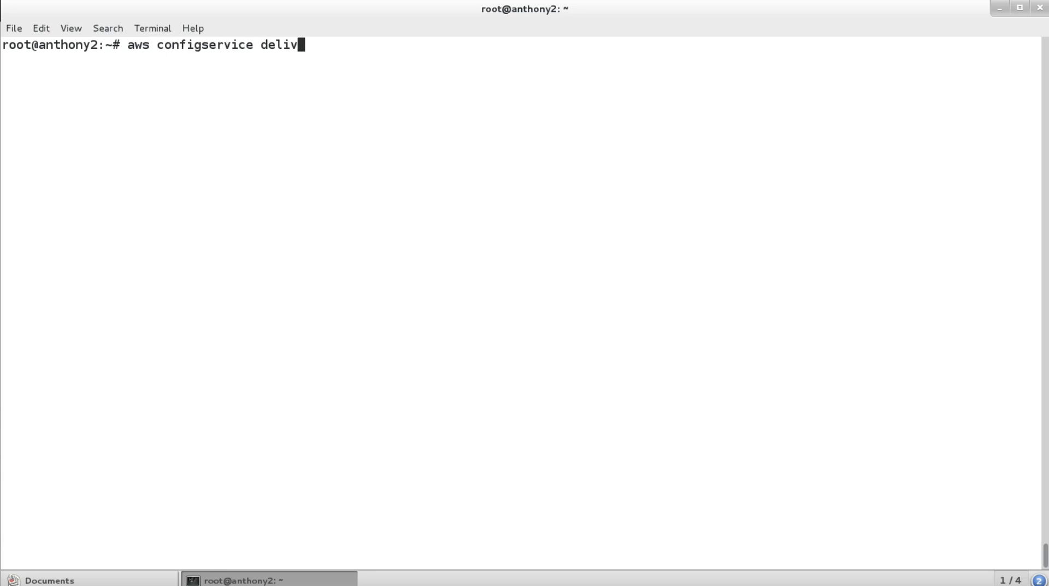
pyautogui.write('er-config-snapshot')
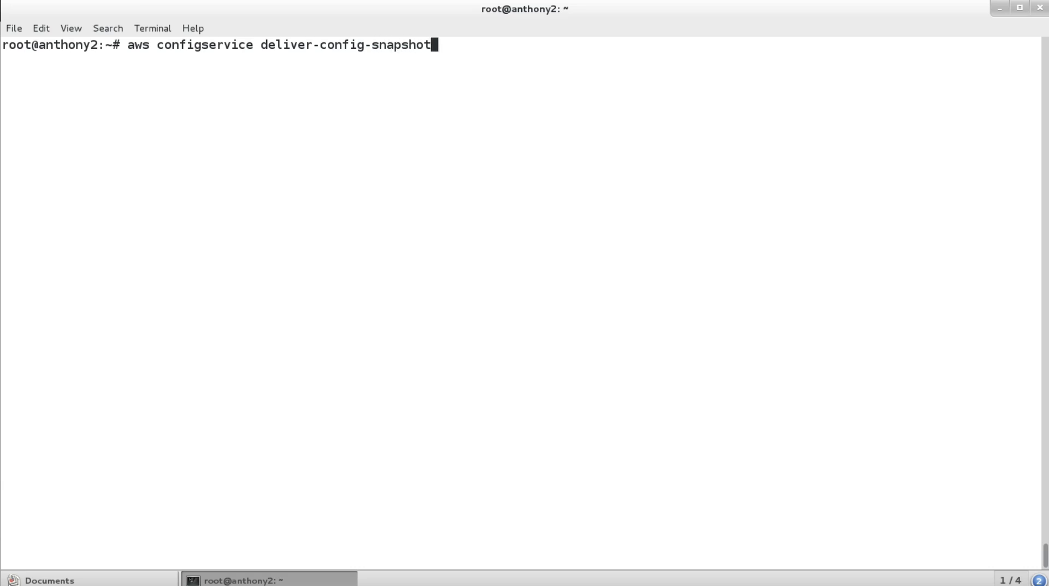
pyautogui.write('--de')
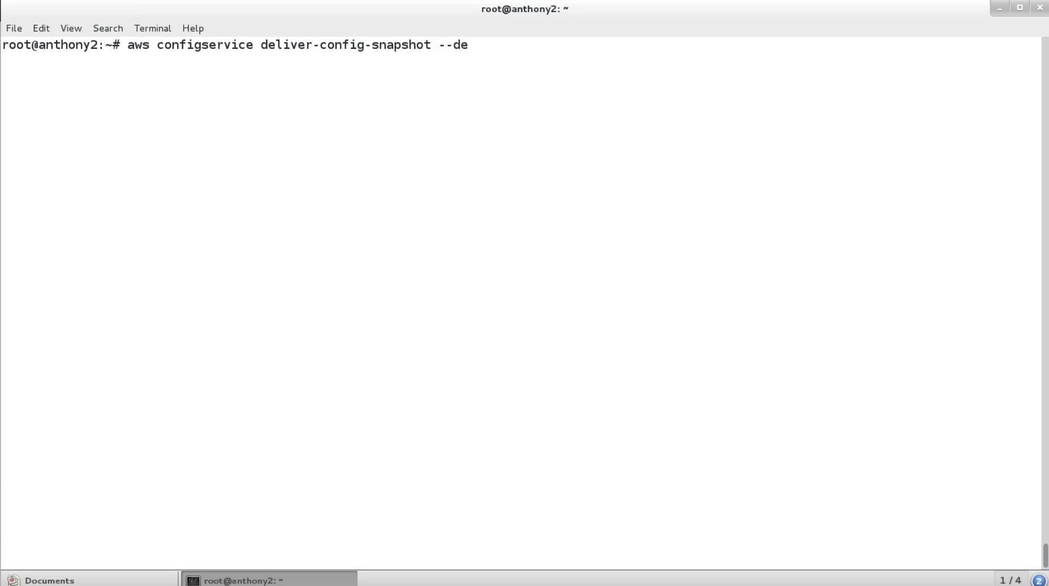
pyautogui.write('livery-channel-')
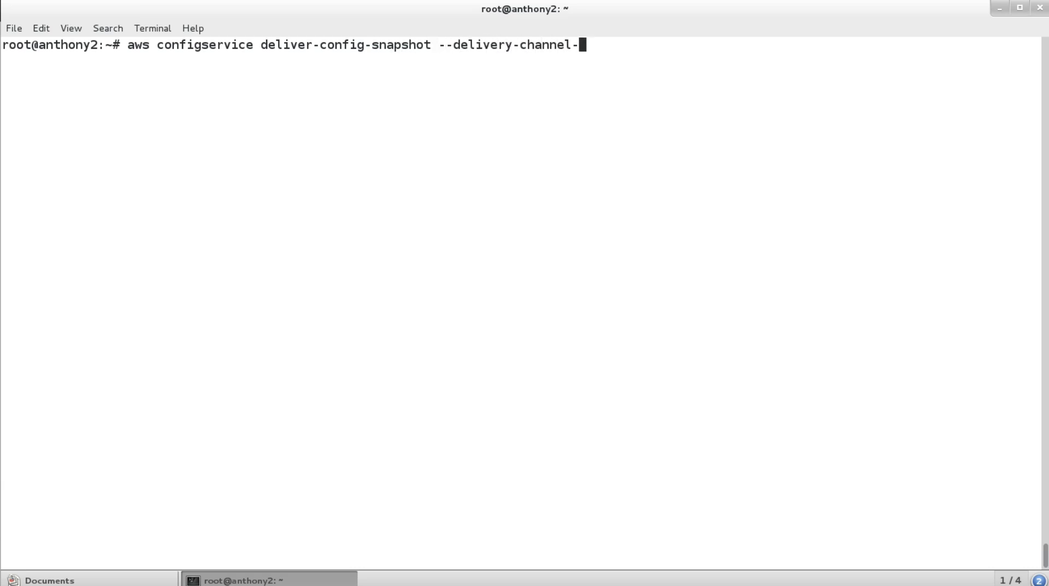
pyautogui.write('name')
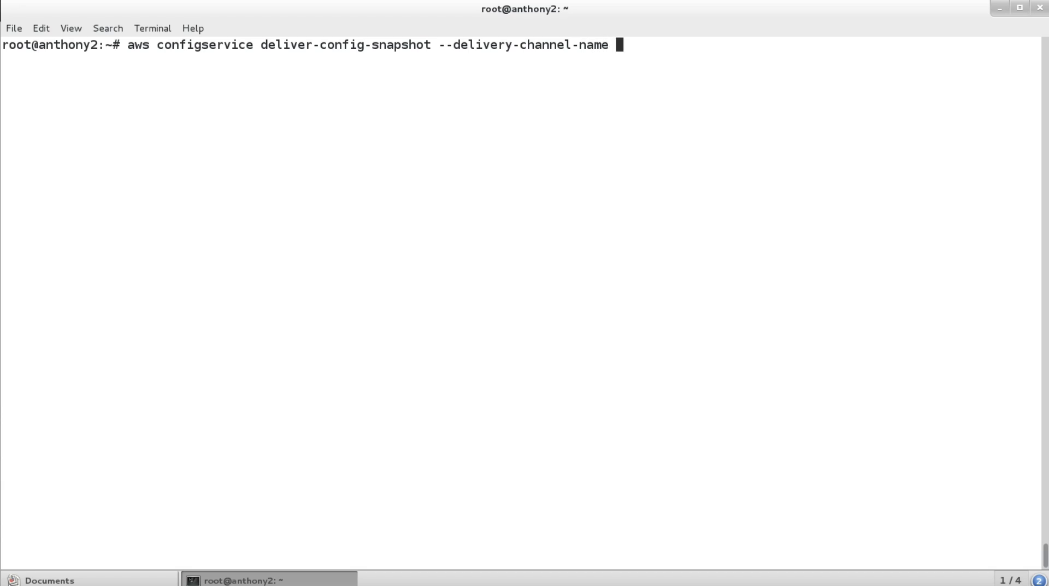
pyautogui.write('default')
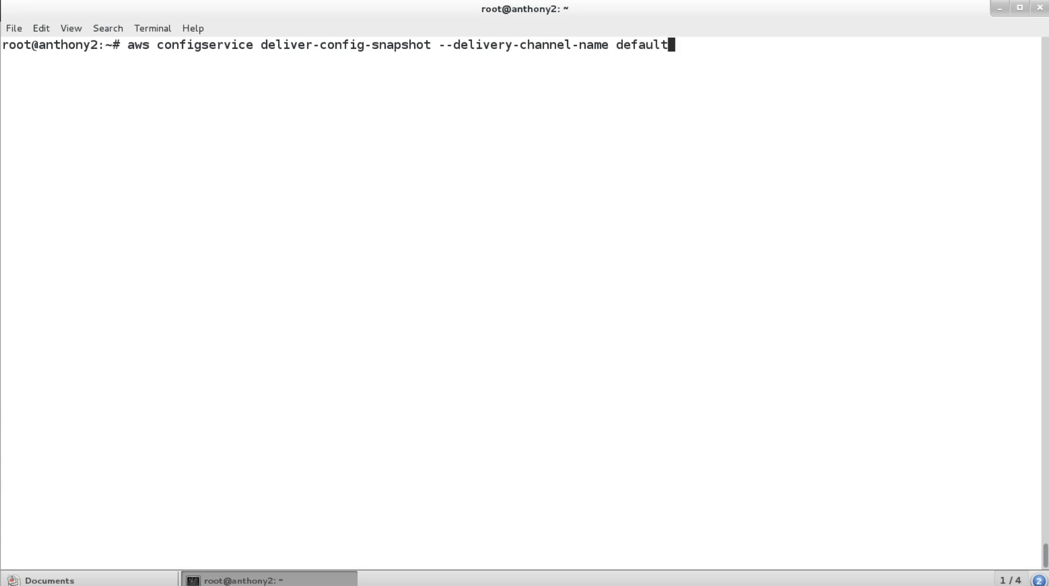
pyautogui.press('Return')
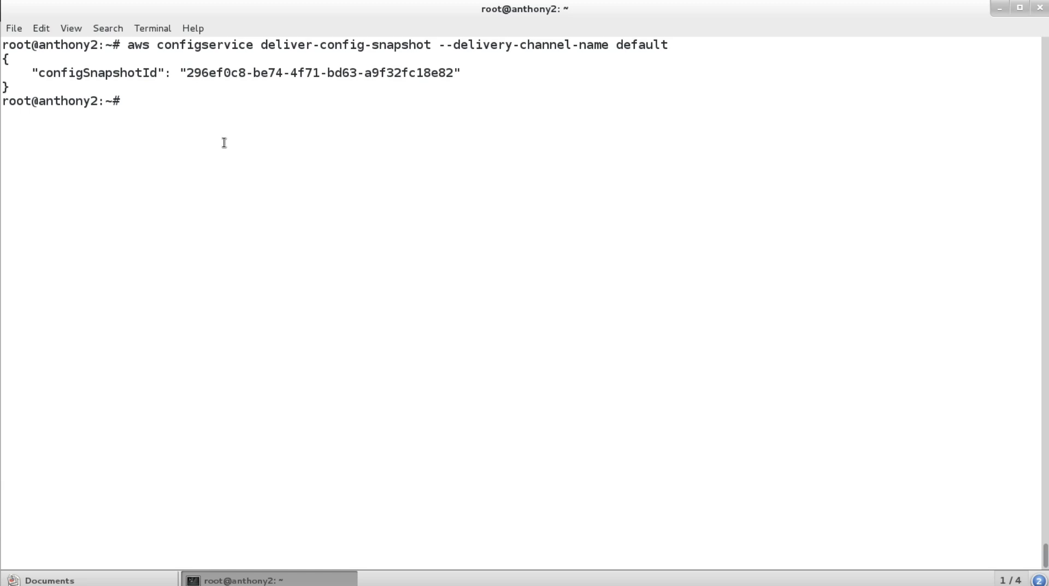
# Try aws configservice describe-delivery-channel, which is rejected as an invalid choice.
pyautogui.write('aws')
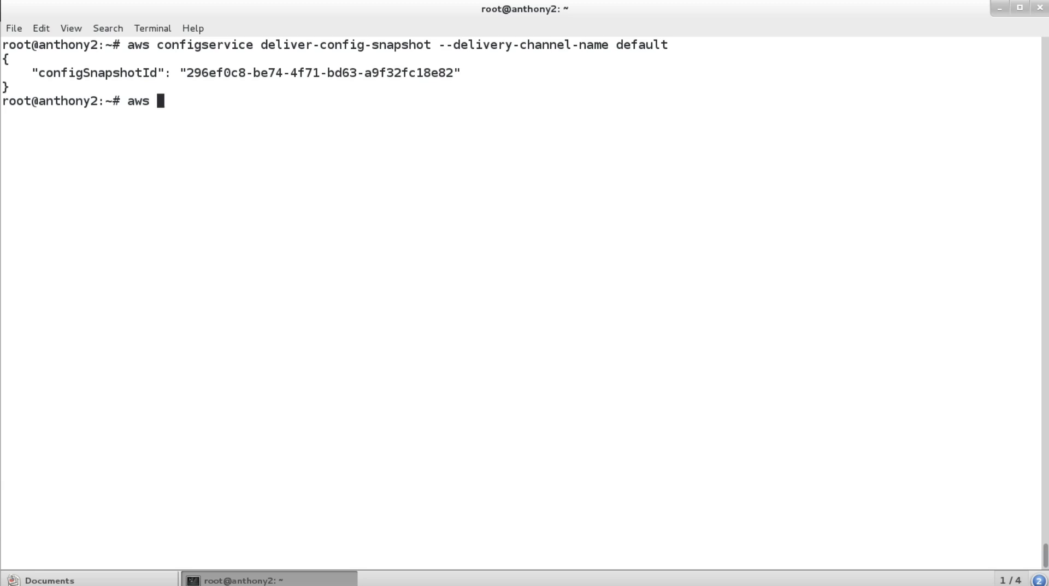
pyautogui.write('conf')
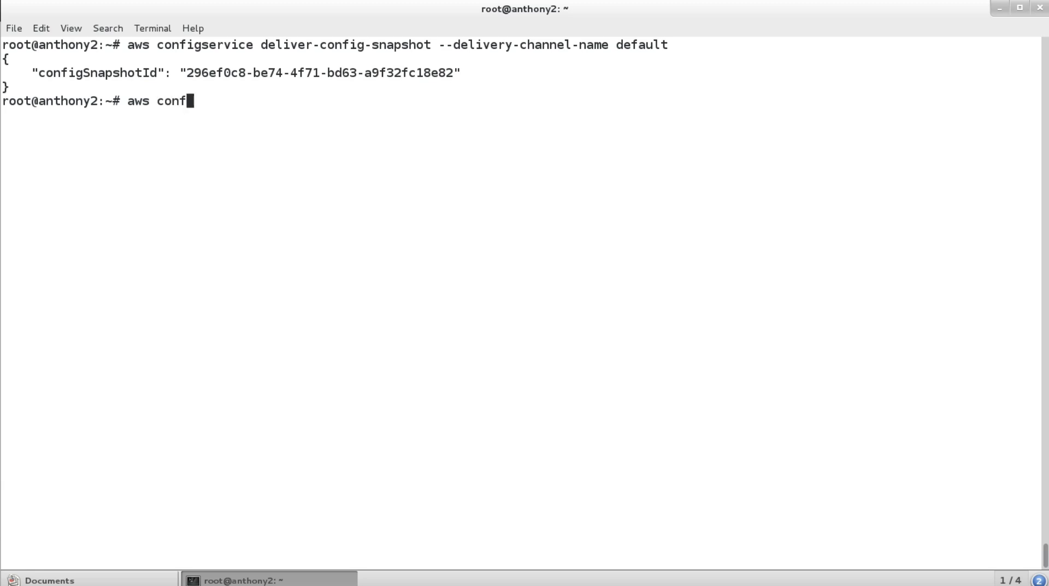
pyautogui.write('igservice descr')
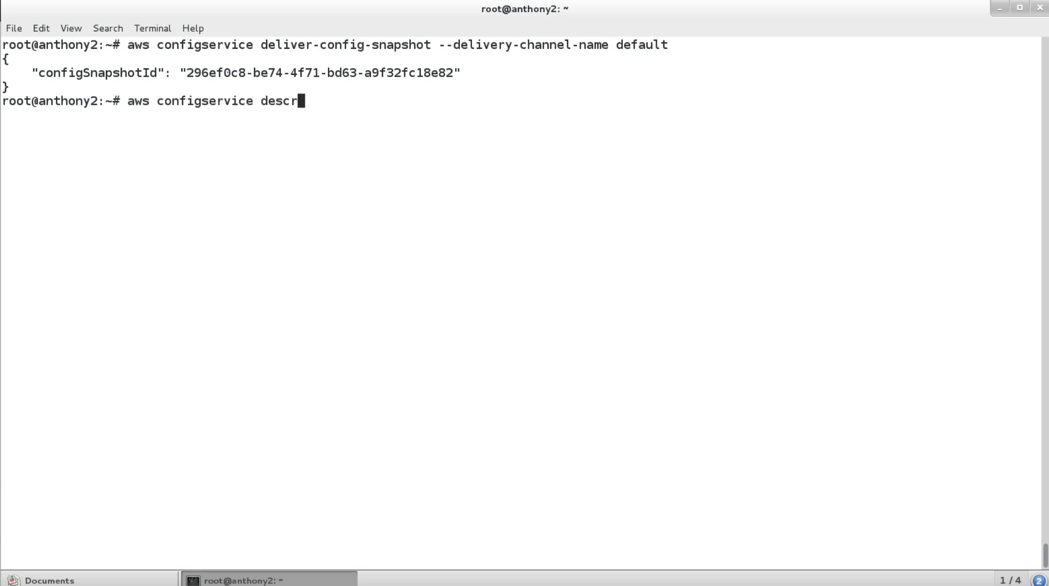
pyautogui.write('ibe-deliver')
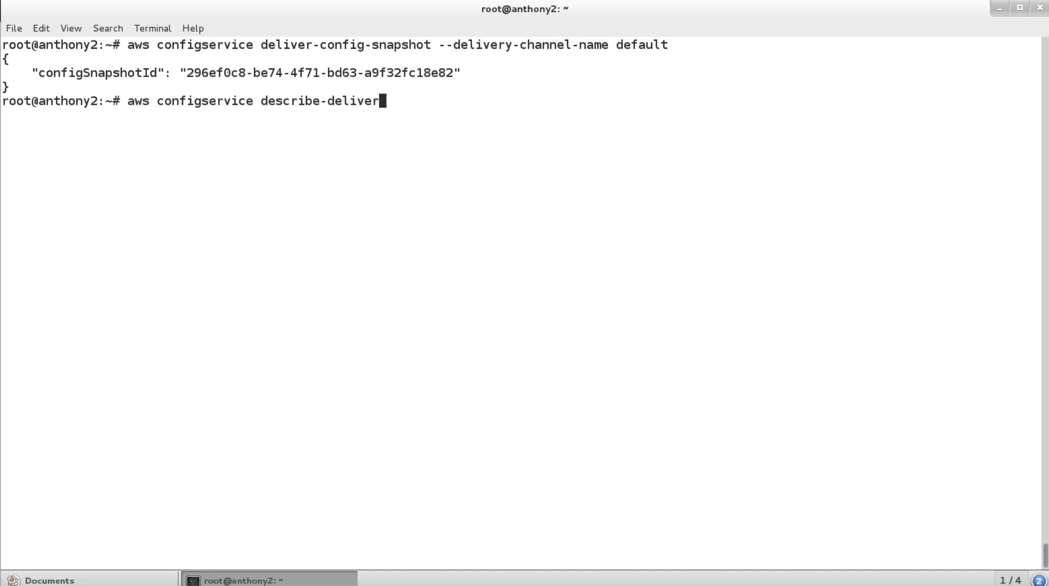
pyautogui.press('Return')
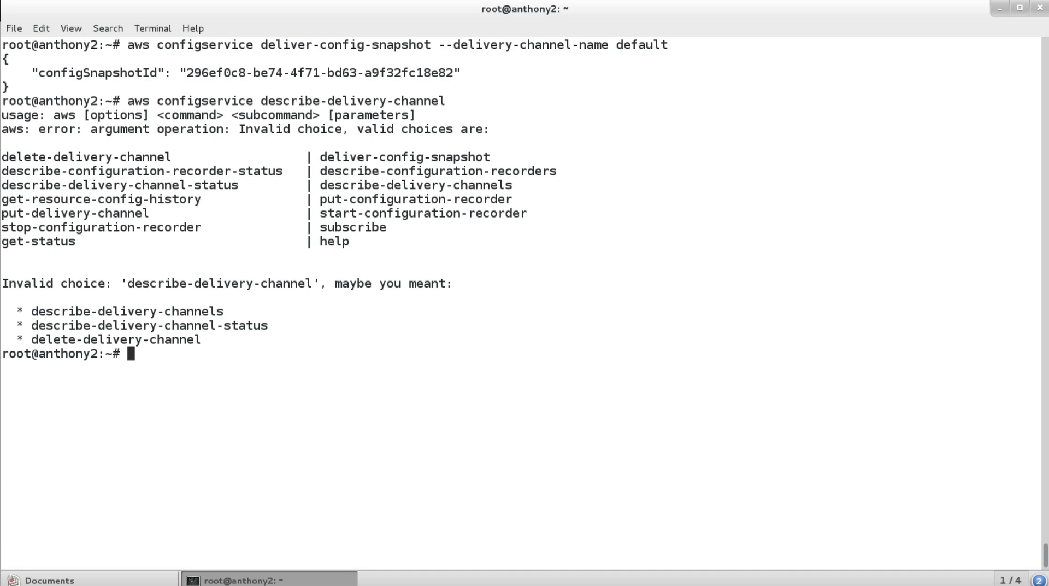
# Run aws configservice describe-delivery-channel-status instead.
pyautogui.write('aws configservice describe-delivery-channel')
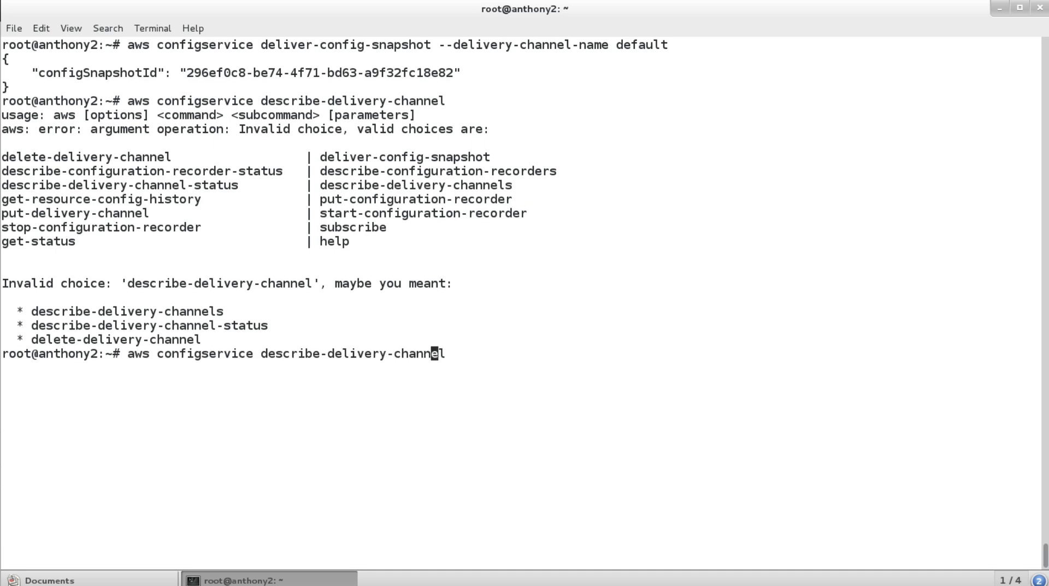
pyautogui.write('-status')
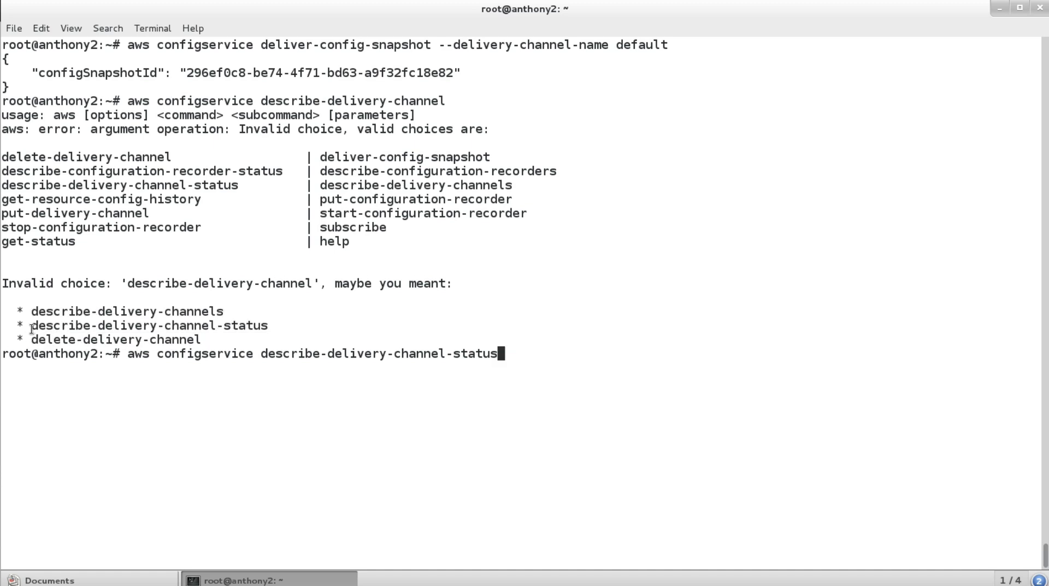
pyautogui.press('Return')
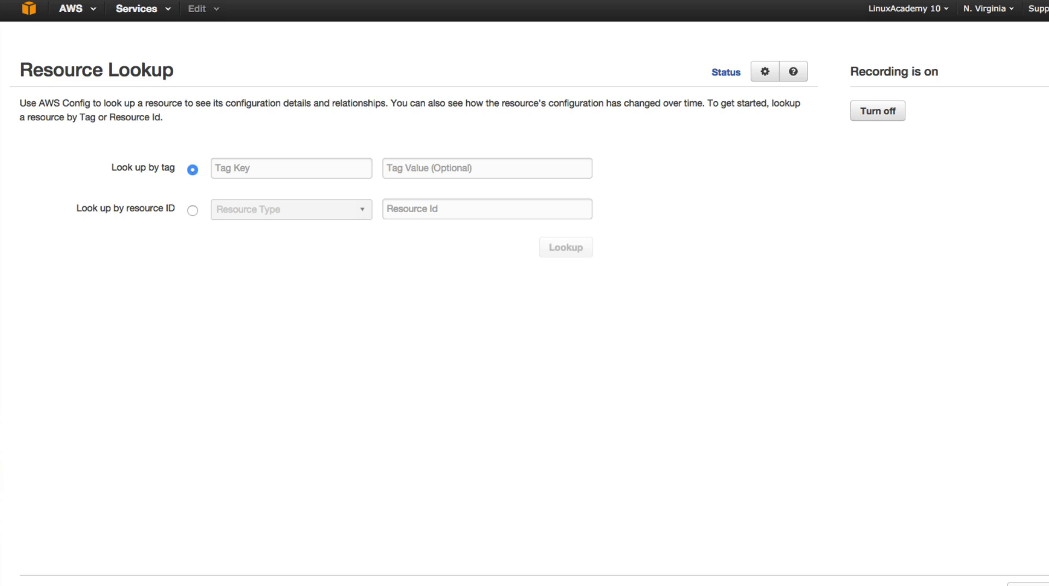
# Browse S3 to the config bucket's AWSLogs/Config day-12 ConfigSnapshot folder with the .json.gz file.
pyautogui.click(137, 8)
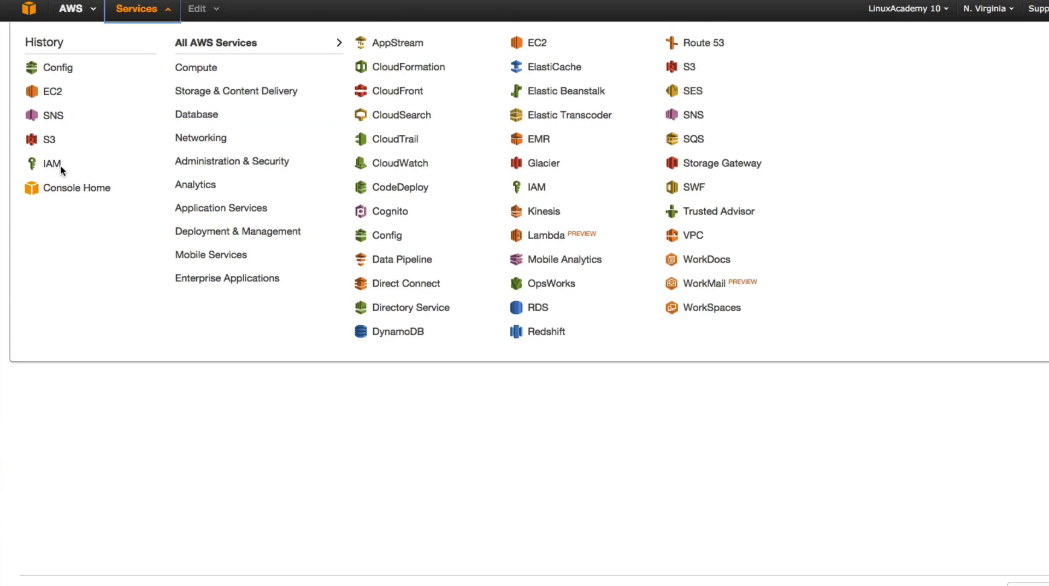
pyautogui.click(52, 164)
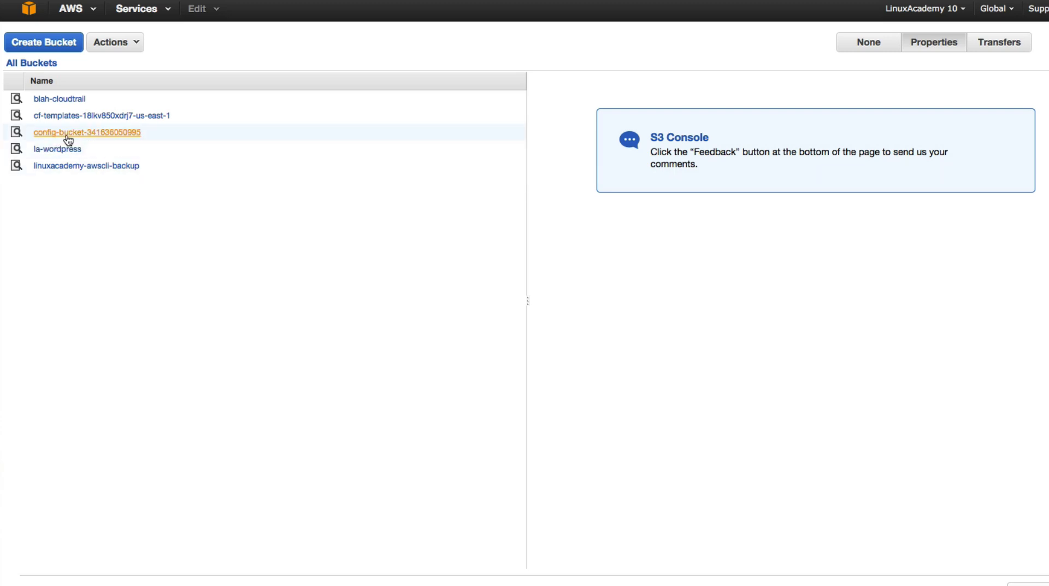
pyautogui.click(87, 132)
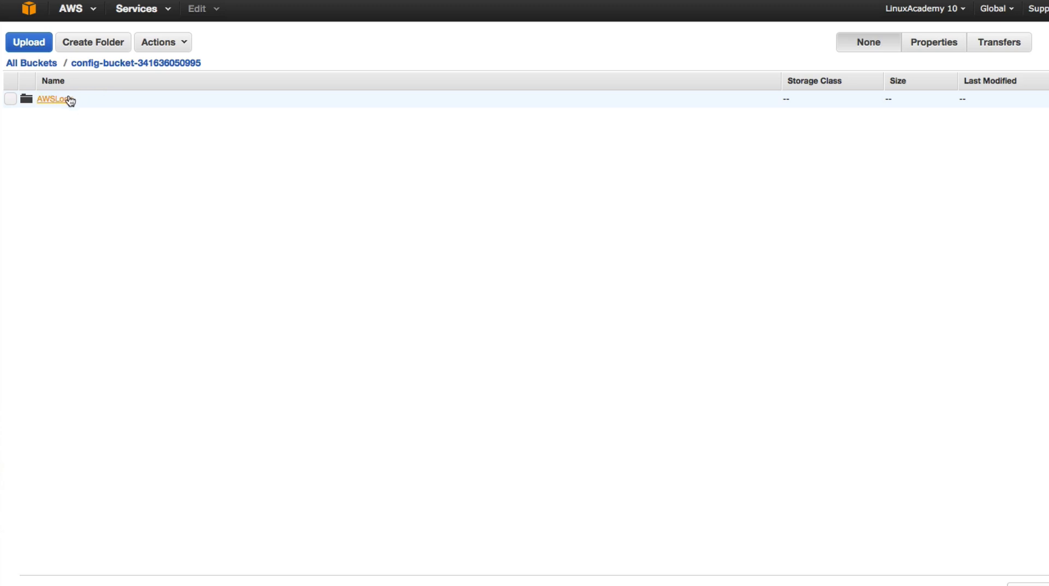
pyautogui.click(53, 100)
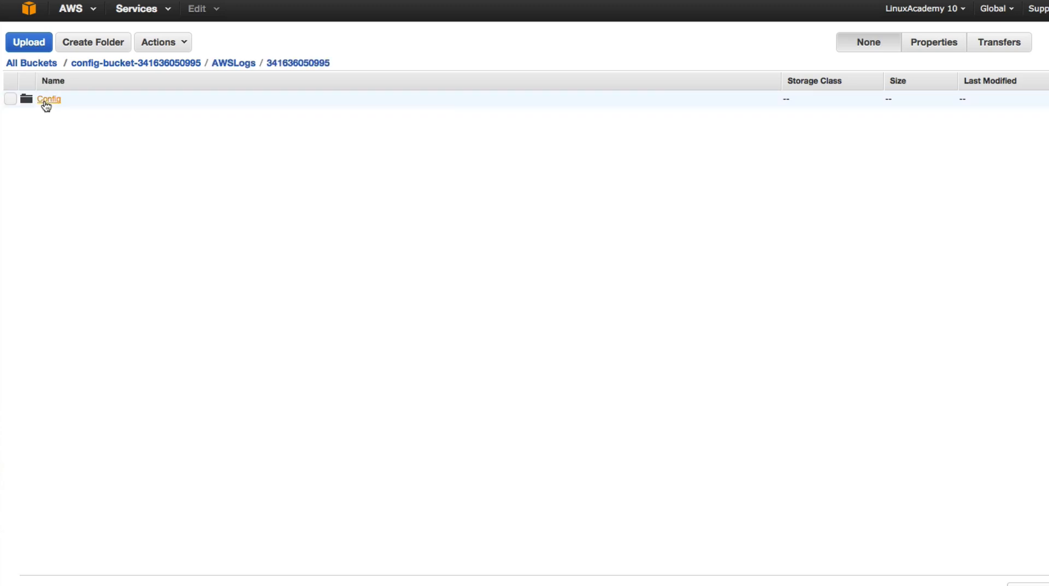
pyautogui.click(48, 99)
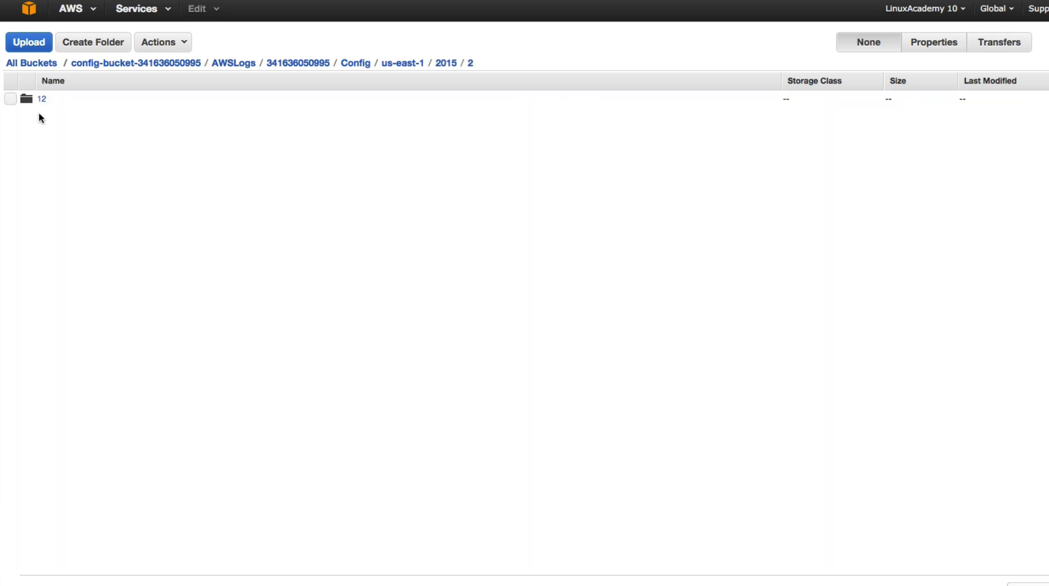
pyautogui.click(42, 99)
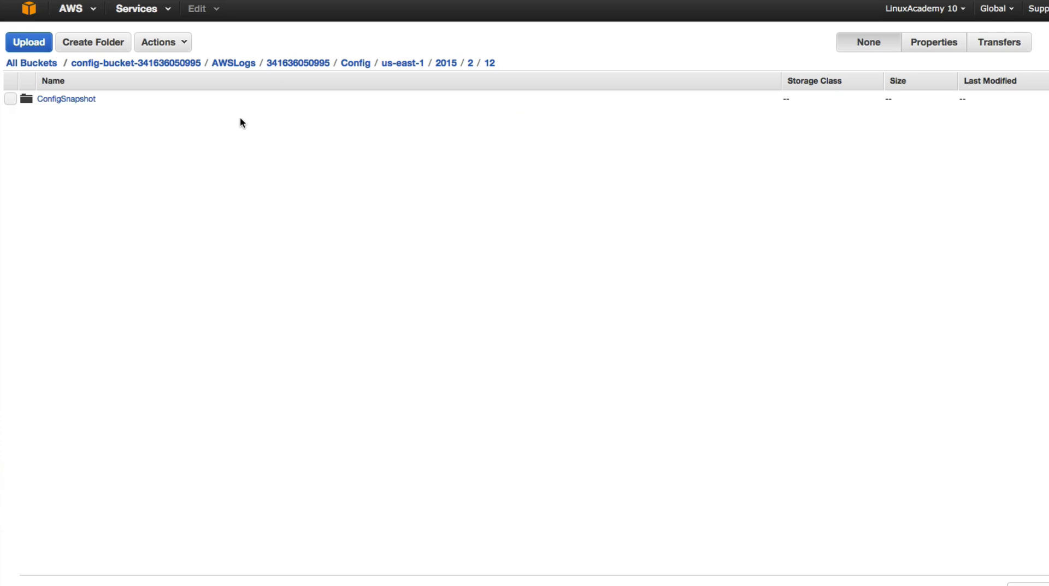
pyautogui.click(65, 98)
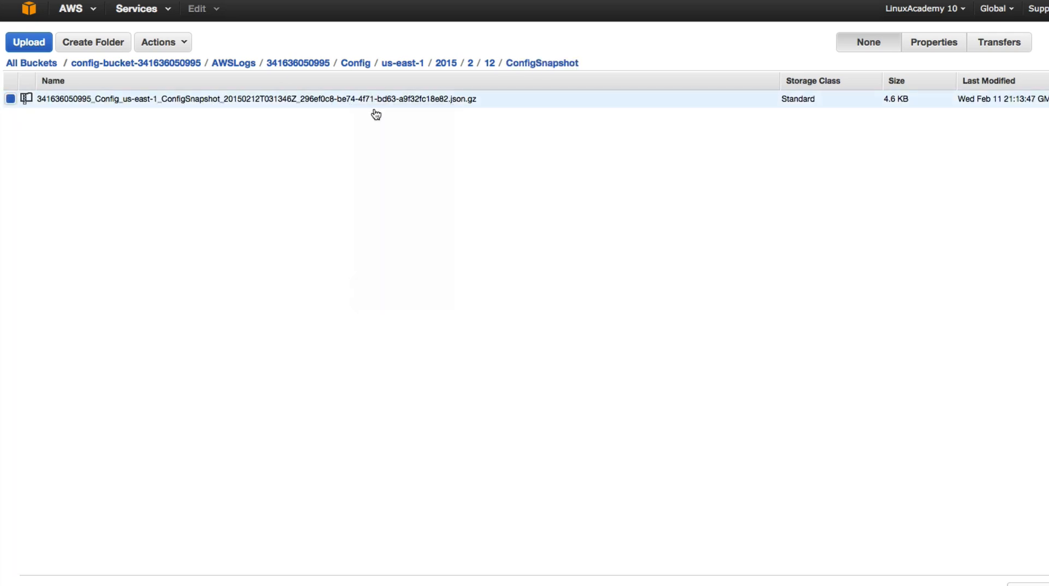
pyautogui.moveTo(850, 183)
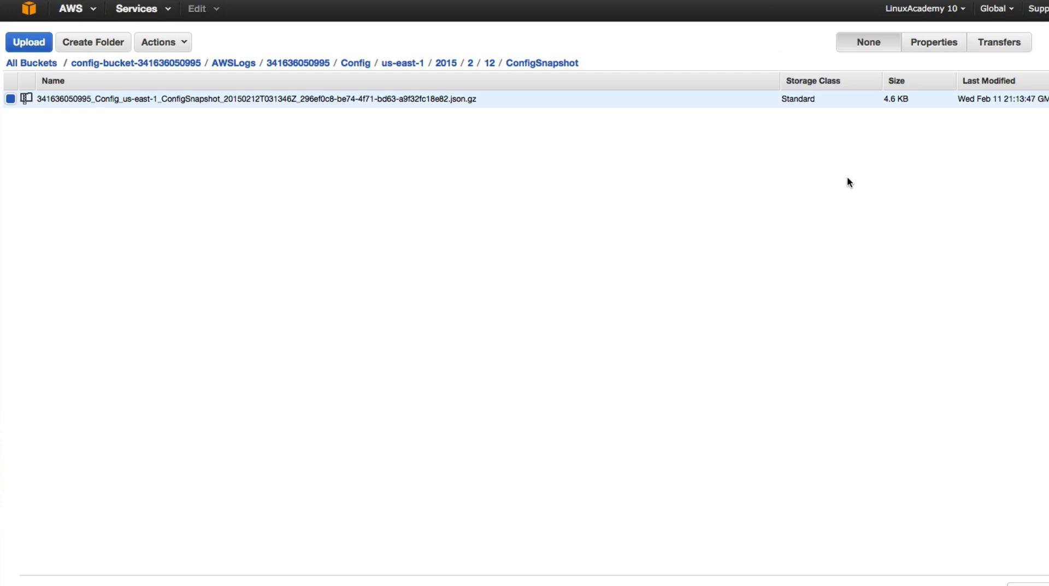
pyautogui.moveTo(839, 156)
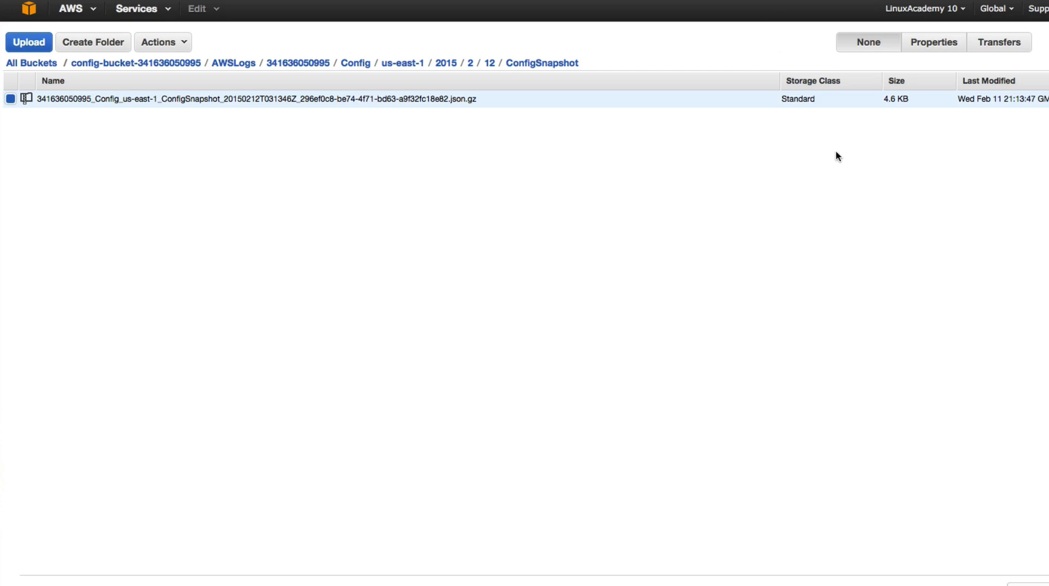
pyautogui.moveTo(716, 154)
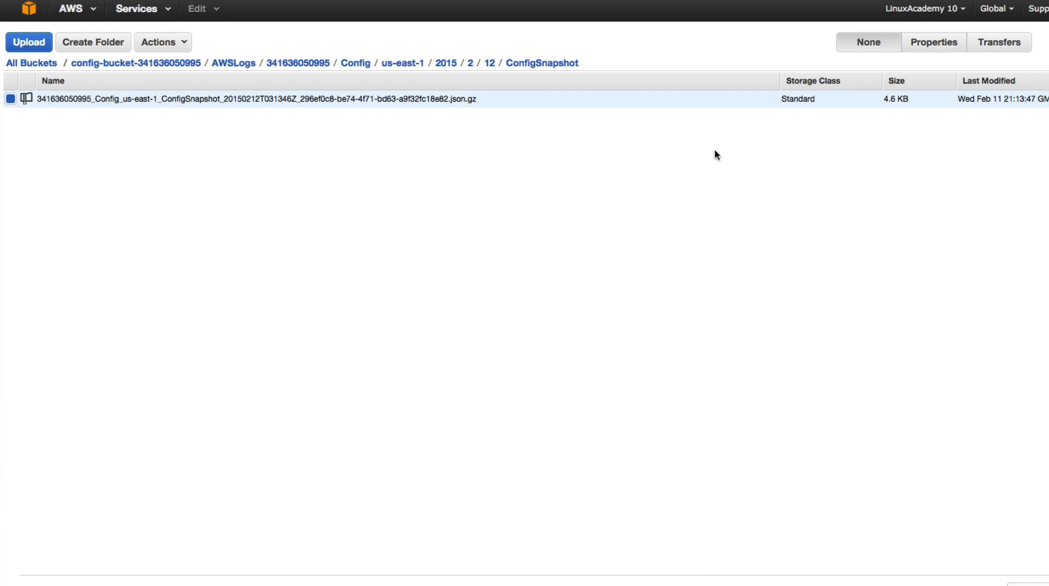
pyautogui.moveTo(259, 130)
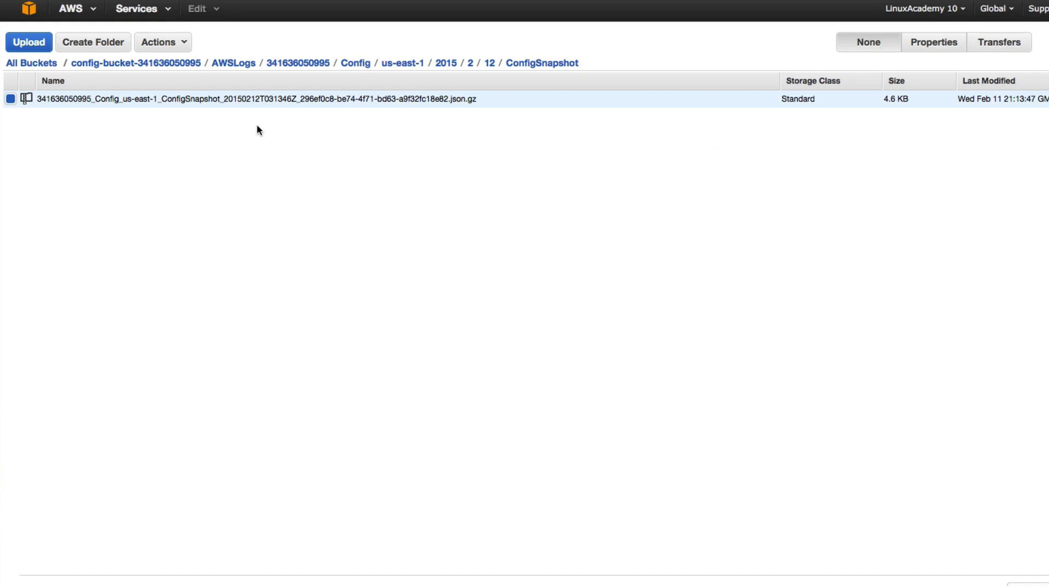
pyautogui.moveTo(335, 105)
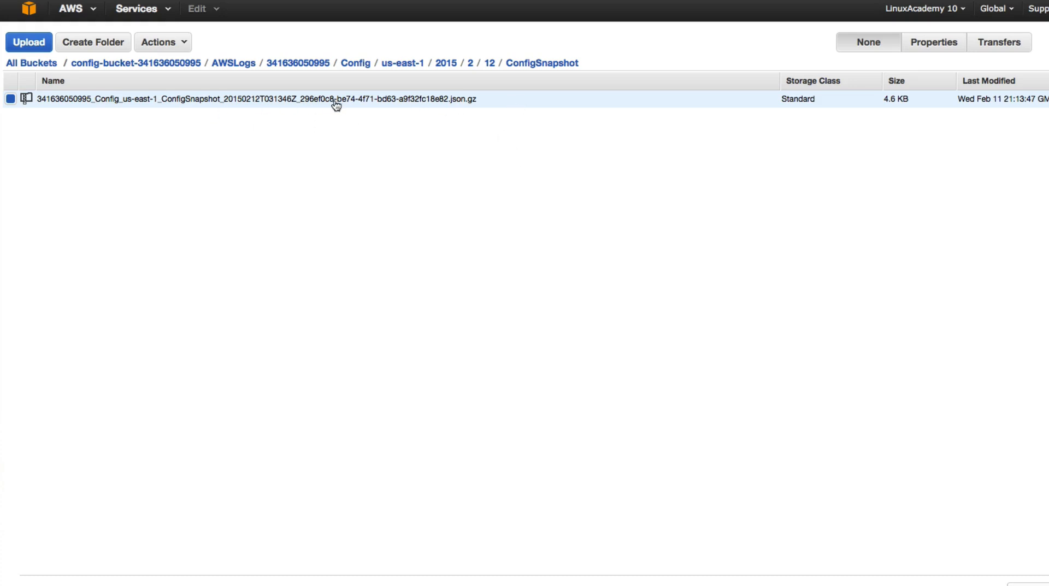
pyautogui.moveTo(507, 181)
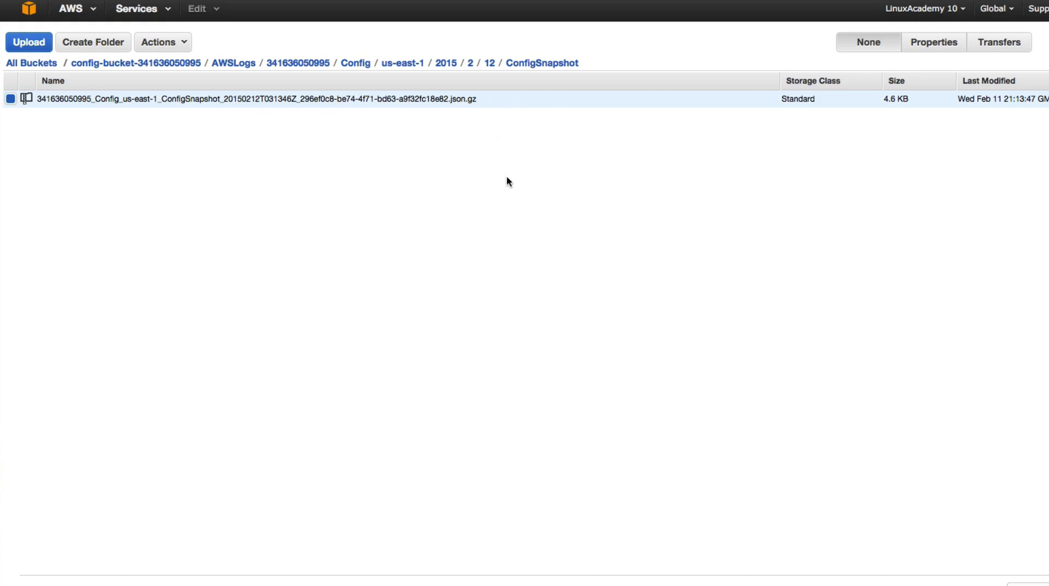
pyautogui.moveTo(808, 123)
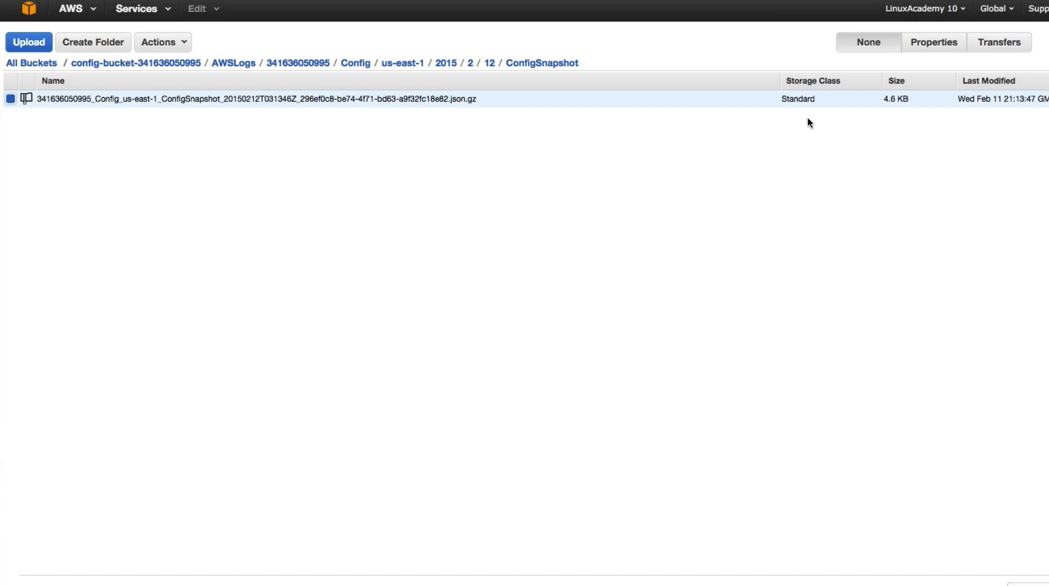
# Return from the S3 listing to AWS Config's Resource Lookup page.
pyautogui.click(136, 9)
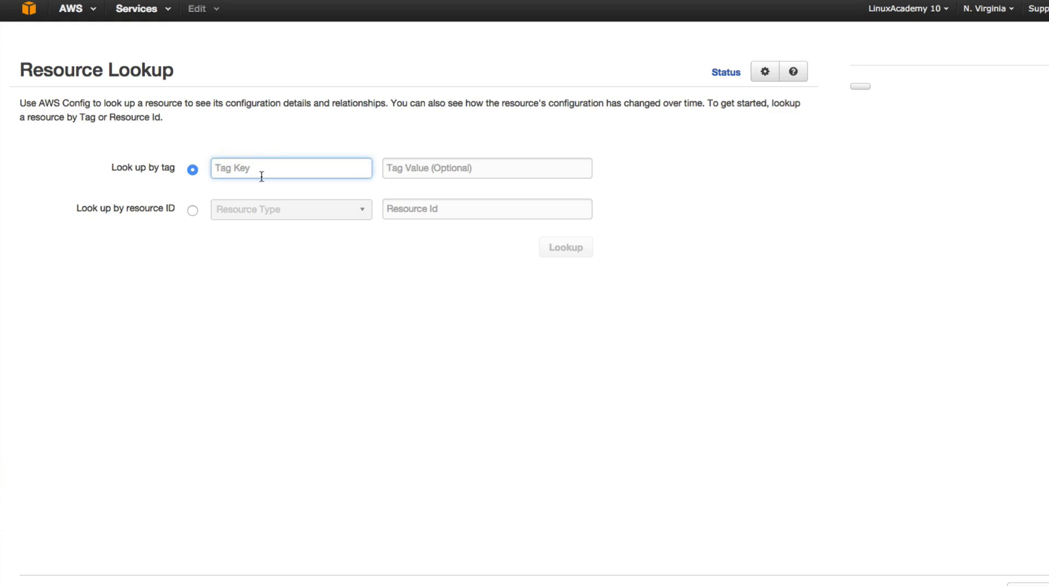
# Look up resources tagged app = learningaws and select the first web instance's ID.
pyautogui.write('app')
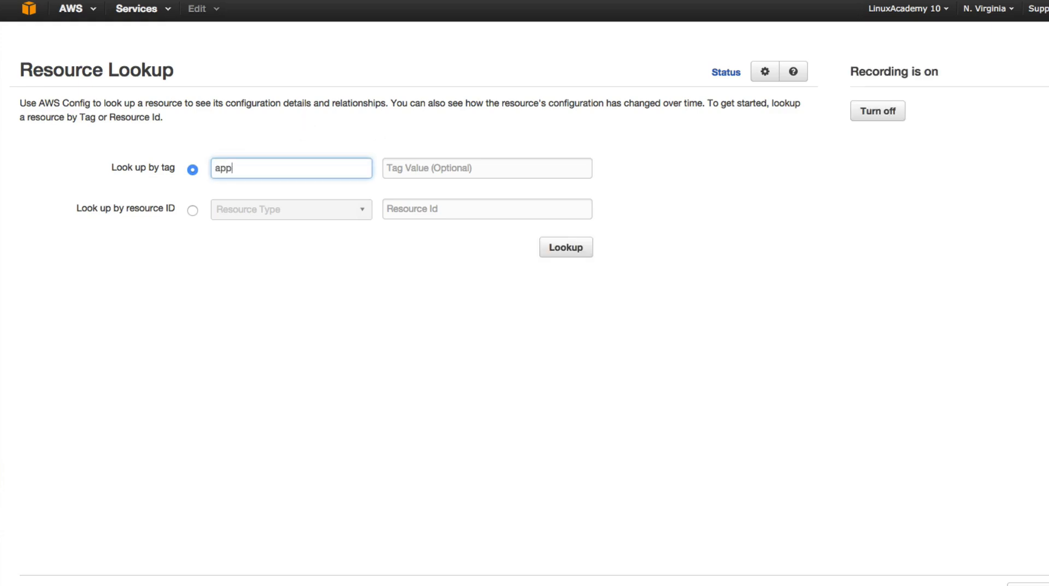
pyautogui.write('learninga')
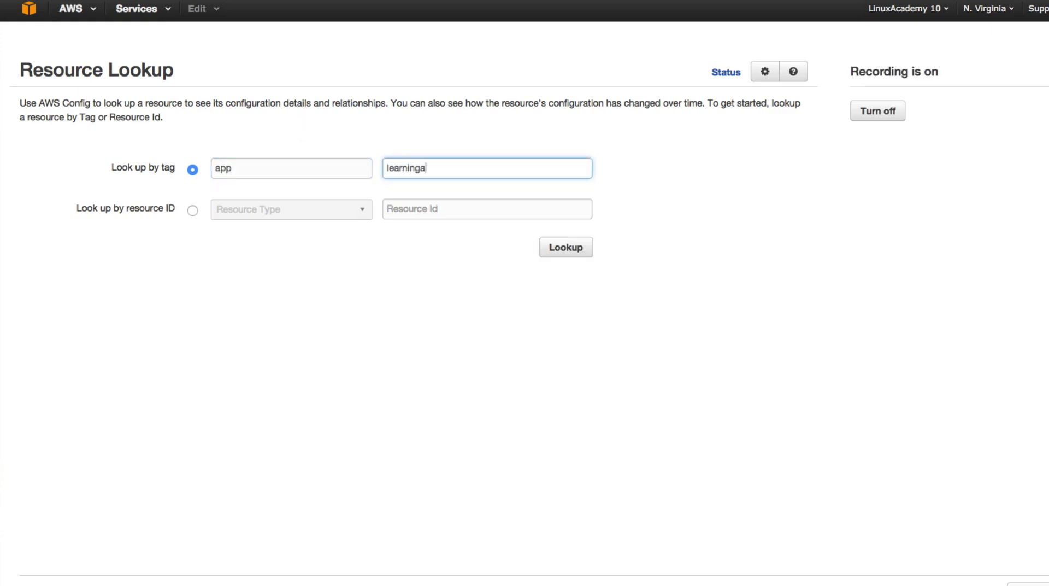
pyautogui.click(564, 247)
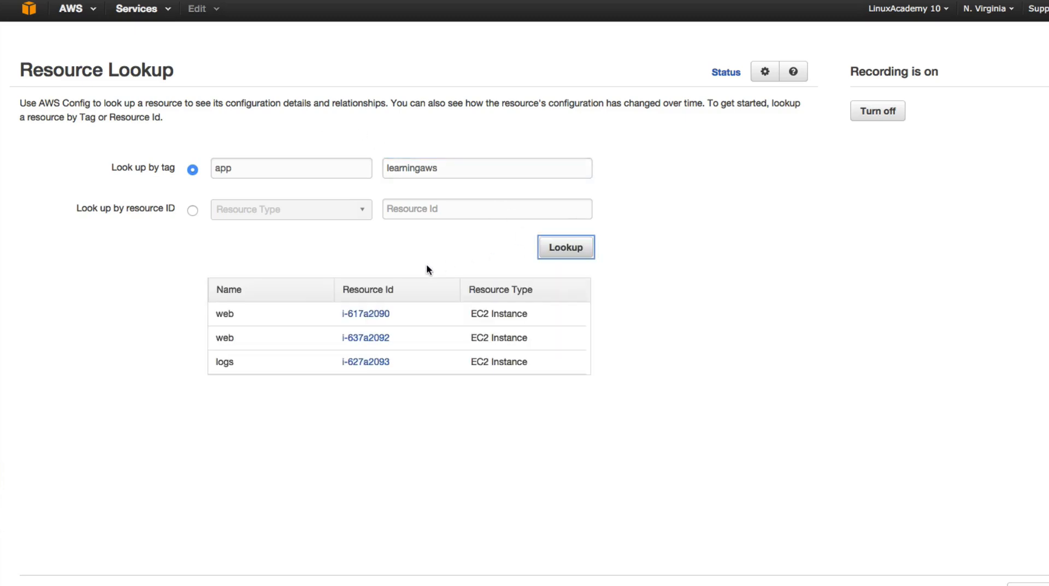
pyautogui.moveTo(692, 378)
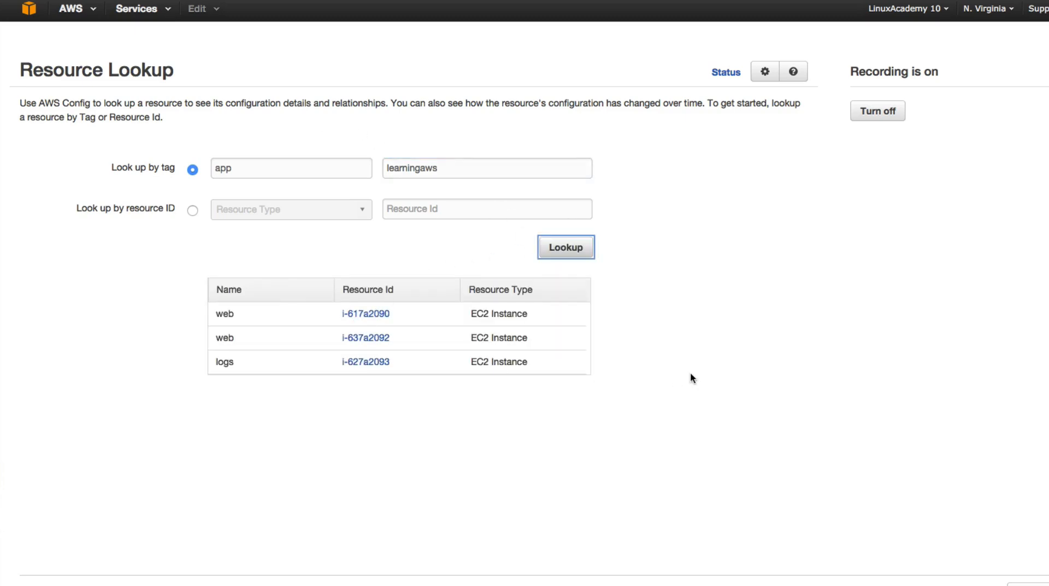
pyautogui.moveTo(366, 361)
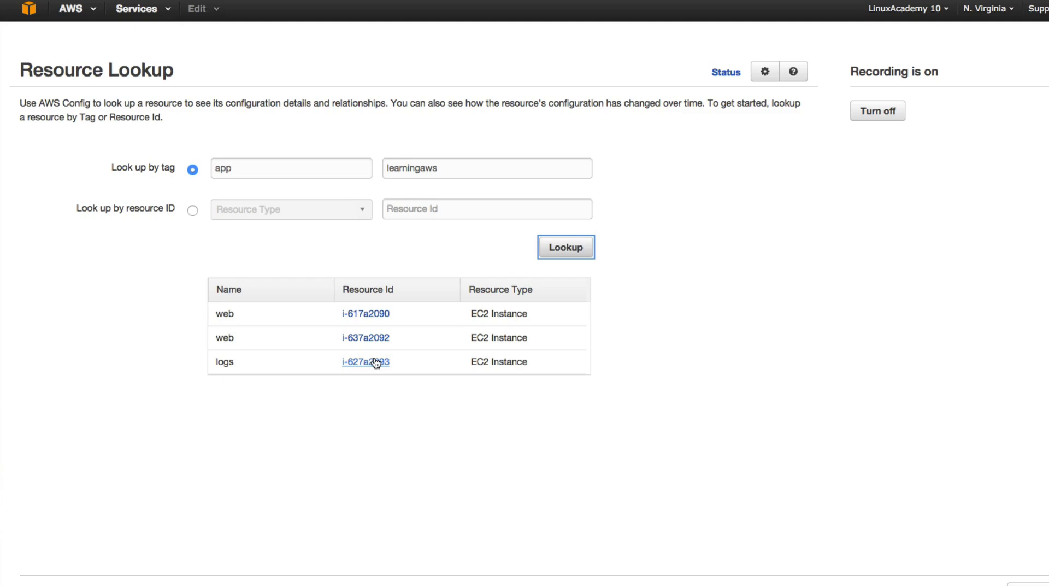
pyautogui.moveTo(521, 404)
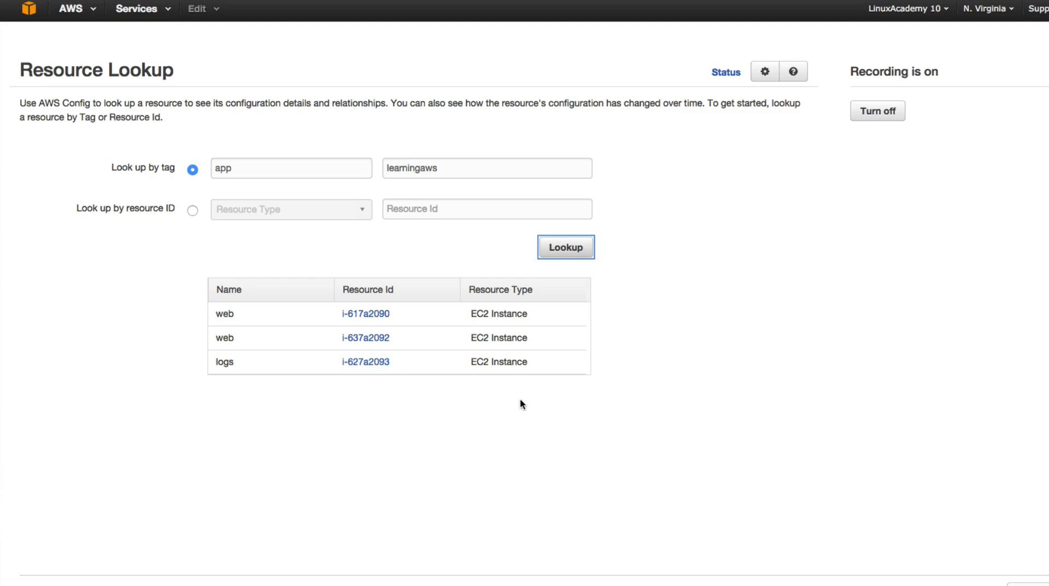
pyautogui.moveTo(566, 343)
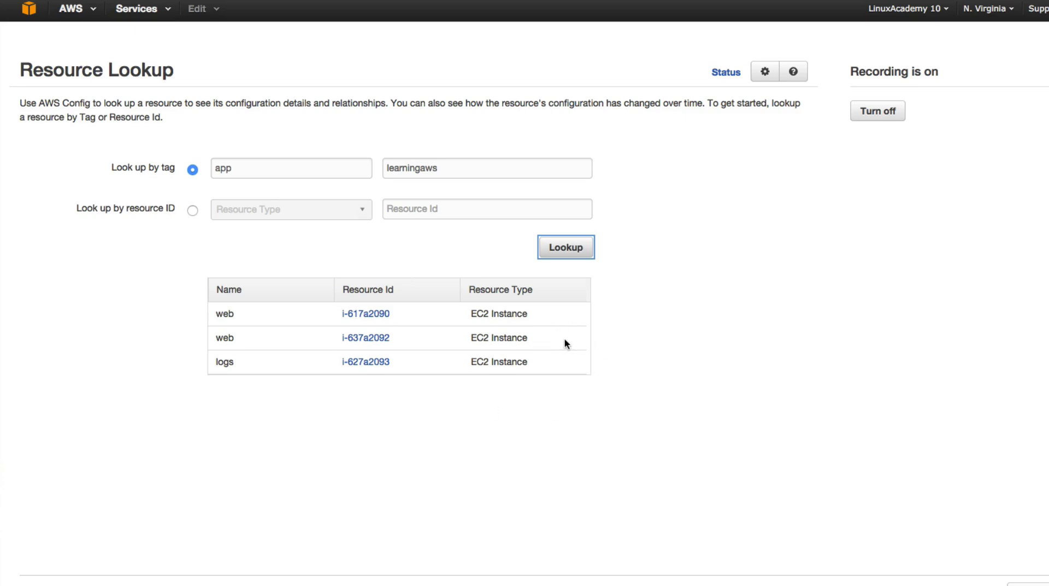
pyautogui.moveTo(556, 341)
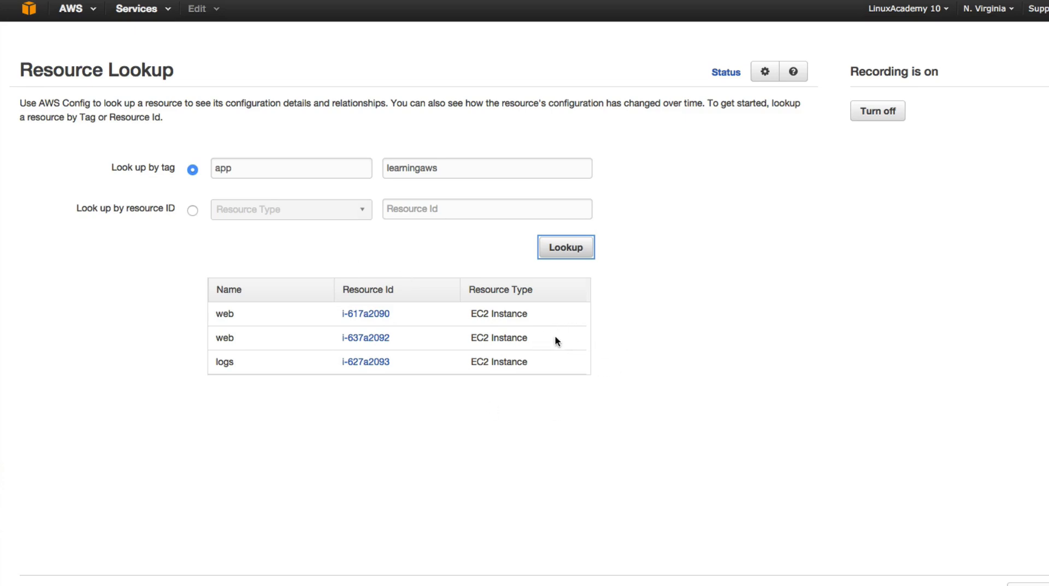
pyautogui.moveTo(524, 340)
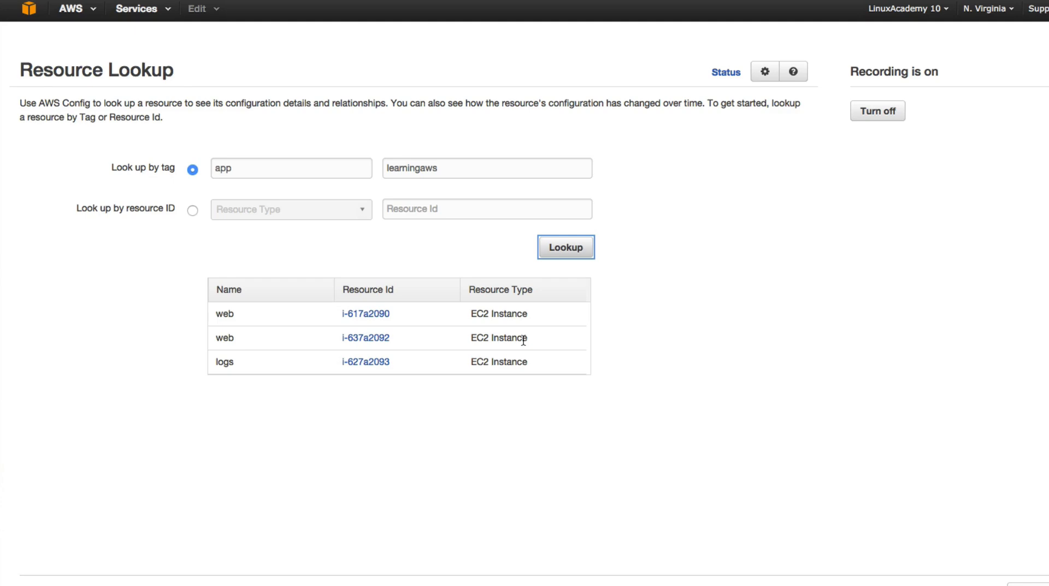
pyautogui.moveTo(410, 306)
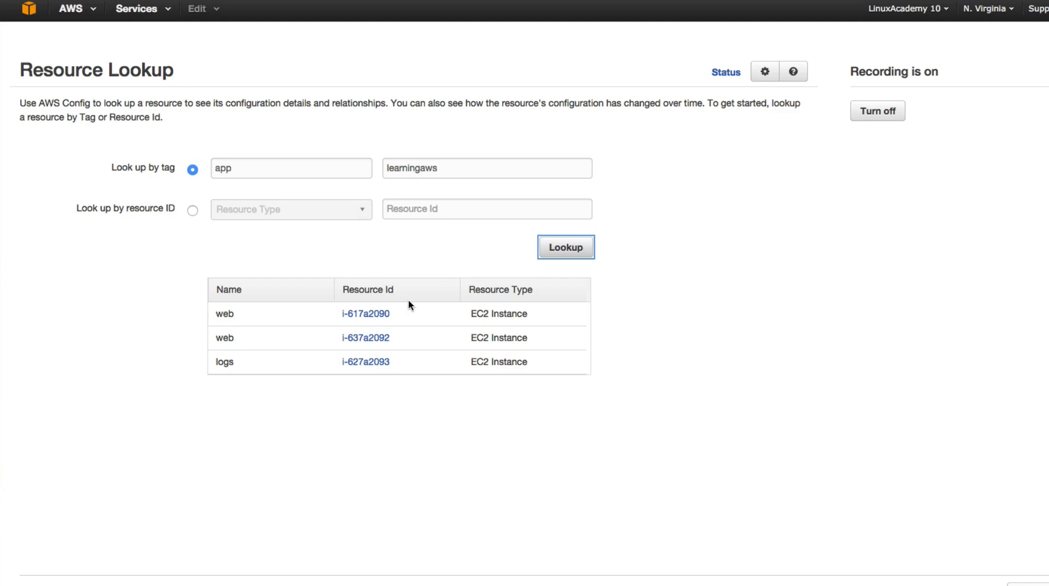
pyautogui.moveTo(400, 361)
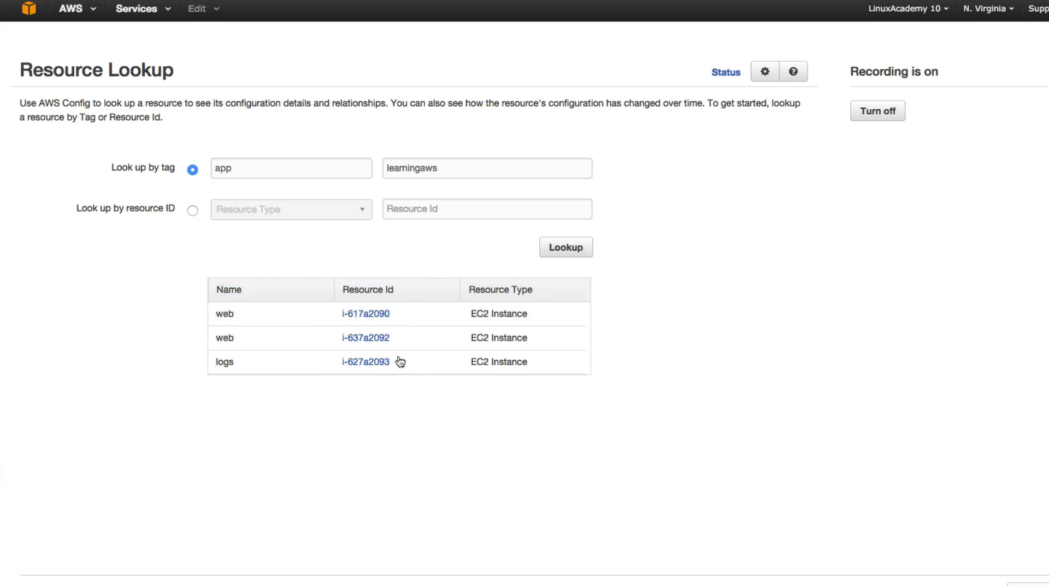
pyautogui.moveTo(365, 313)
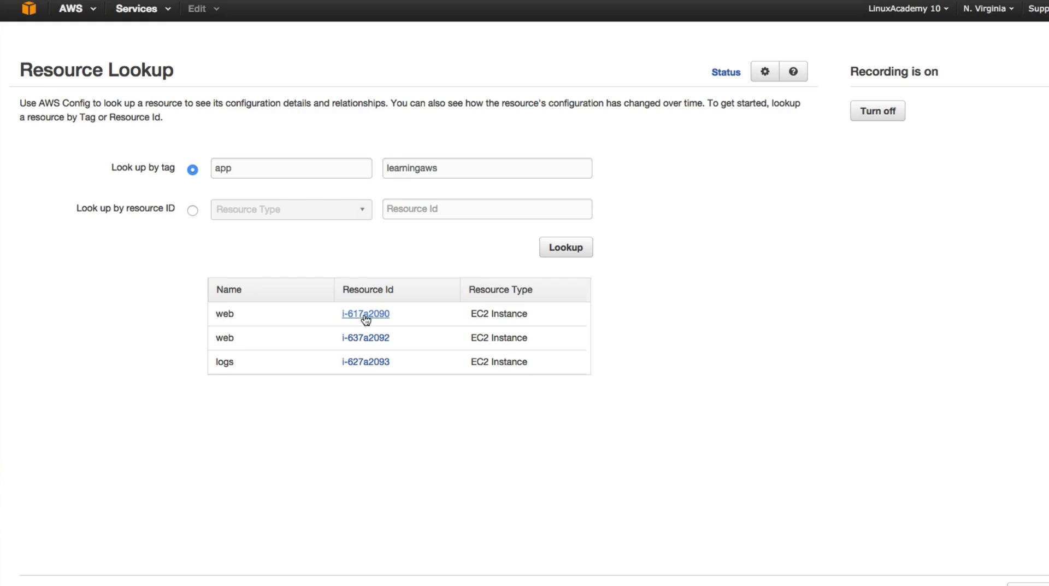
pyautogui.doubleClick(366, 313)
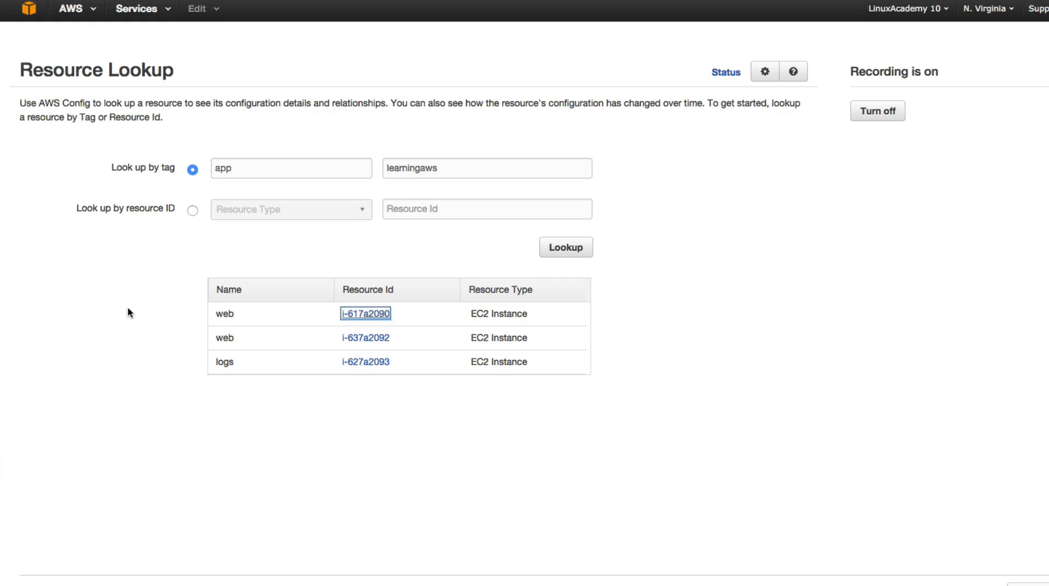
# Open instance i-617a2090 and scroll its details: t2.micro, running, us-east-1b.
pyautogui.click(365, 313)
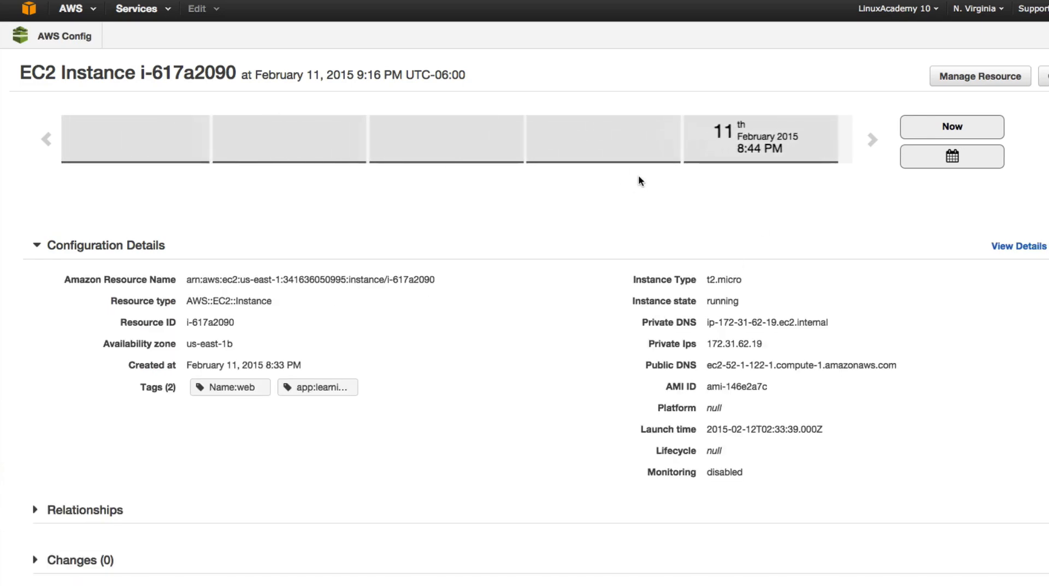
pyautogui.scroll(-3)
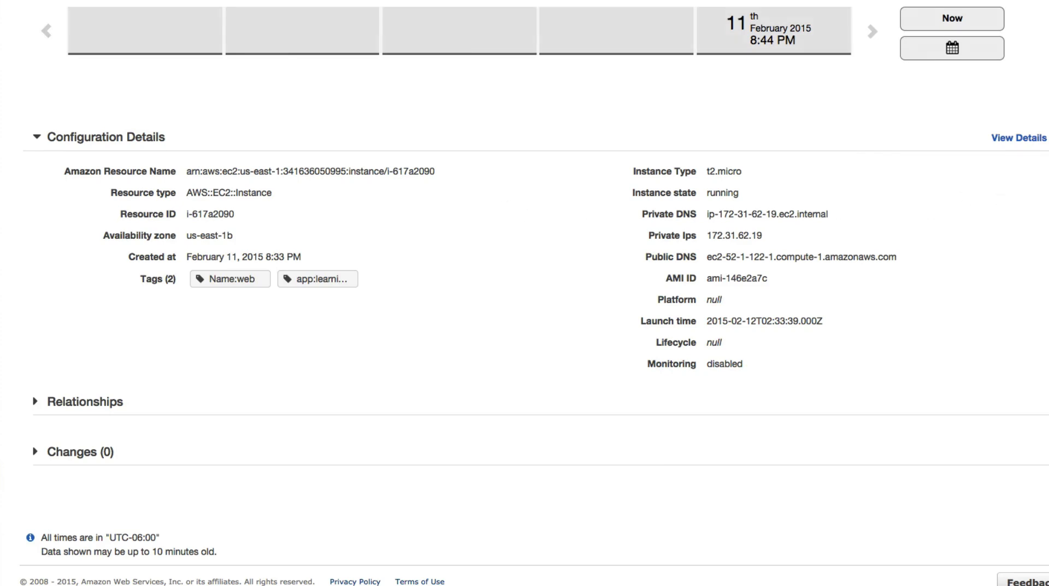
pyautogui.scroll(3)
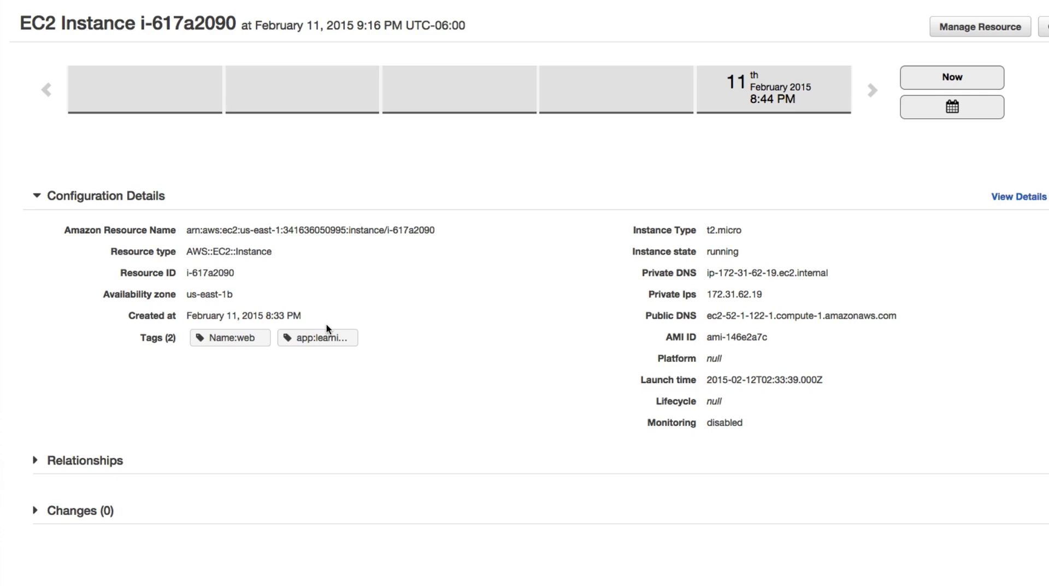
pyautogui.moveTo(417, 397)
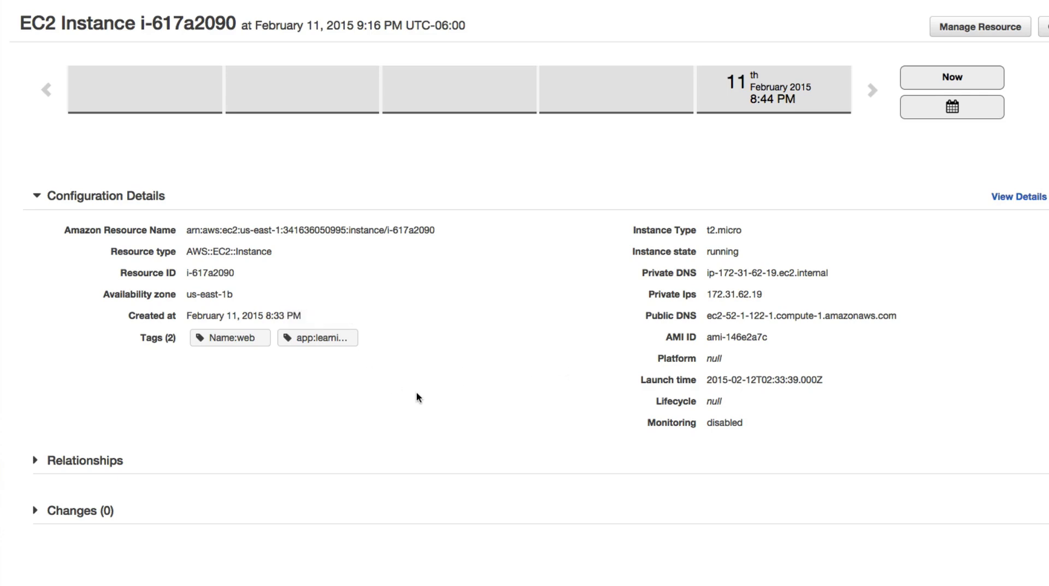
pyautogui.moveTo(238, 304)
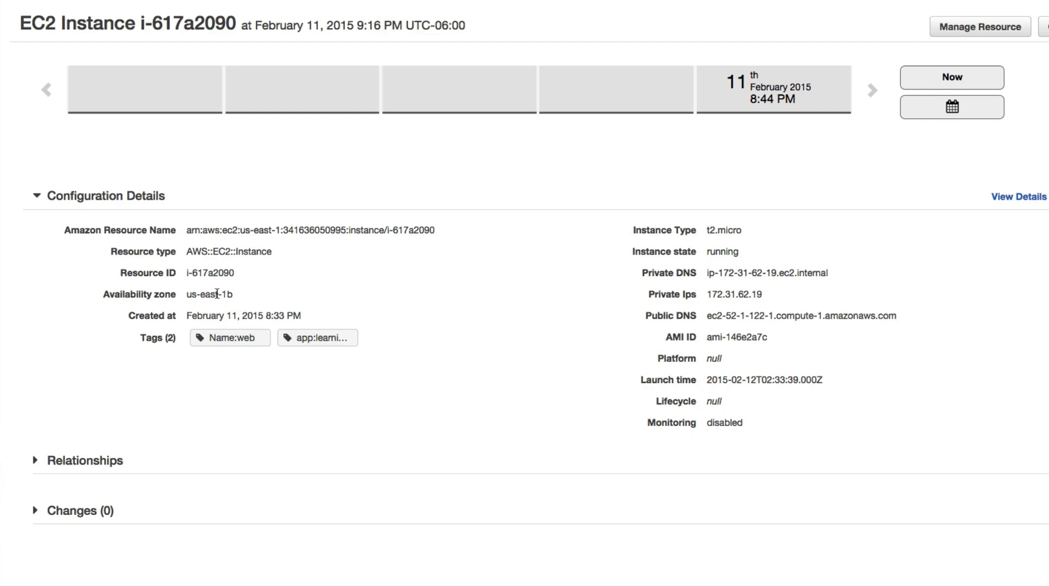
pyautogui.moveTo(309, 293)
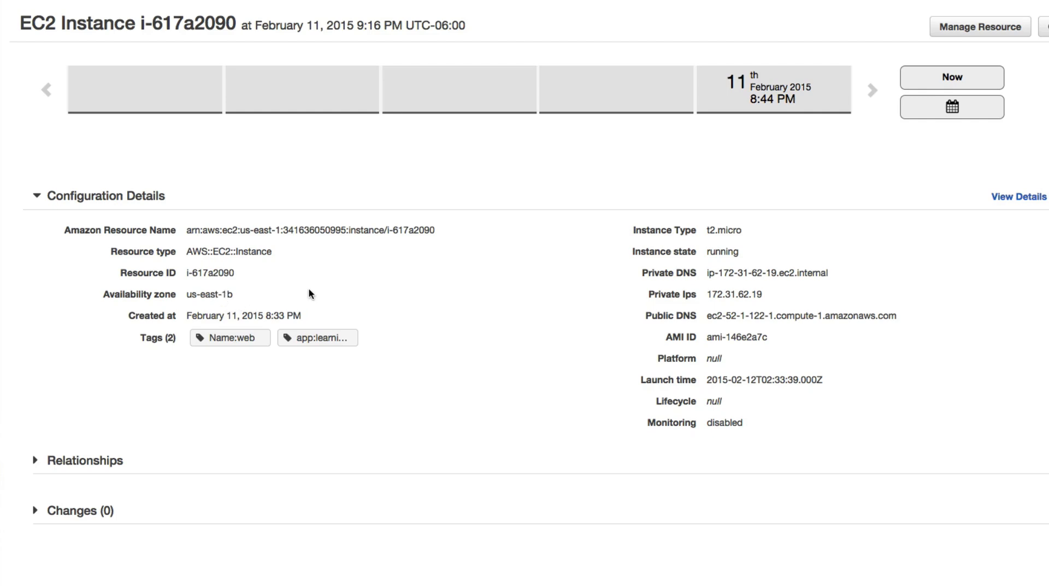
pyautogui.moveTo(395, 283)
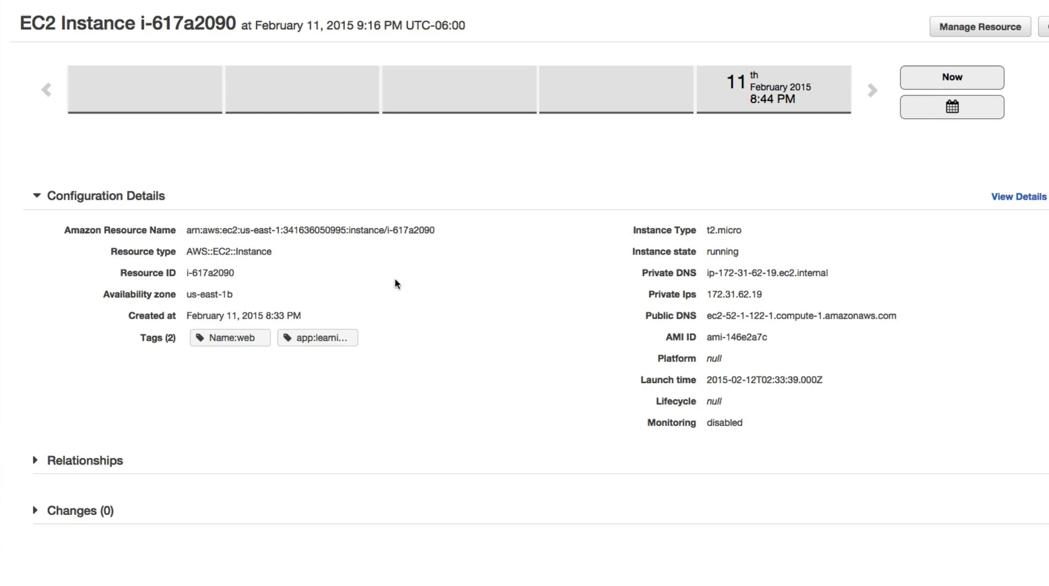
pyautogui.moveTo(982, 135)
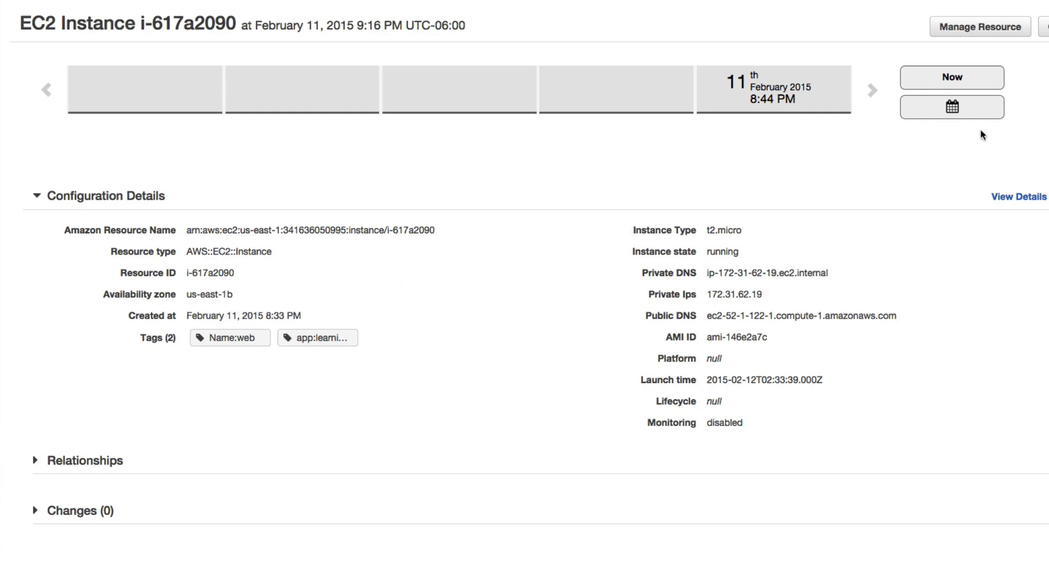